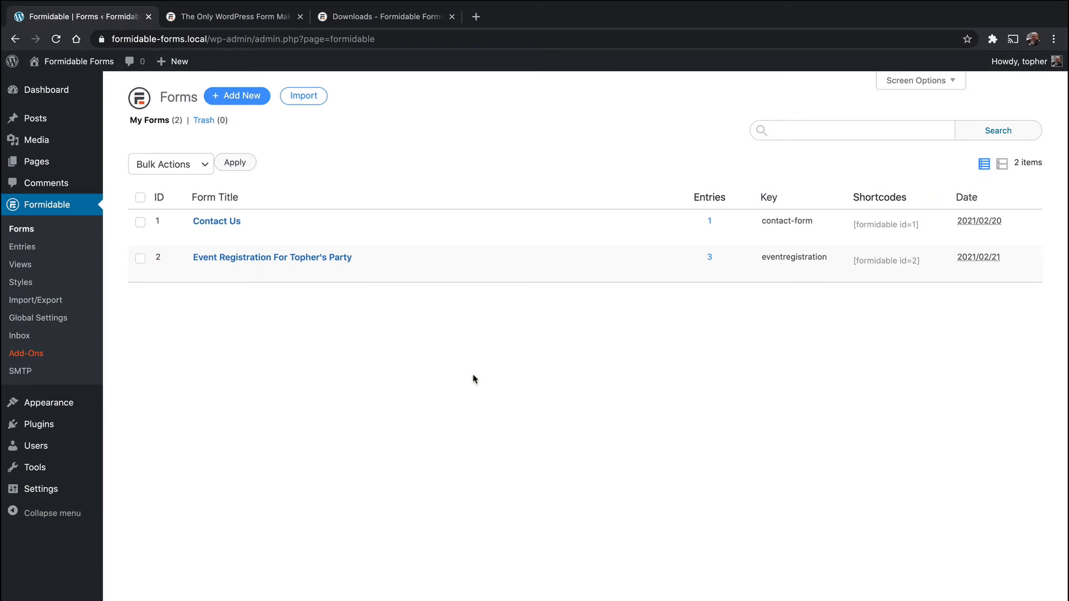
pyautogui.moveTo(238, 95)
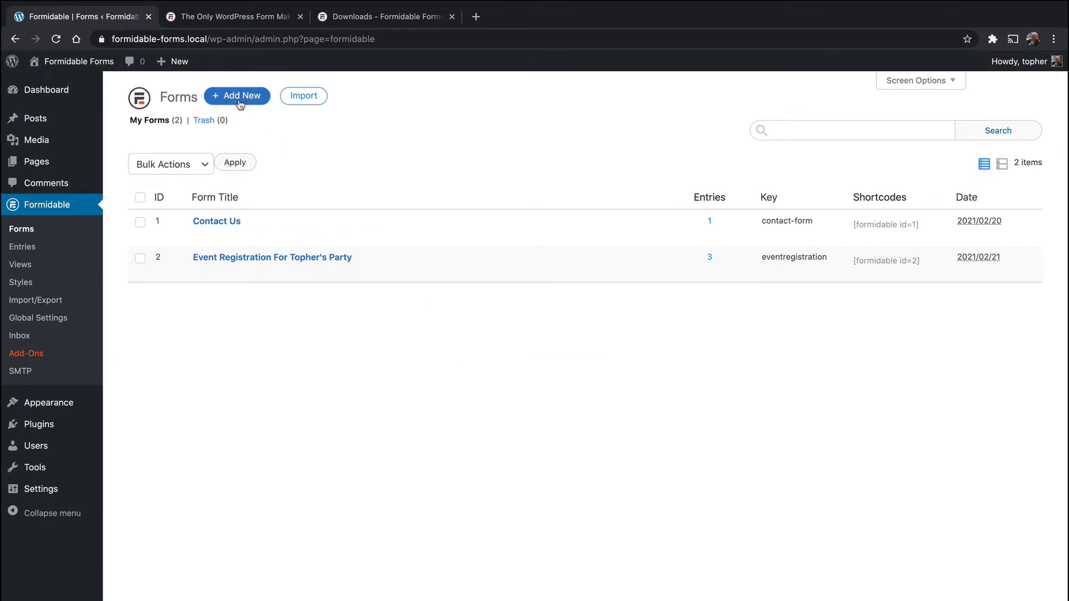
# Step: Start a new form and browse the template categories in the chooser
pyautogui.click(236, 95)
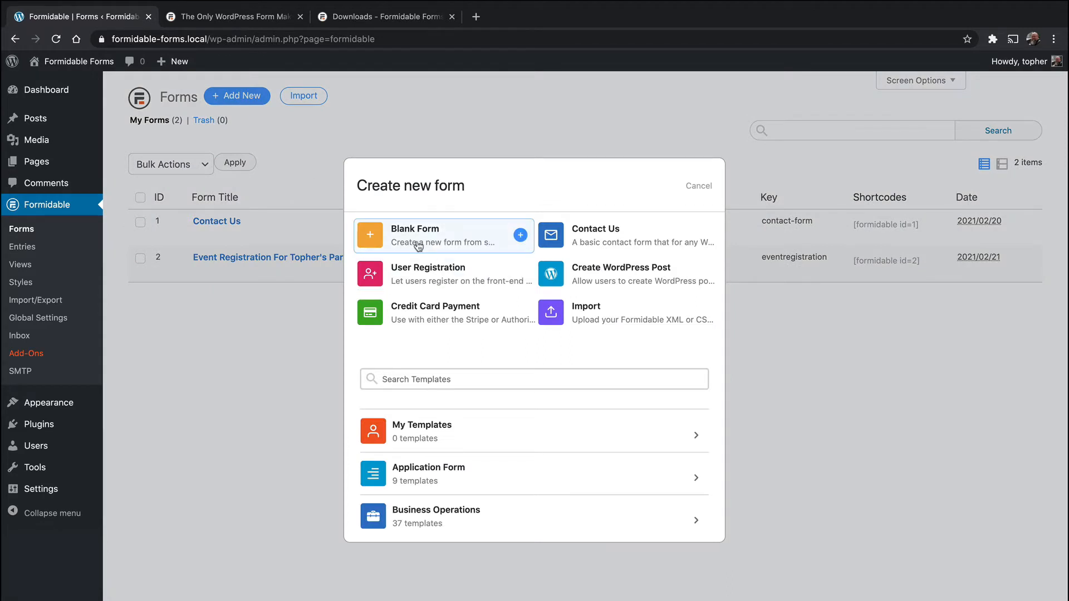
pyautogui.moveTo(523, 457)
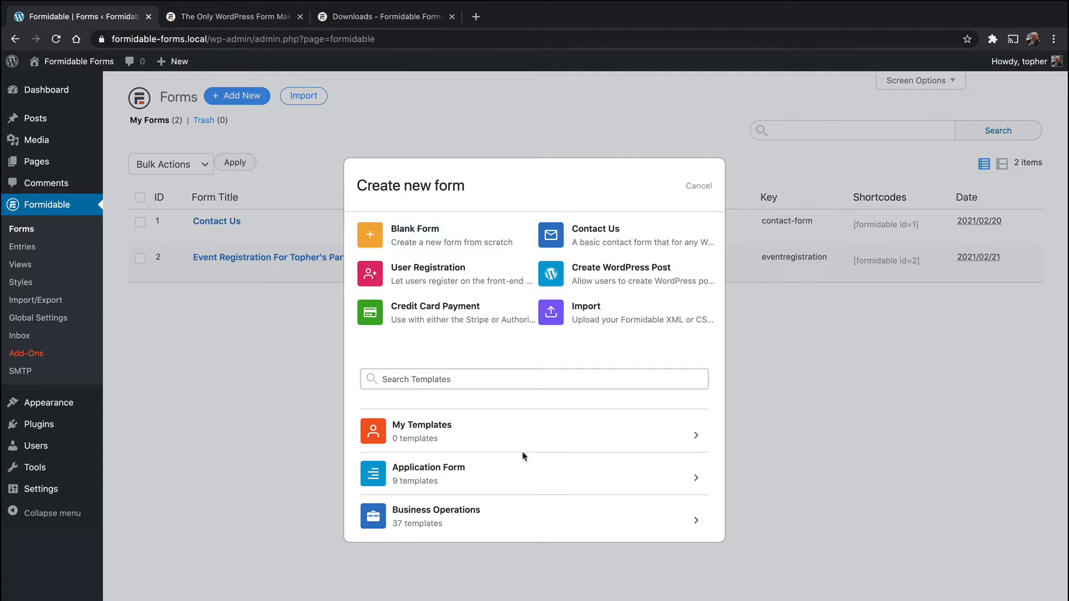
pyautogui.scroll(-3)
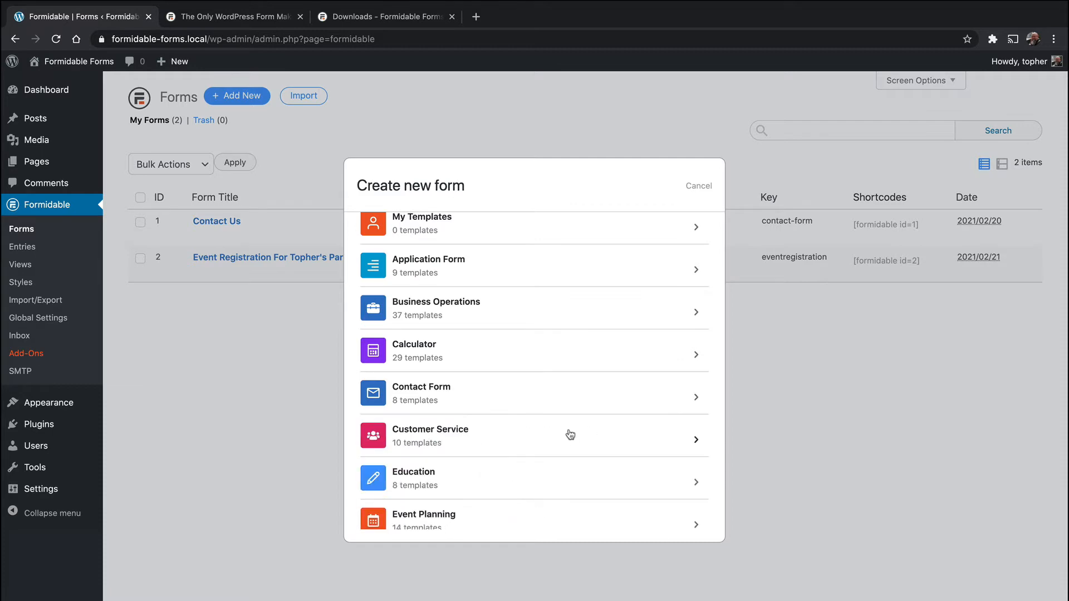
pyautogui.scroll(-3)
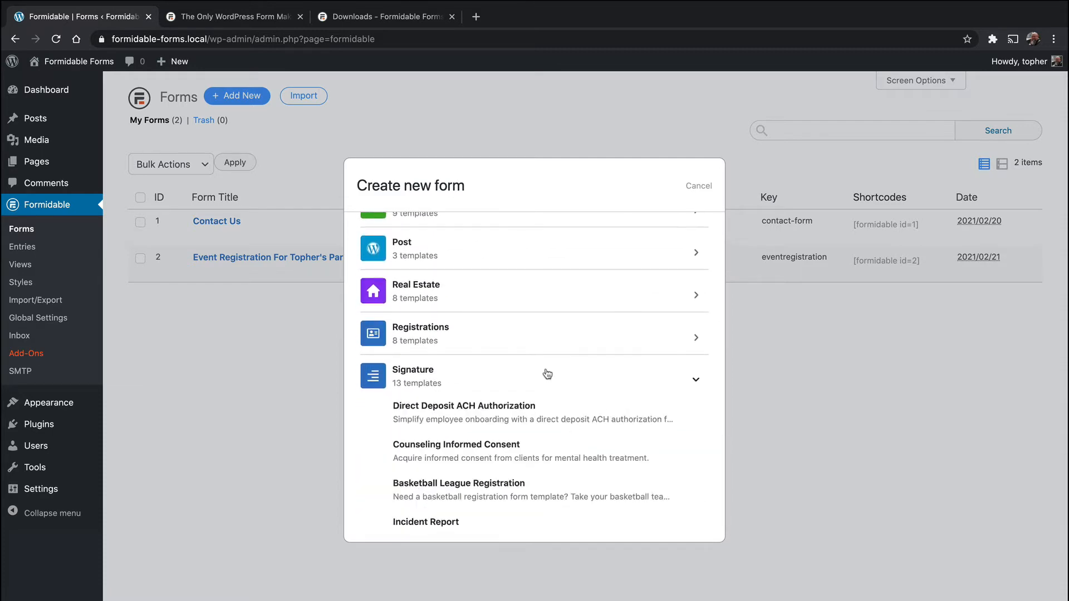
pyautogui.moveTo(576, 489)
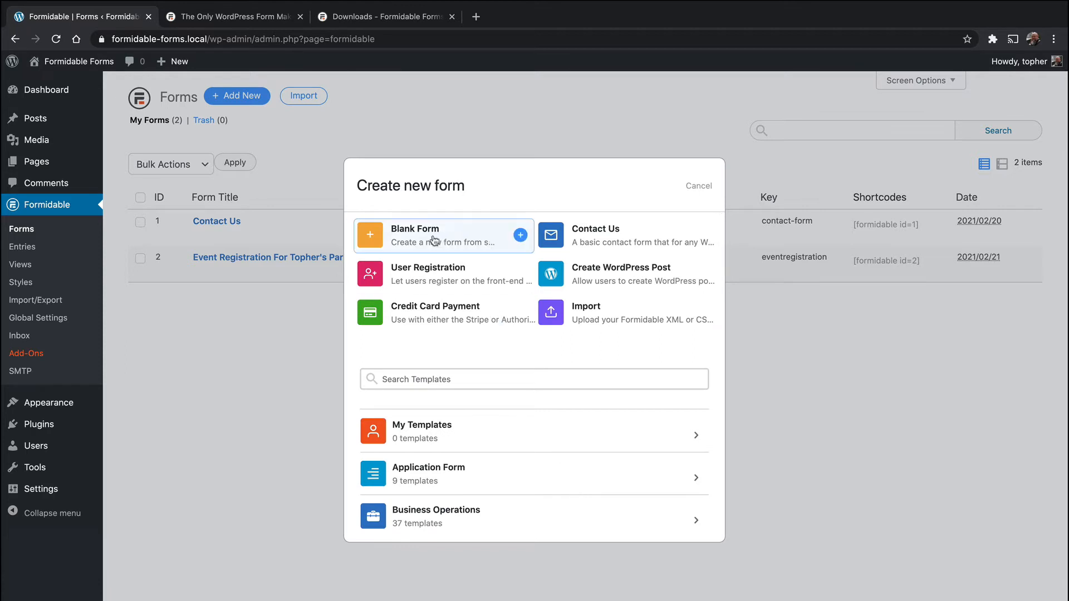
# Step: Create a blank form named 'Frankenstien'
pyautogui.click(443, 235)
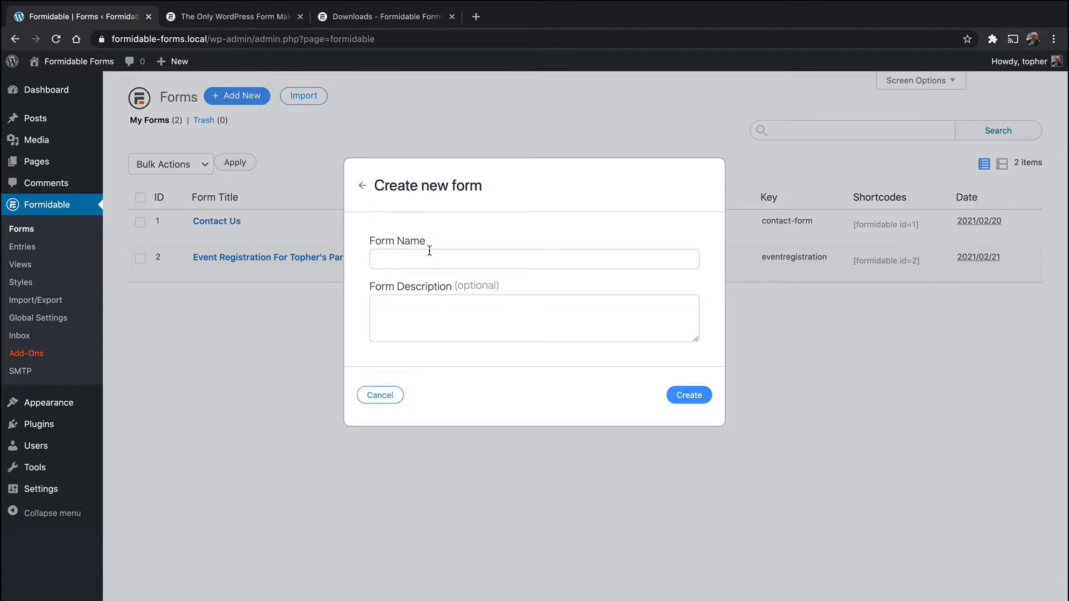
pyautogui.write('Frankenstir')
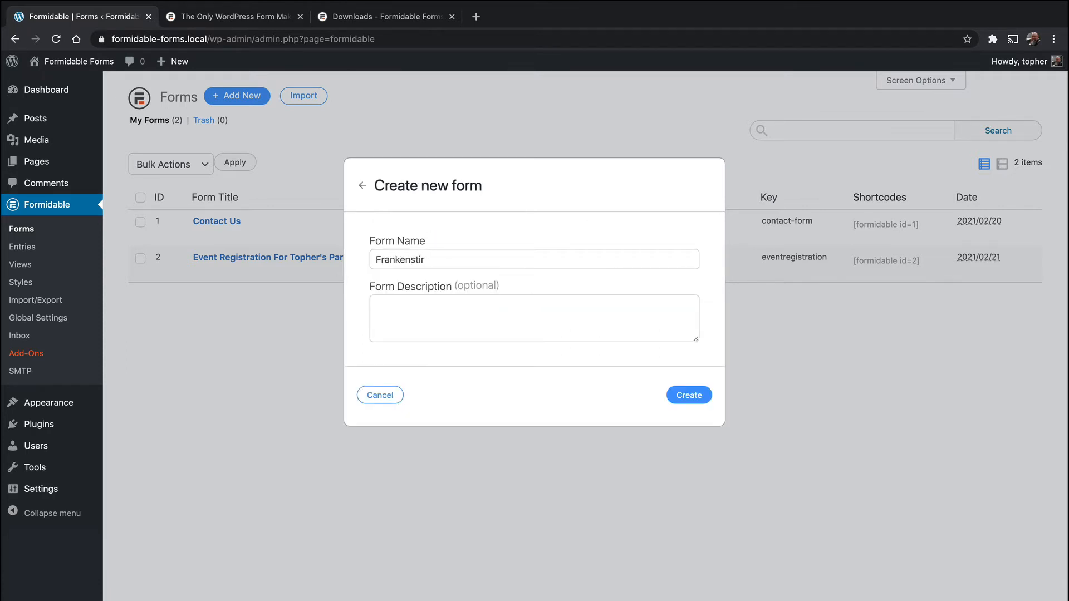
pyautogui.write('en')
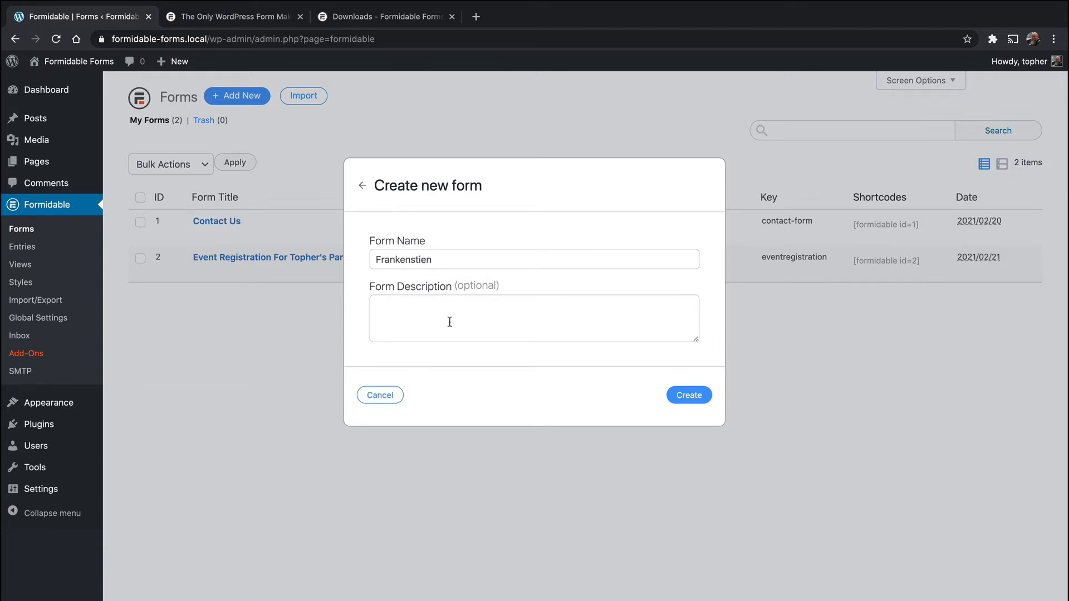
pyautogui.click(688, 394)
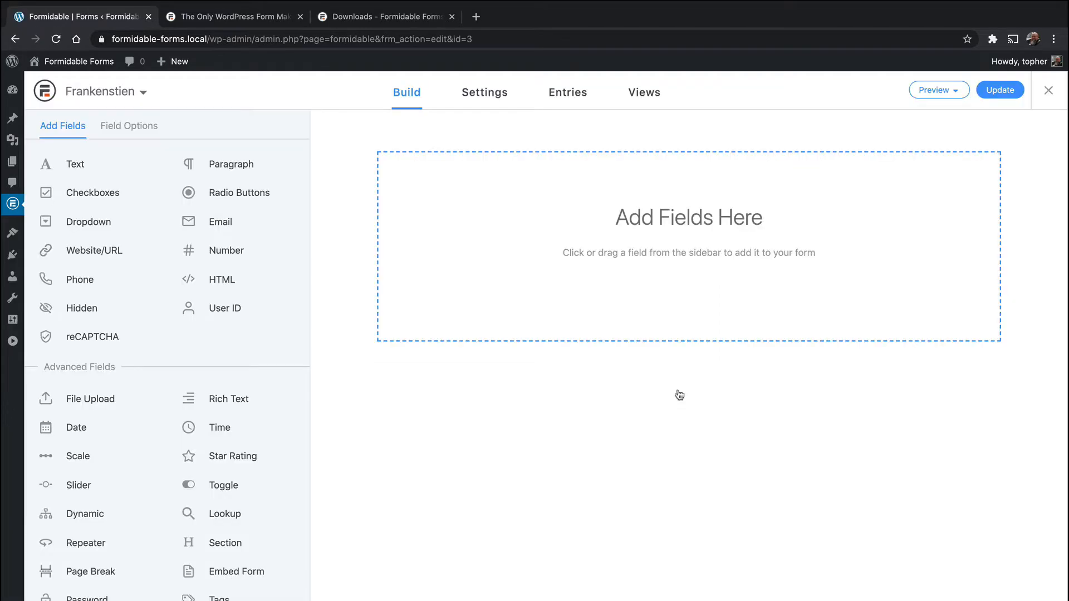
pyautogui.moveTo(245, 370)
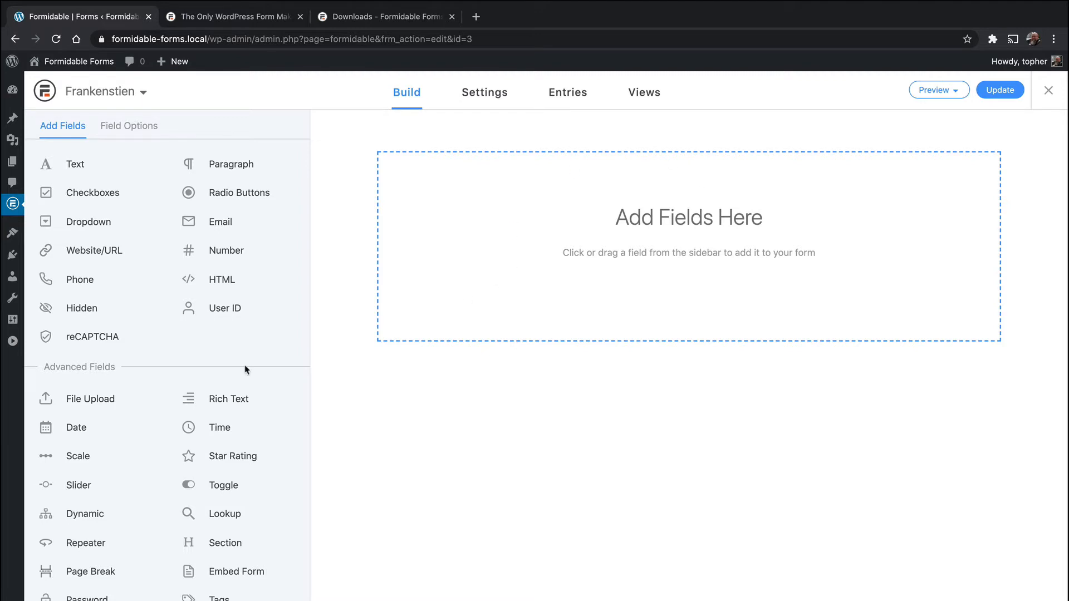
# Step: Add a File Upload field from Advanced Fields above the Submit button
pyautogui.click(89, 398)
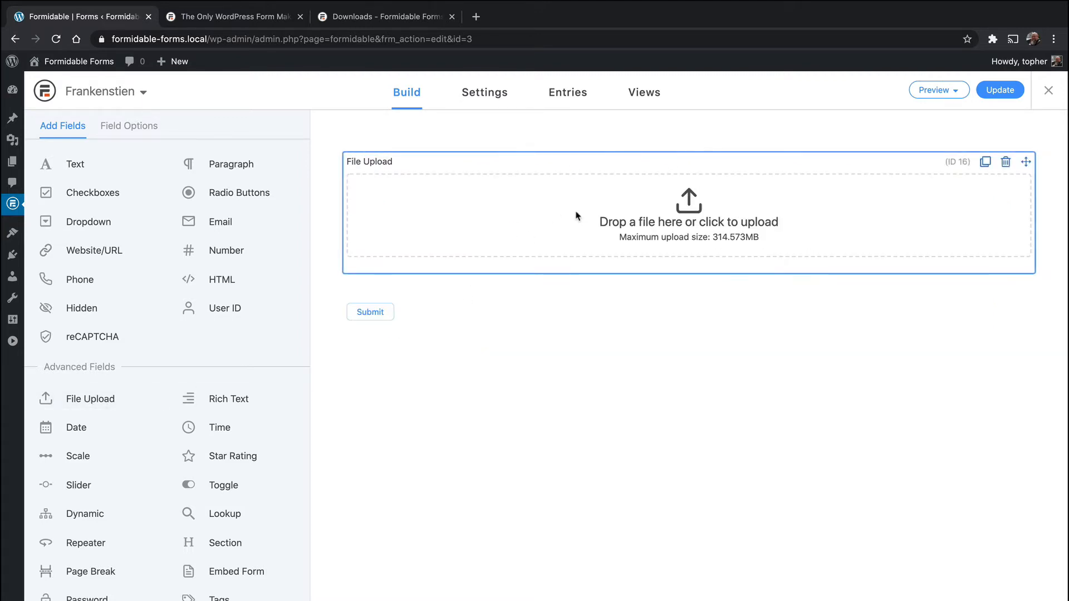
pyautogui.moveTo(702, 227)
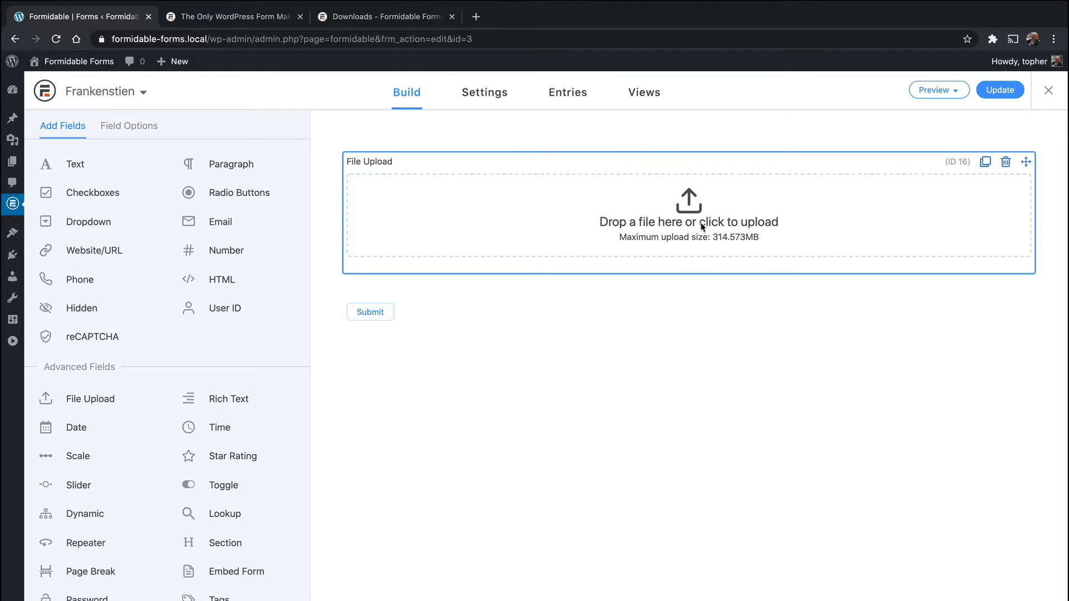
pyautogui.moveTo(716, 243)
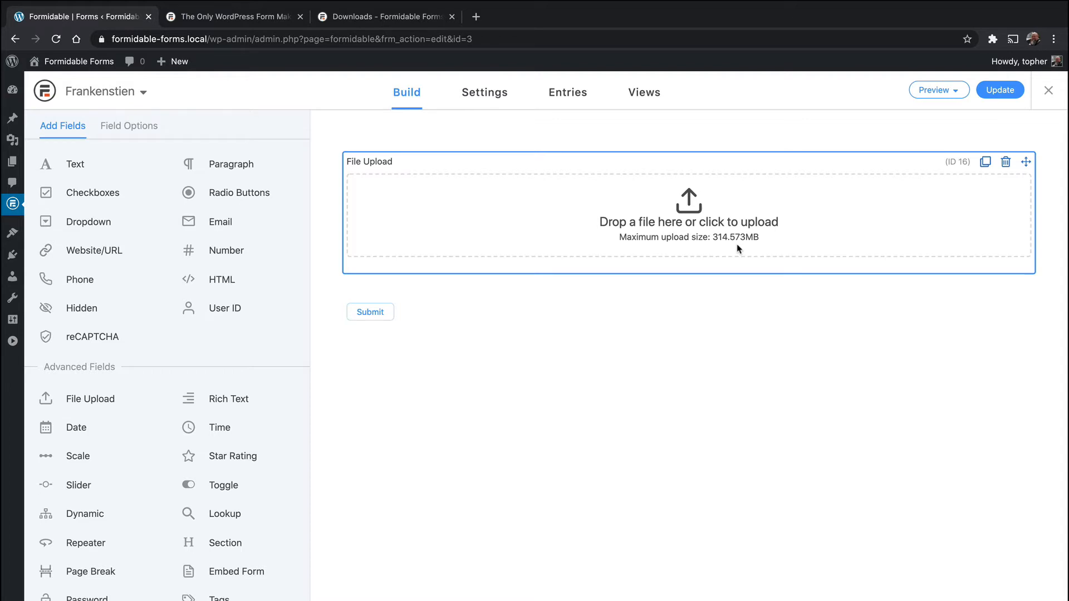
pyautogui.moveTo(733, 230)
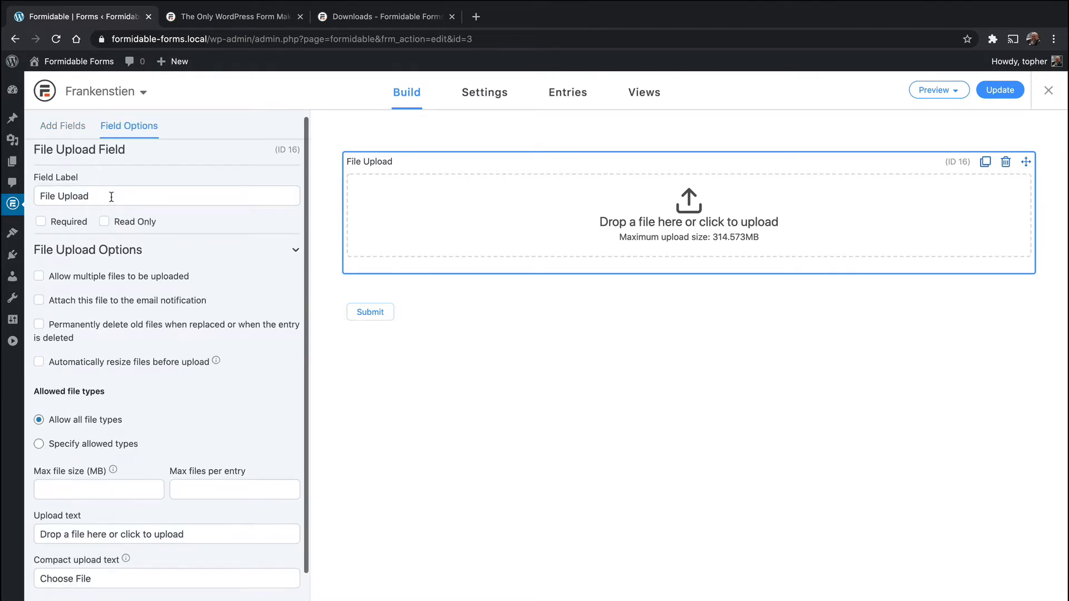
# Step: Replace the File Upload field's label with 'Upload Photo'
pyautogui.doubleClick(68, 195)
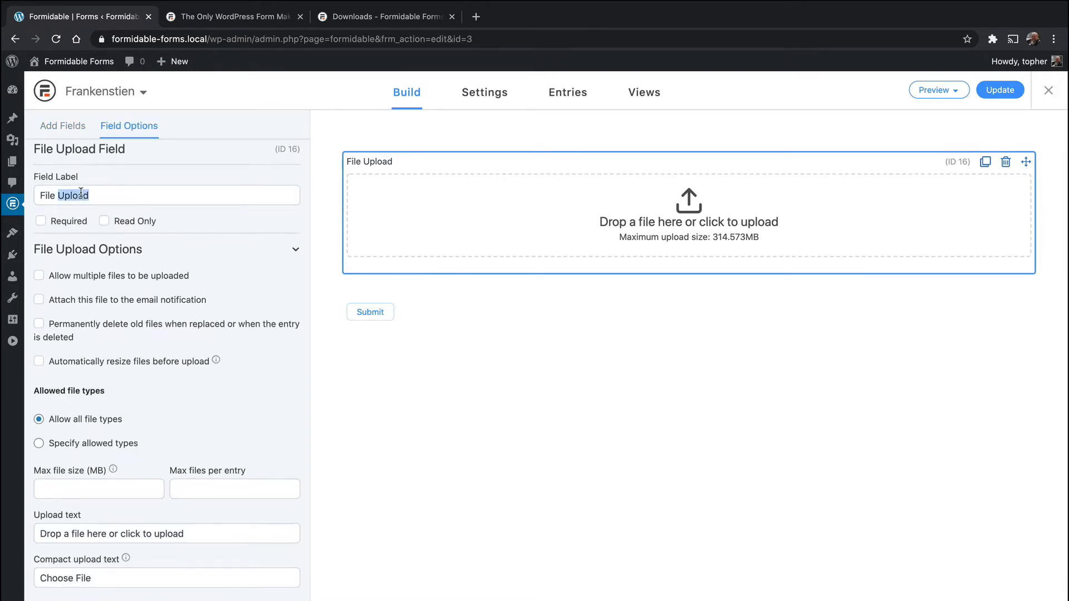
pyautogui.write('Upl')
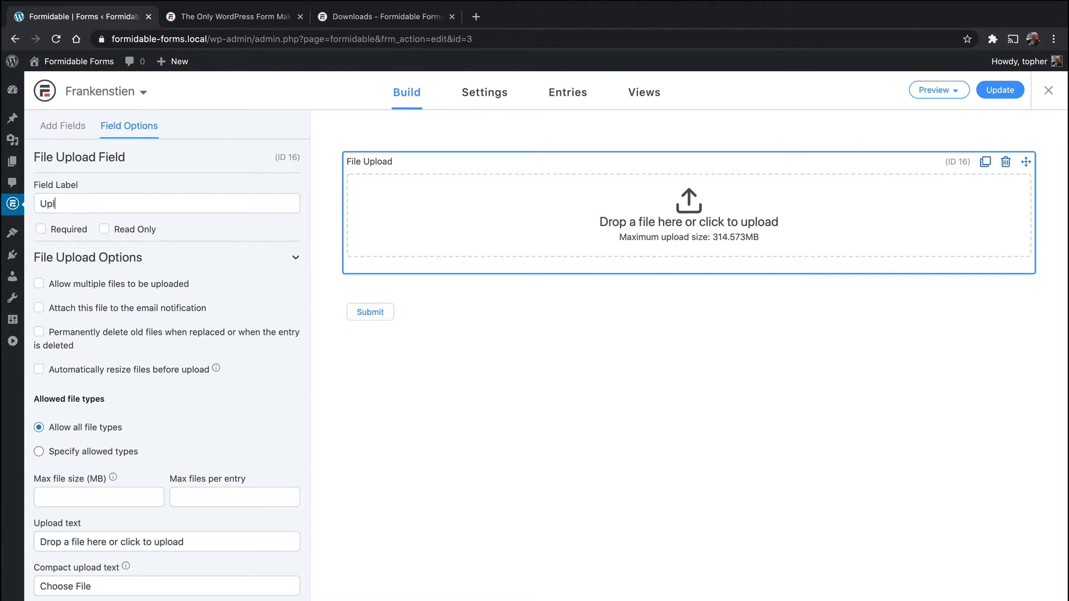
pyautogui.write('od')
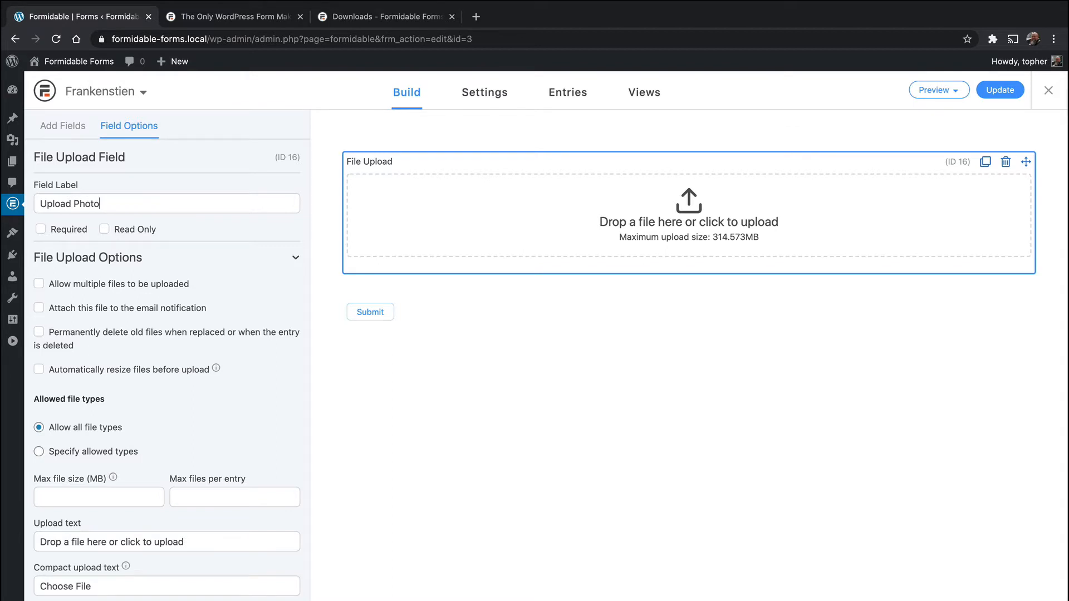
pyautogui.moveTo(134, 228)
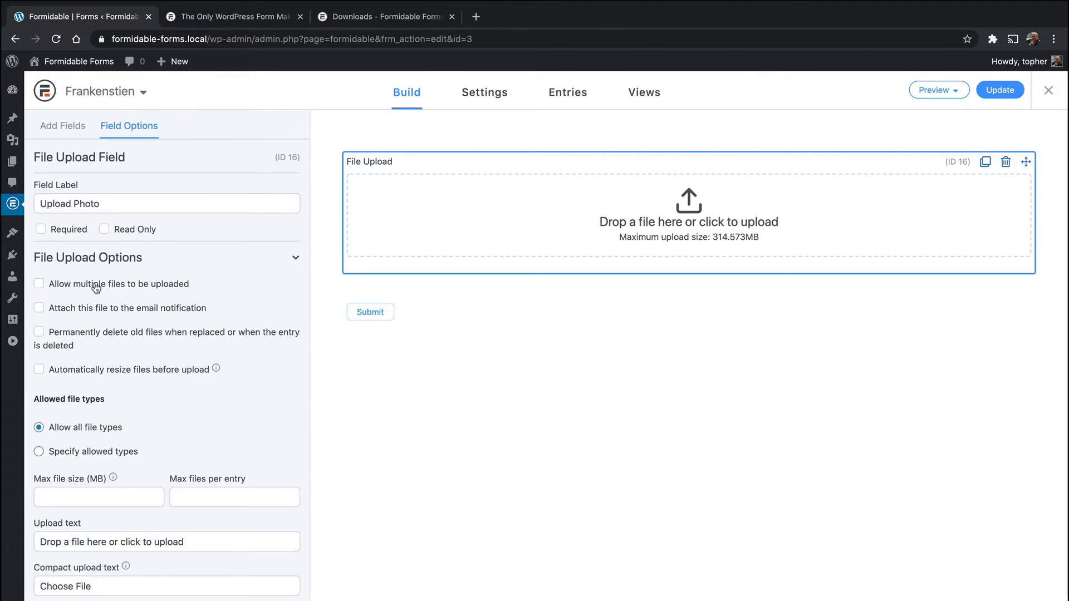
pyautogui.moveTo(167, 291)
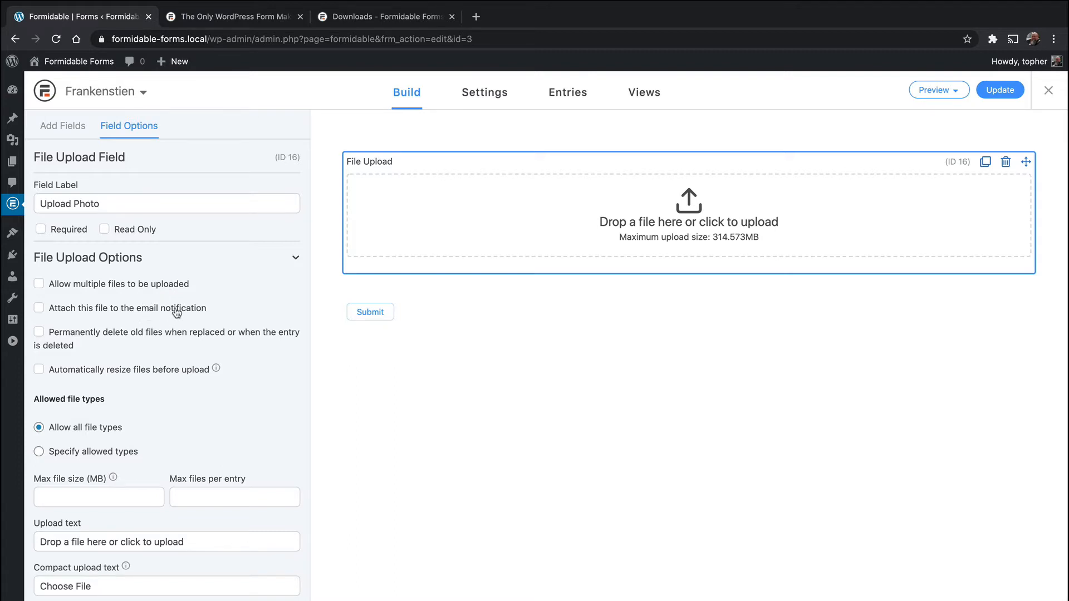
pyautogui.moveTo(144, 347)
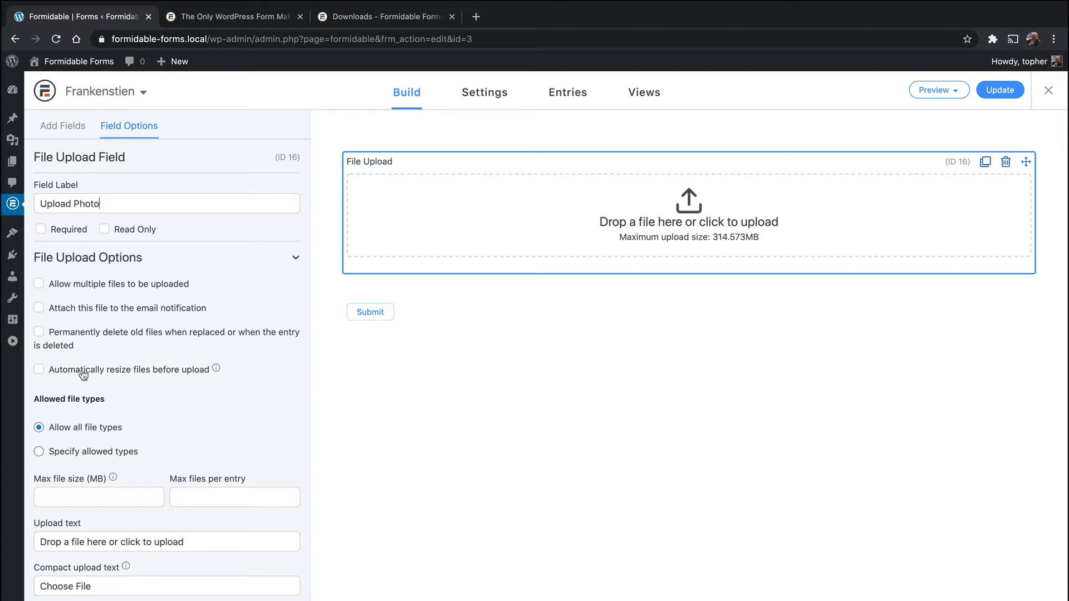
pyautogui.moveTo(186, 376)
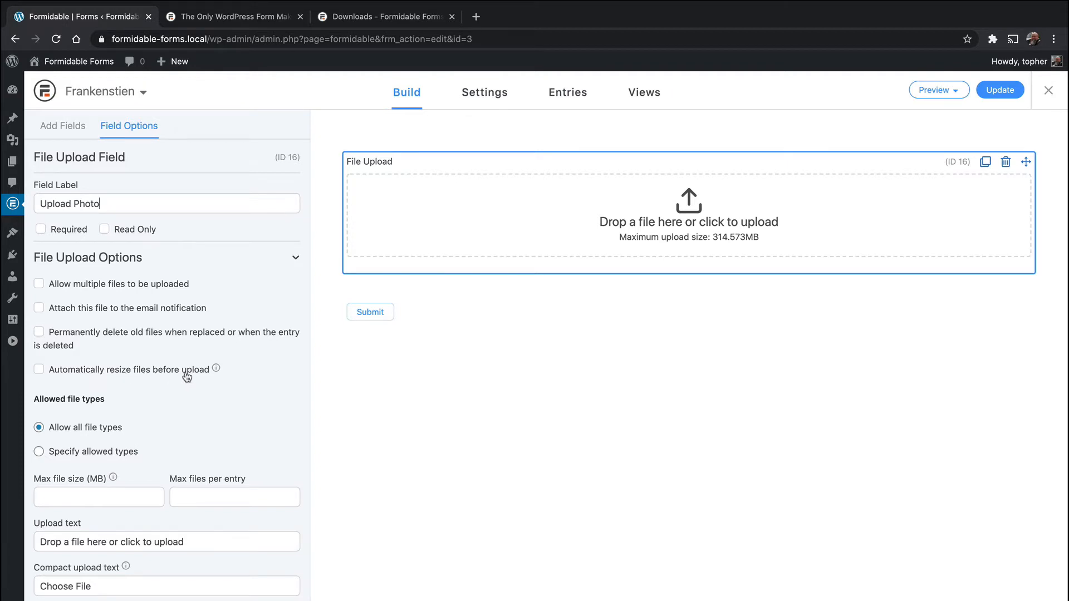
pyautogui.moveTo(216, 368)
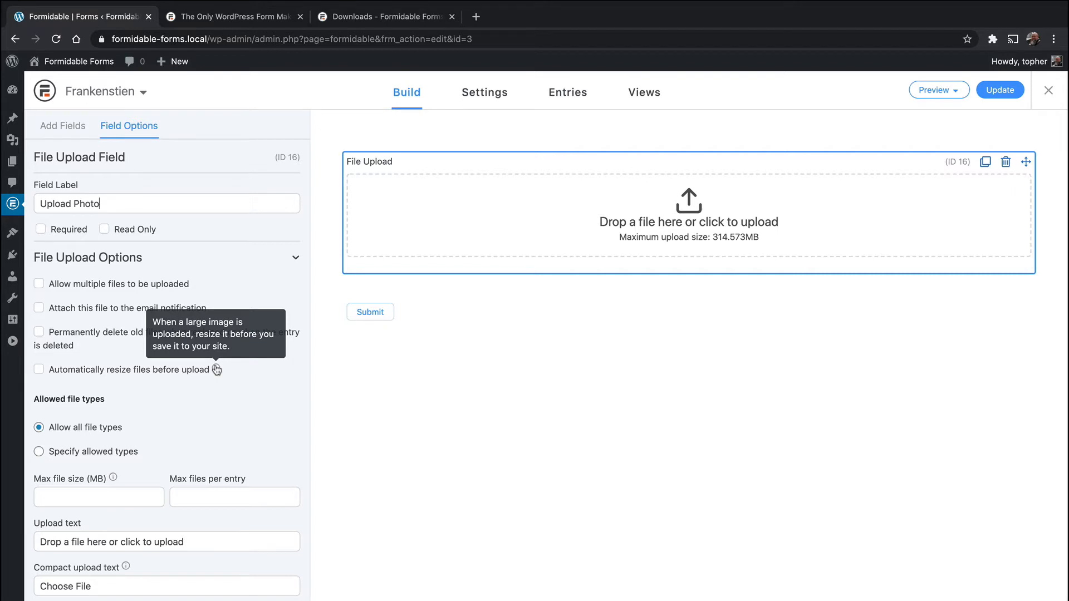
pyautogui.moveTo(141, 446)
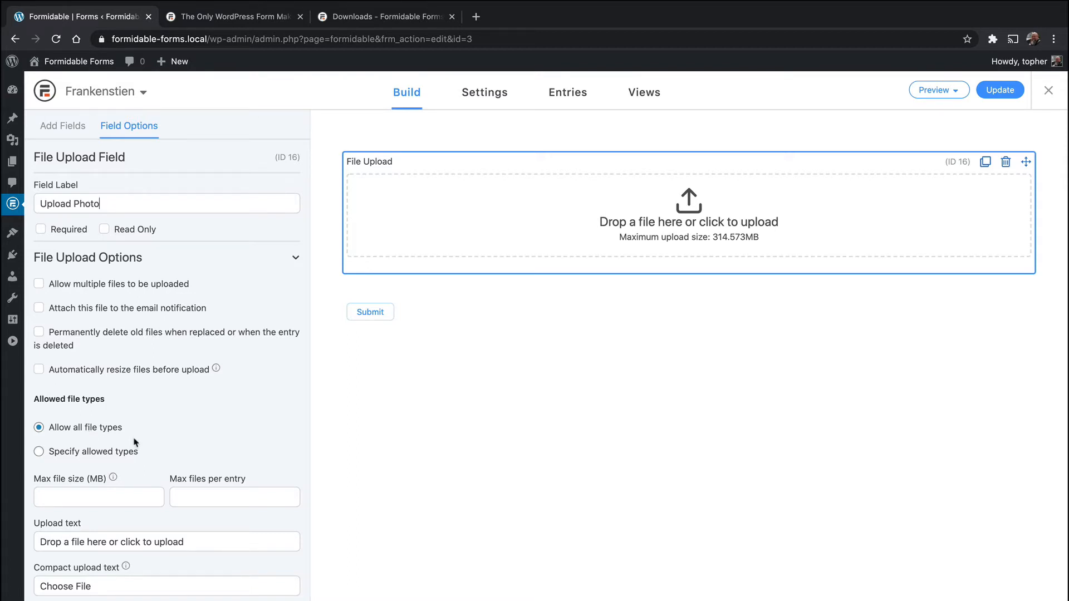
pyautogui.moveTo(106, 433)
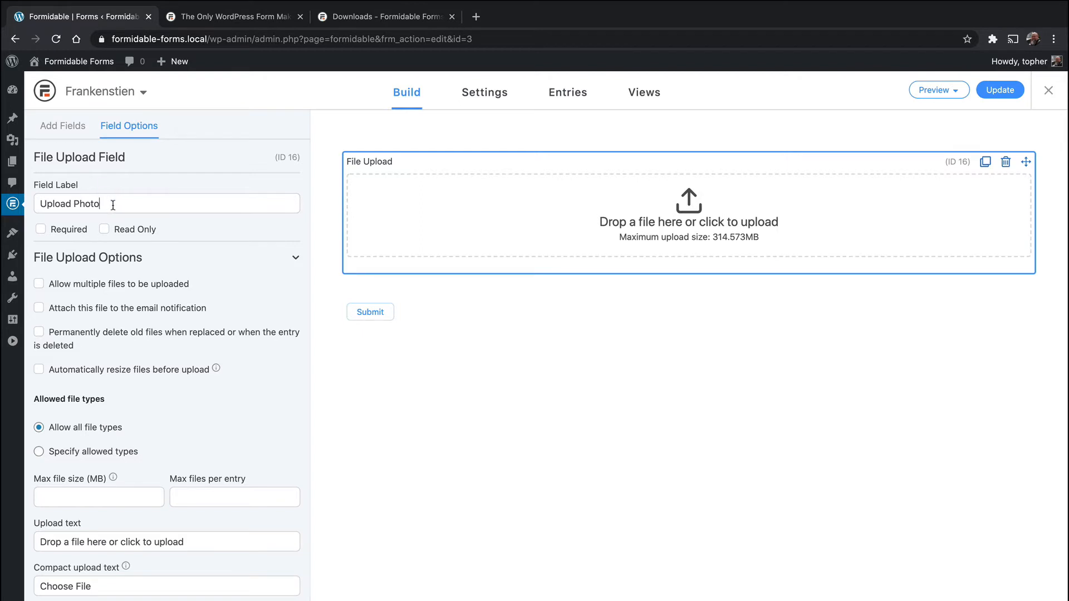
# Step: Restrict Upload Photo to specified types, adding gif and png to jpg/jpeg/jpe
pyautogui.click(39, 452)
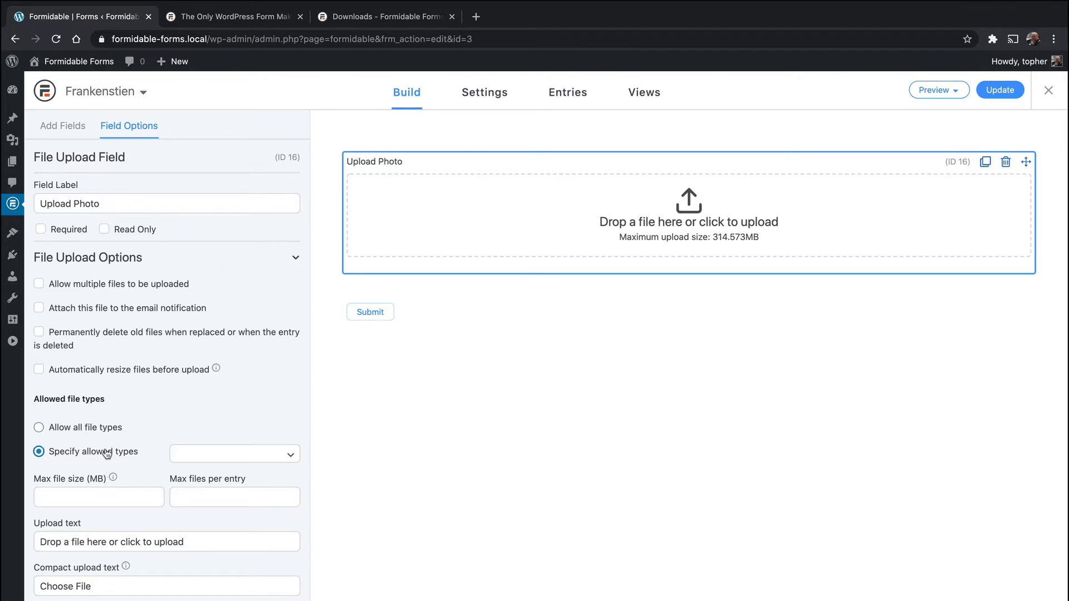
pyautogui.click(234, 453)
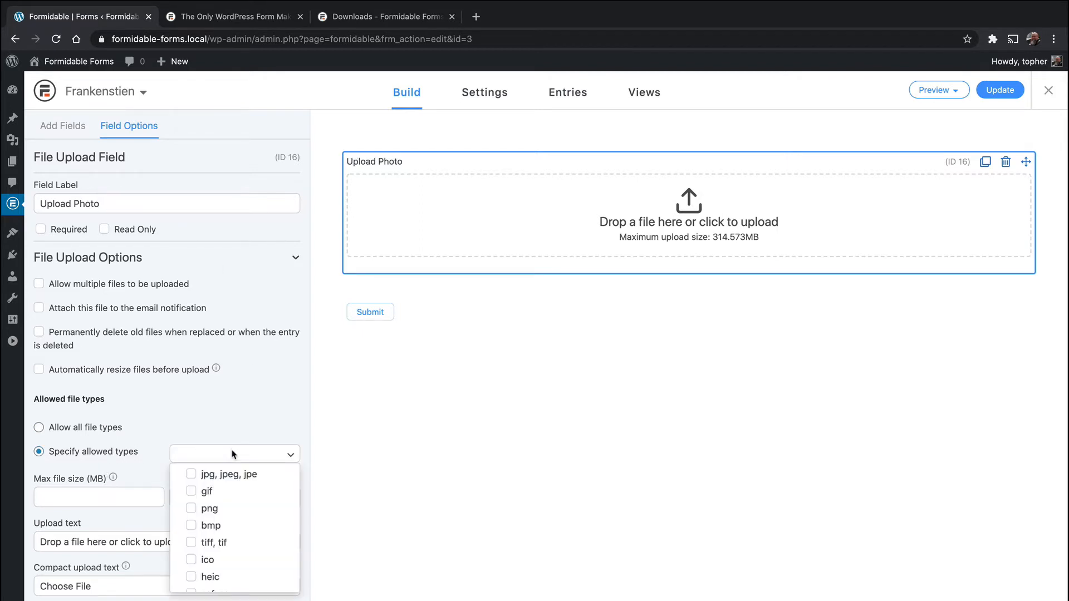
pyautogui.scroll(-3)
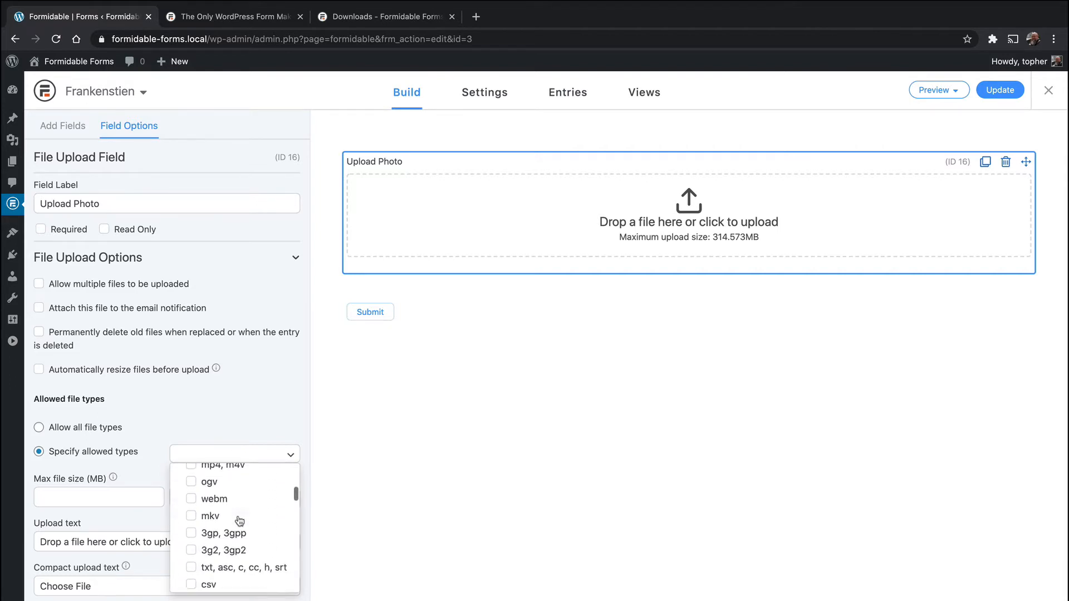
pyautogui.scroll(-3)
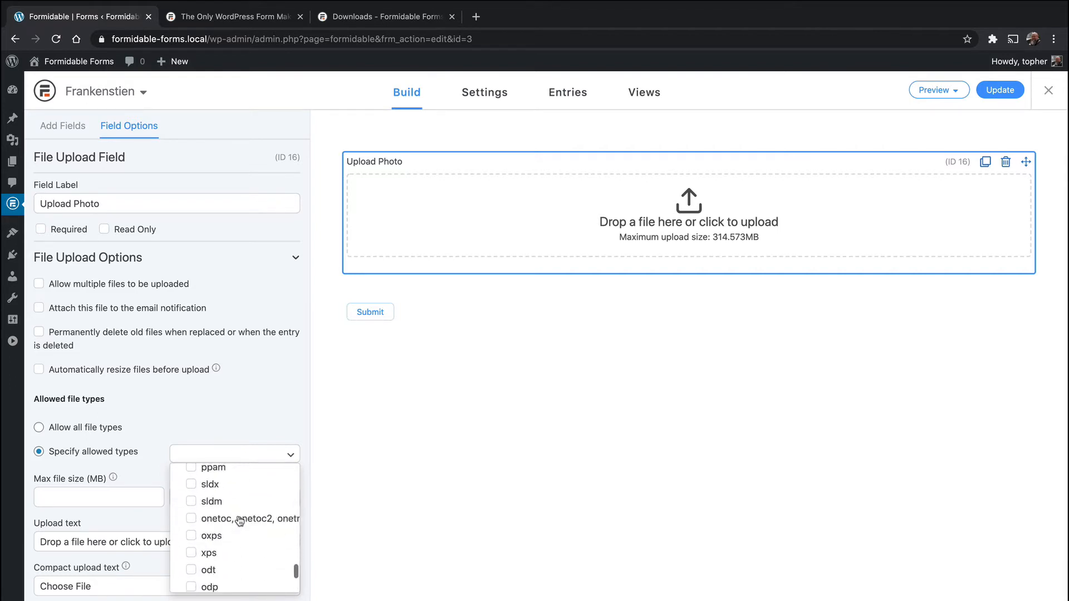
pyautogui.scroll(3)
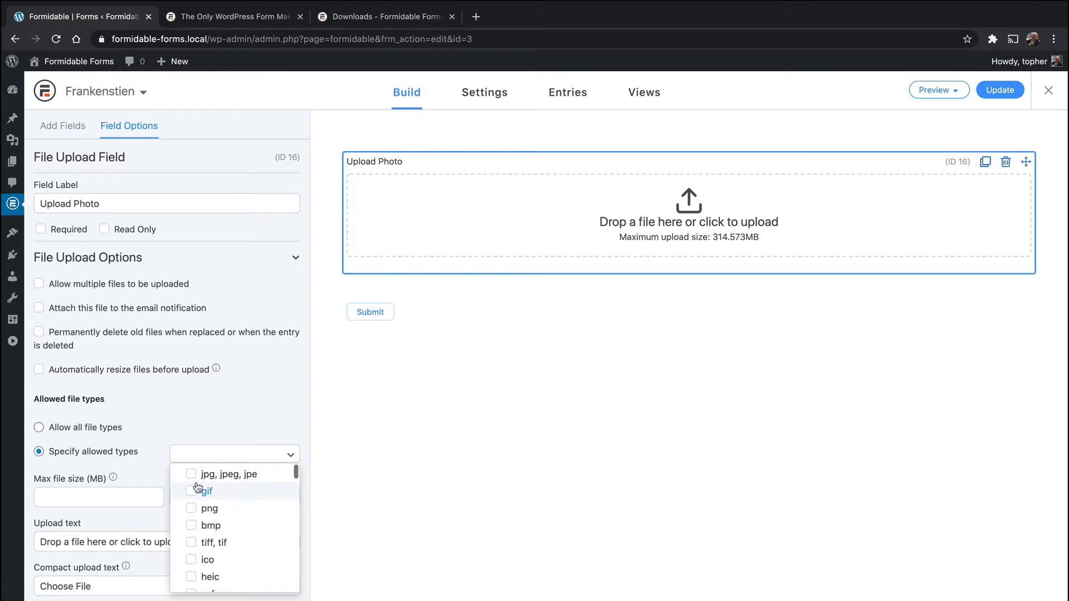
pyautogui.click(203, 491)
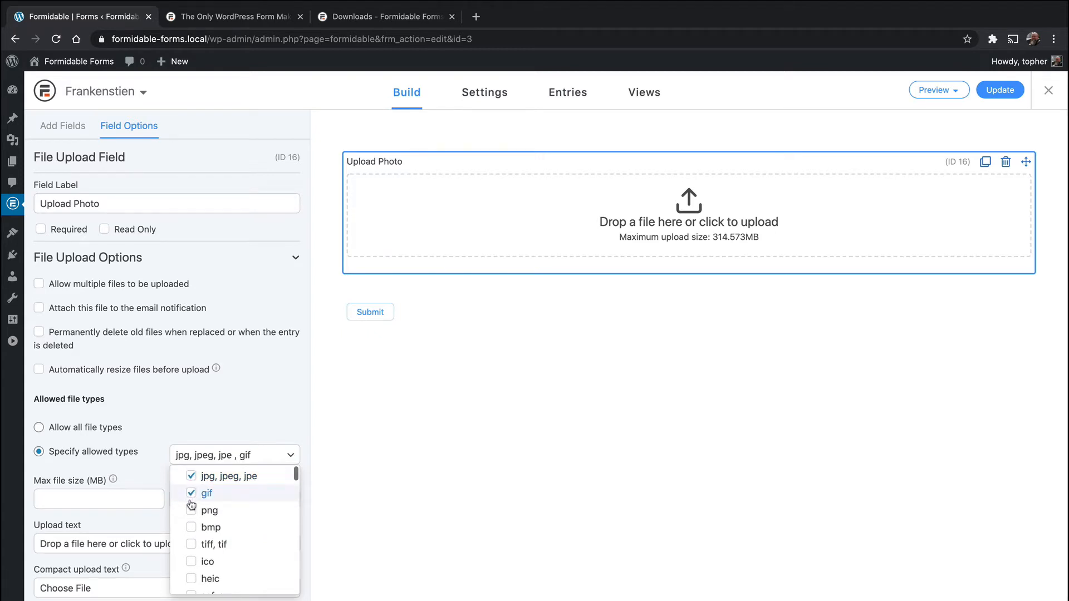
pyautogui.click(191, 510)
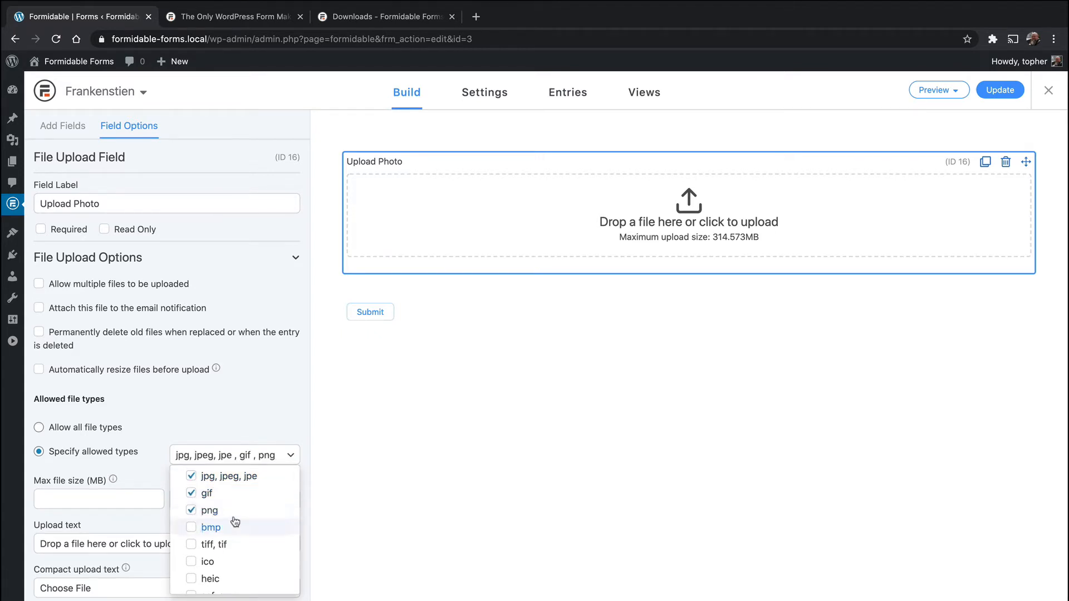
pyautogui.moveTo(282, 434)
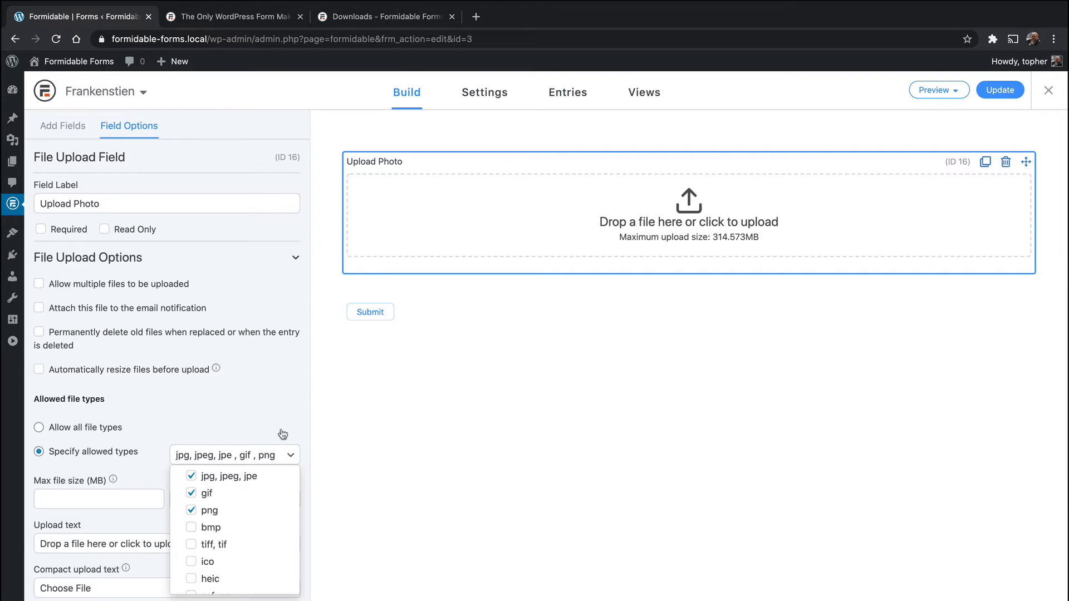
pyautogui.moveTo(286, 451)
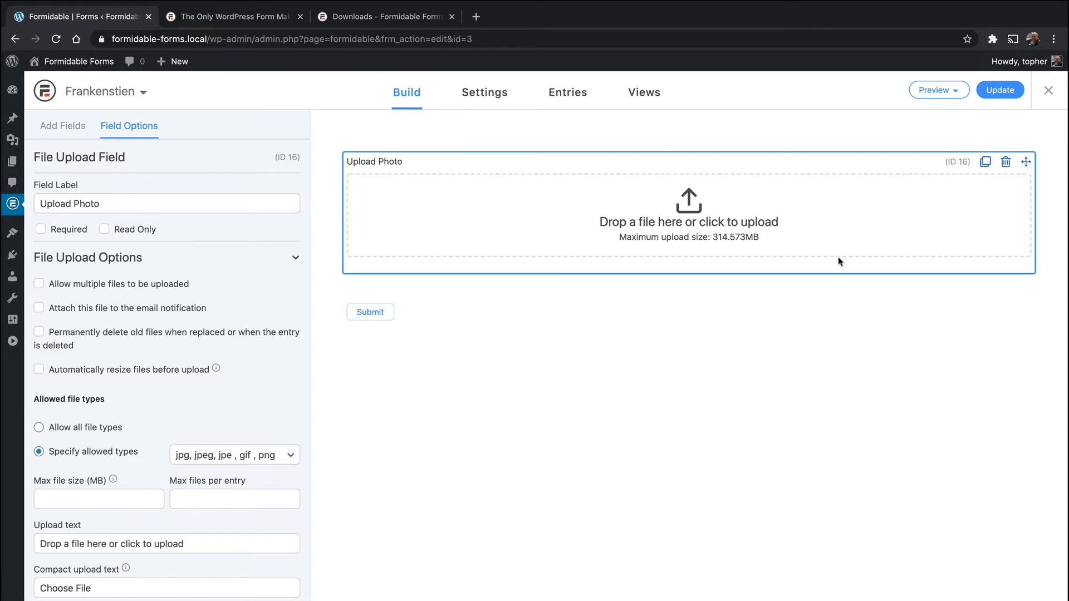
pyautogui.moveTo(108, 458)
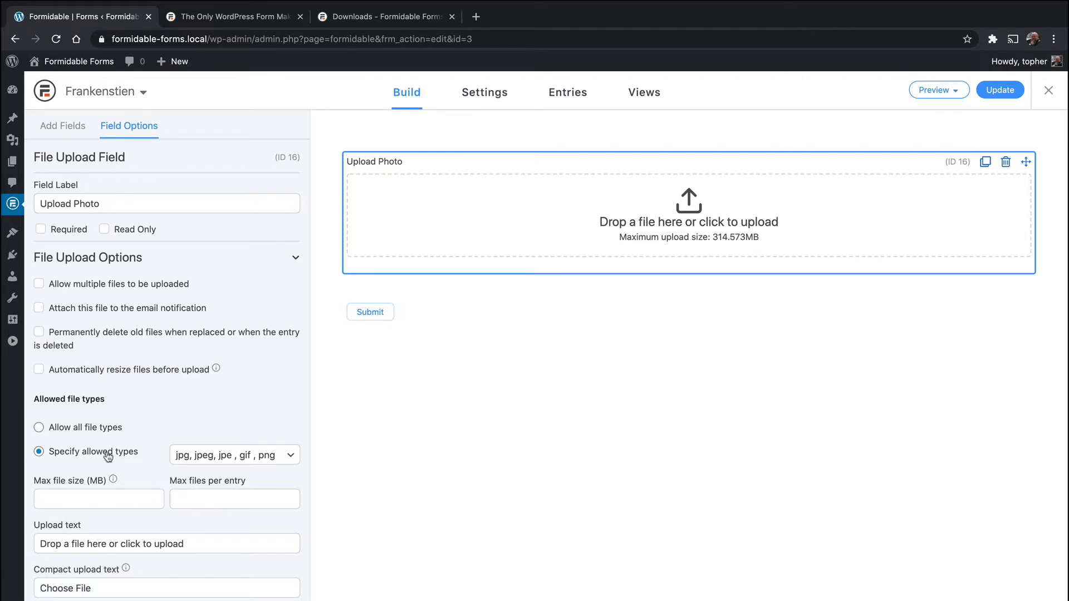
# Step: Set the Upload Photo maximum file size to 1 MB
pyautogui.click(98, 493)
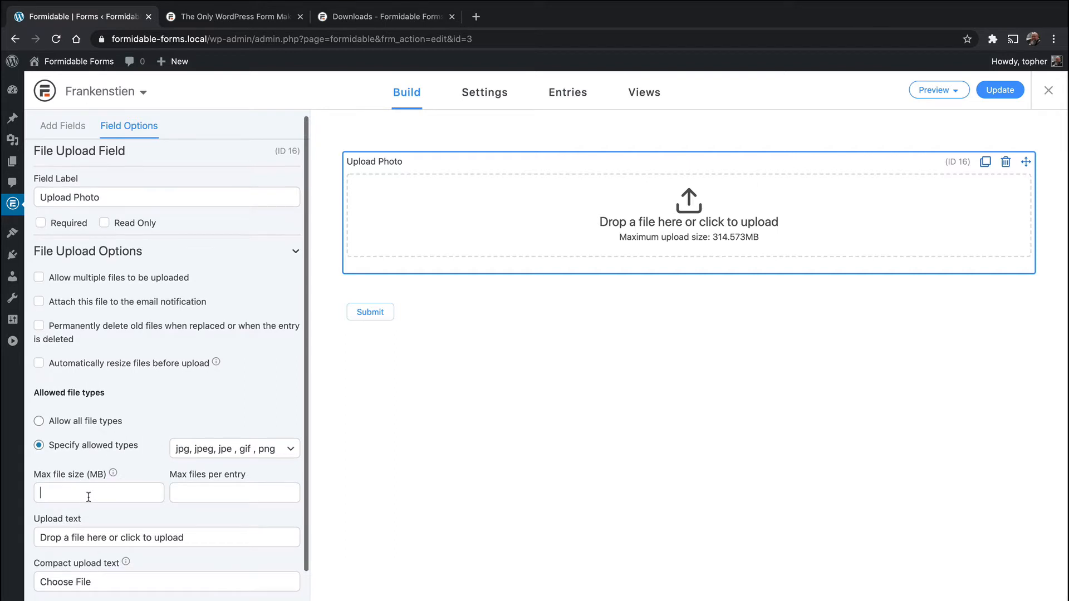
pyautogui.write('1')
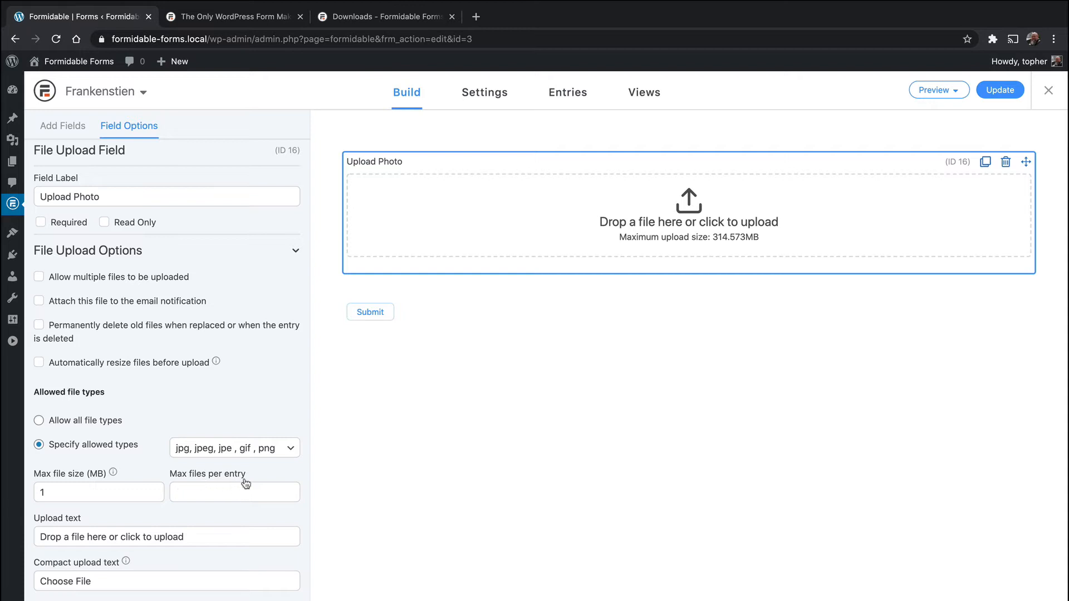
pyautogui.moveTo(234, 480)
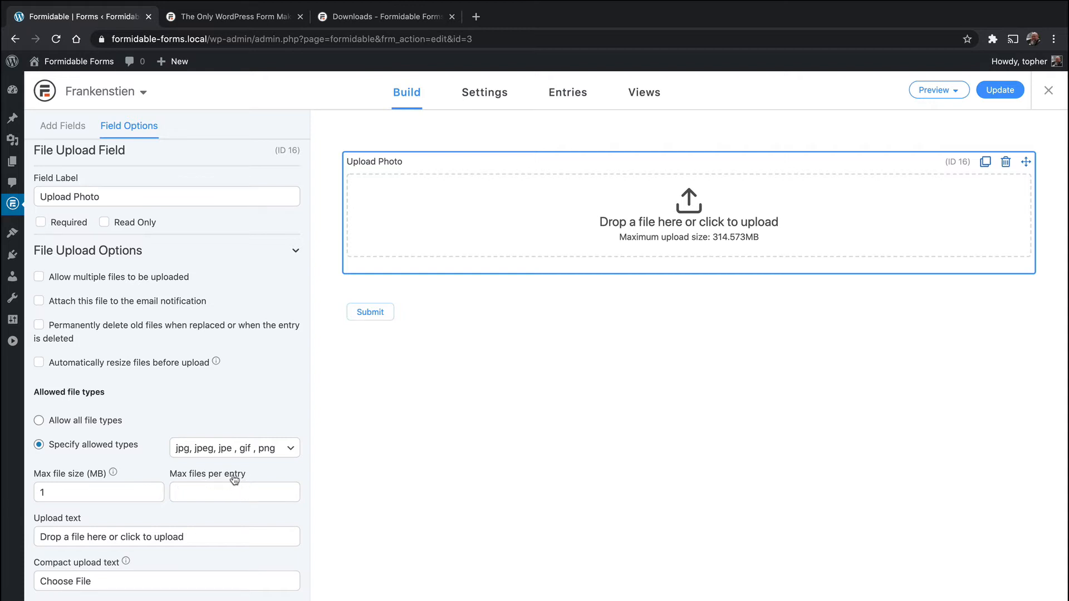
pyautogui.moveTo(106, 273)
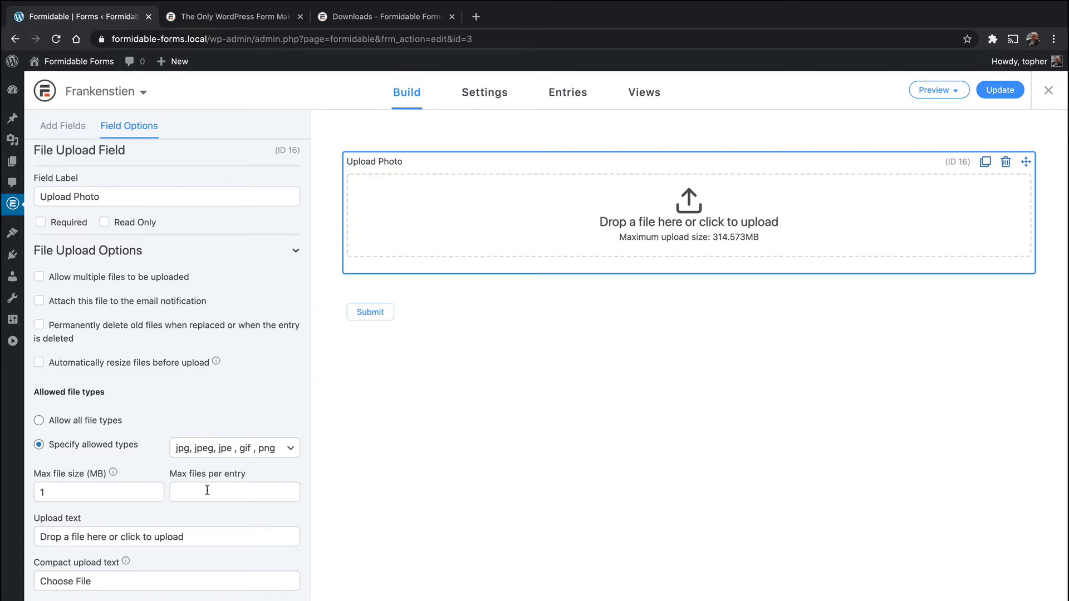
pyautogui.scroll(-3)
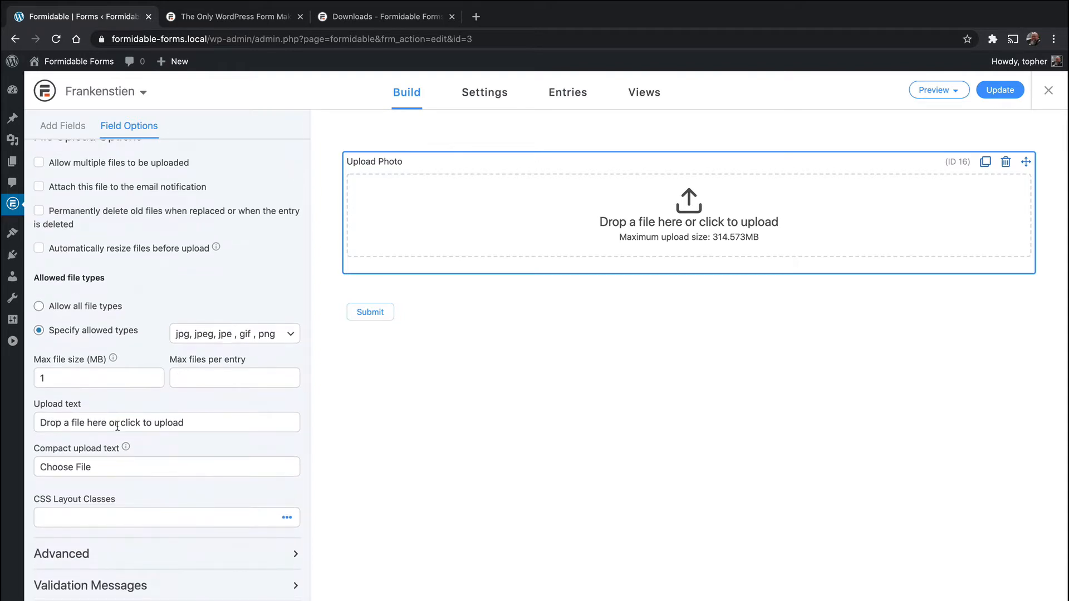
pyautogui.moveTo(210, 426)
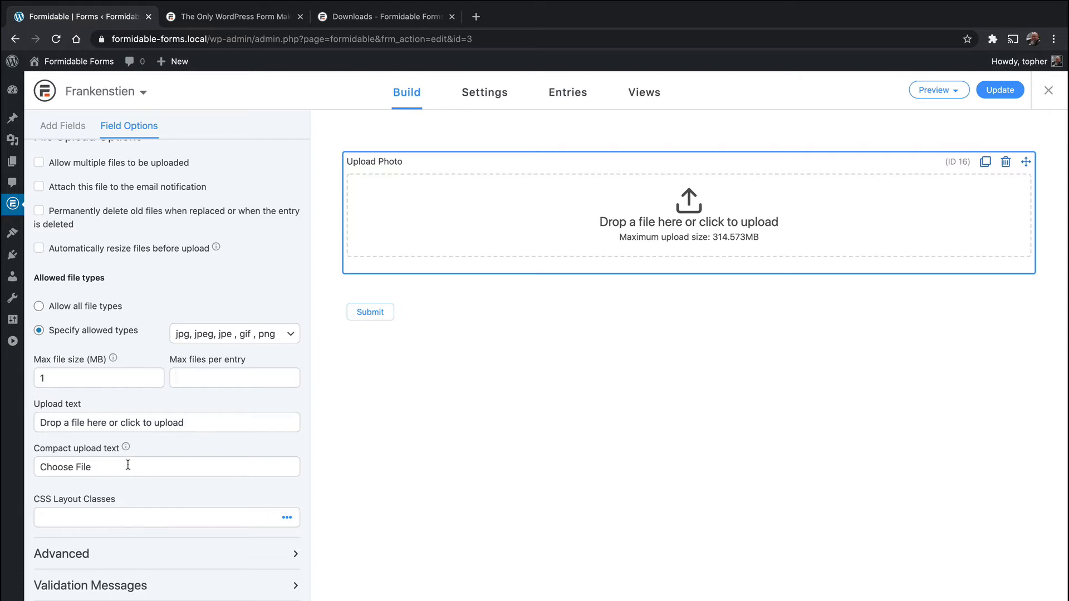
pyautogui.moveTo(288, 516)
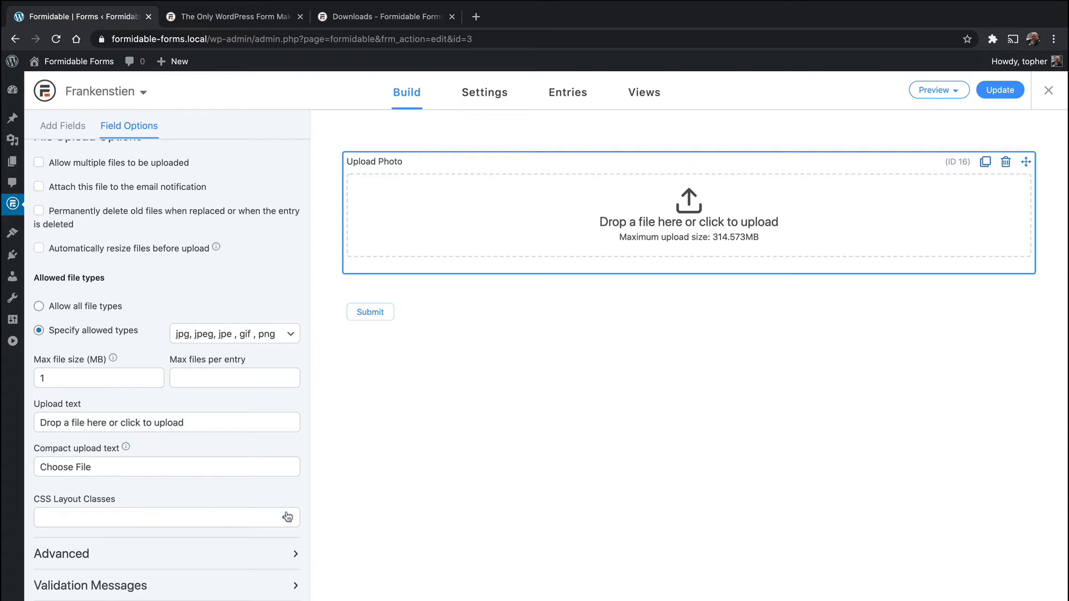
# Step: Review the upload field's layout and advanced settings, keeping the default label position
pyautogui.click(288, 517)
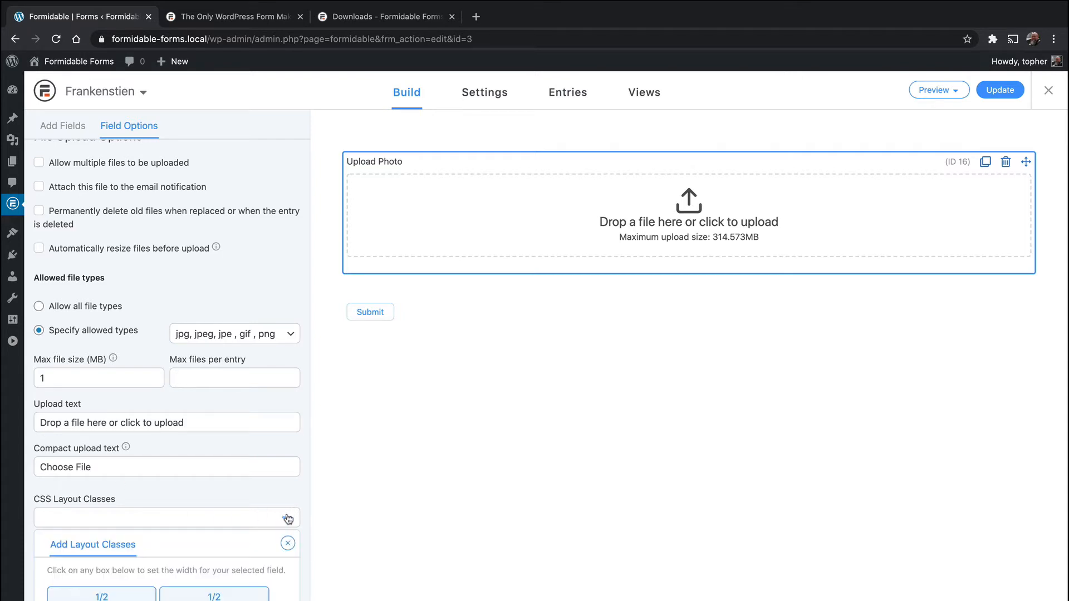
pyautogui.click(287, 544)
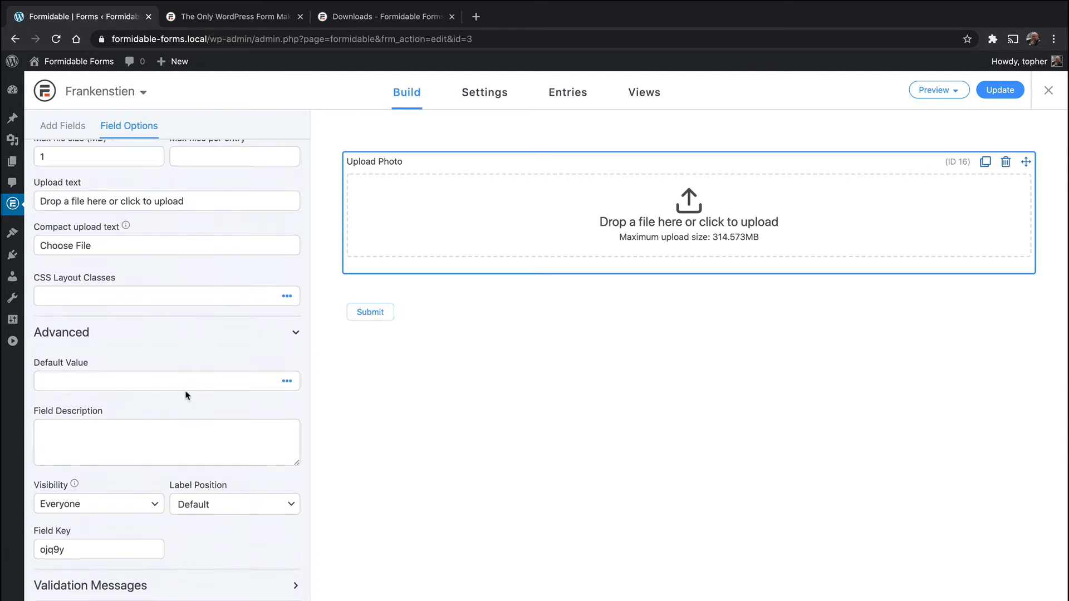
pyautogui.moveTo(148, 453)
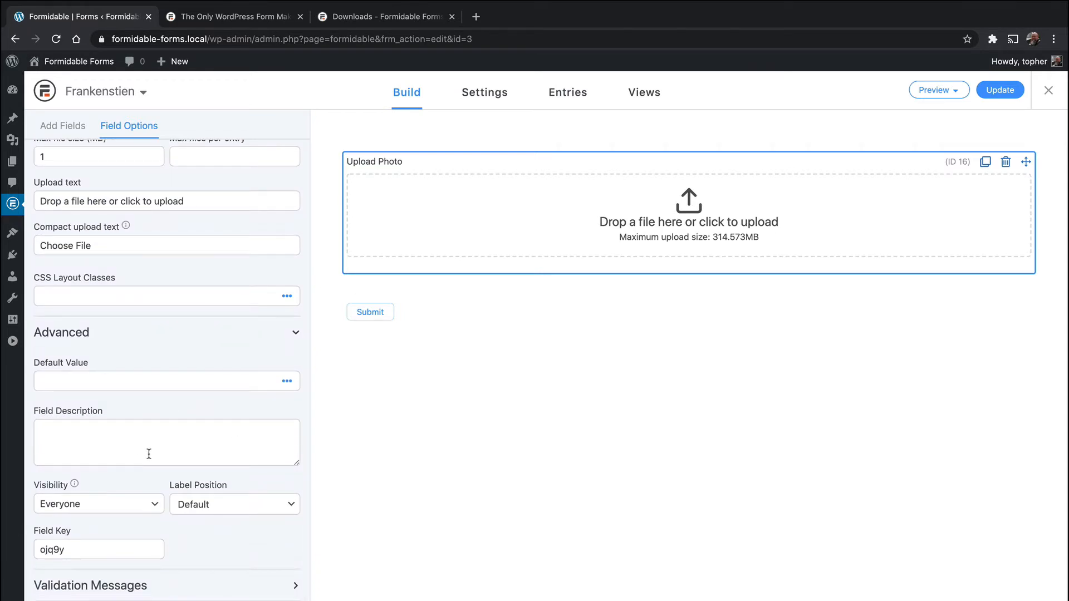
pyautogui.click(98, 504)
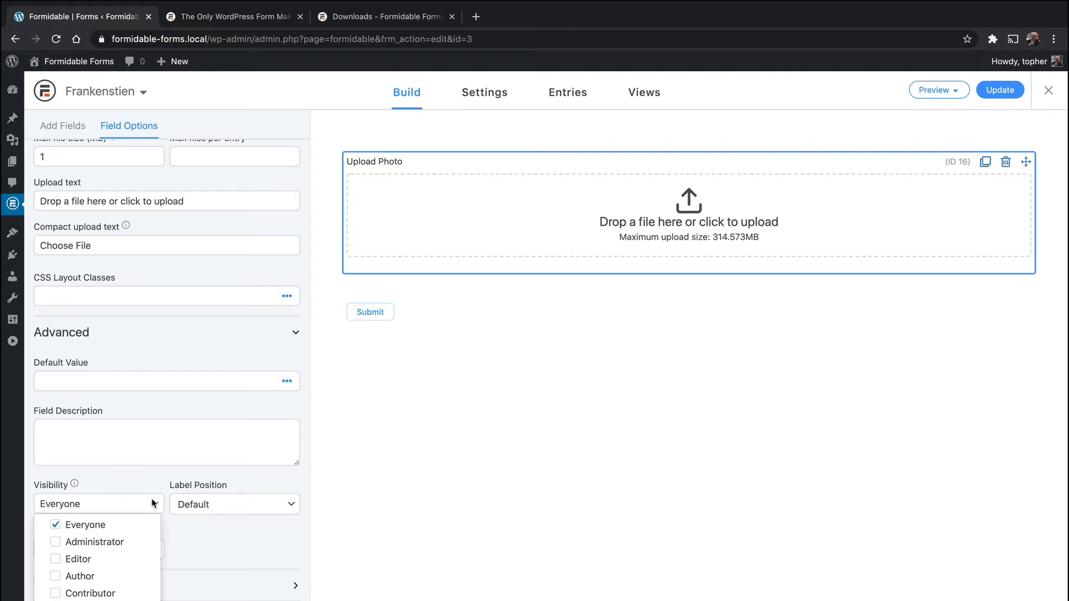
pyautogui.click(234, 504)
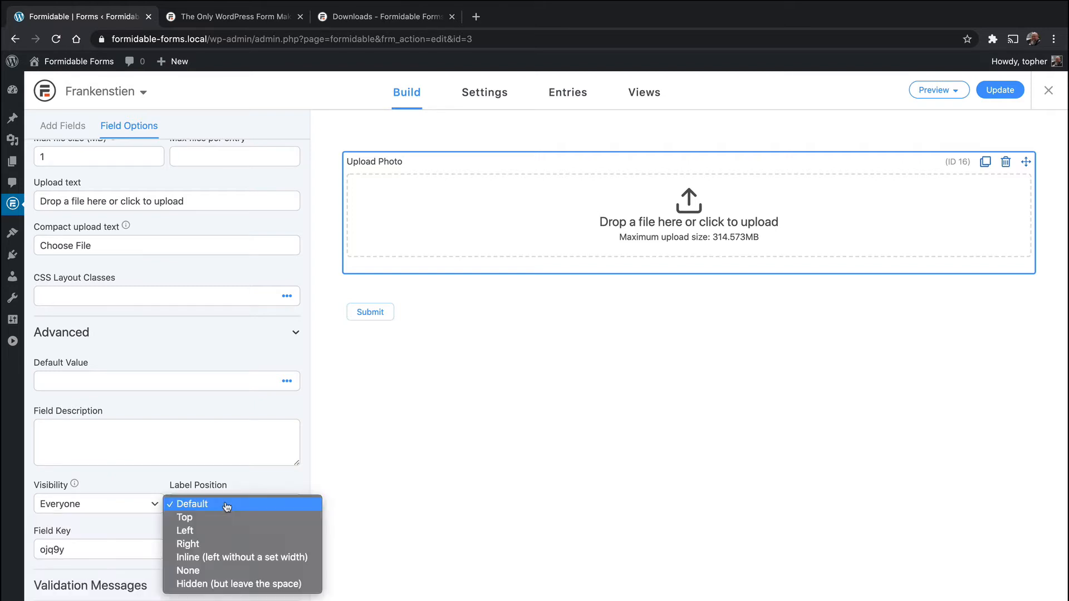
pyautogui.click(191, 504)
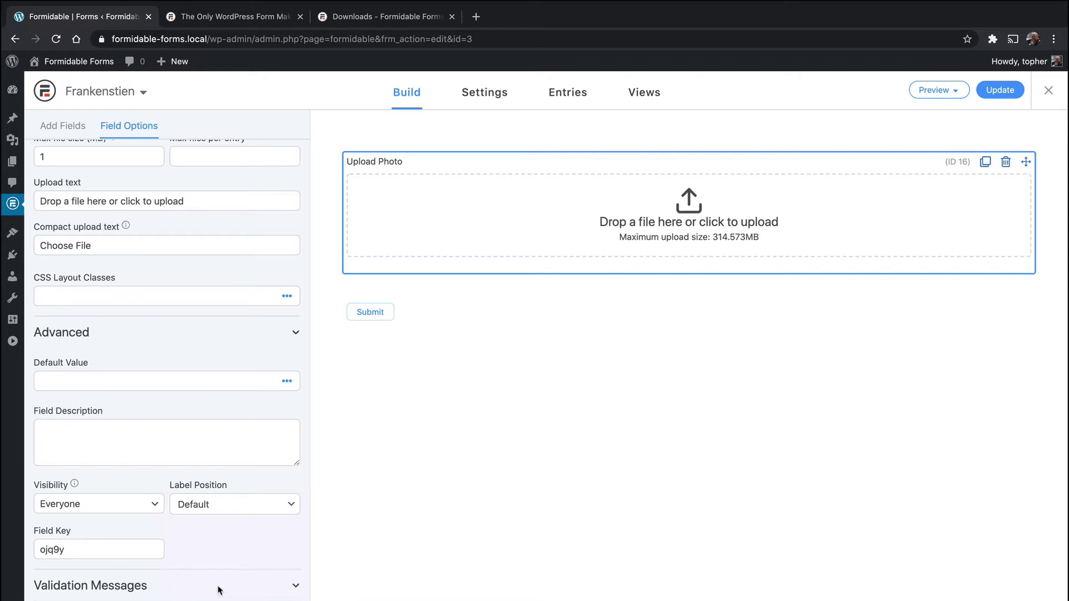
pyautogui.scroll(3)
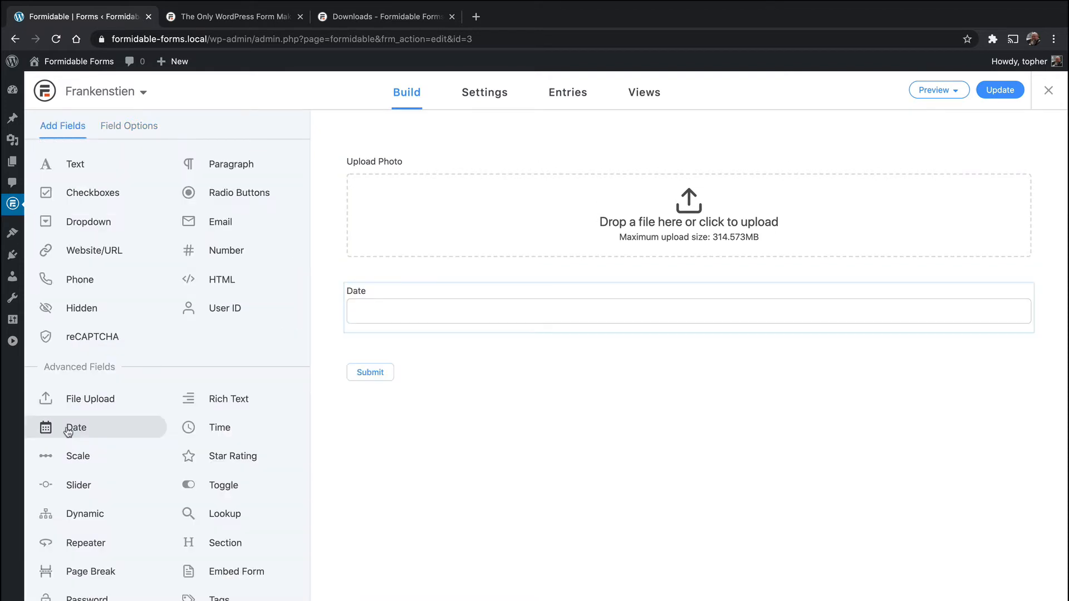
# Step: Open the Date field's settings, showing a -10 to +10 year range
pyautogui.click(688, 311)
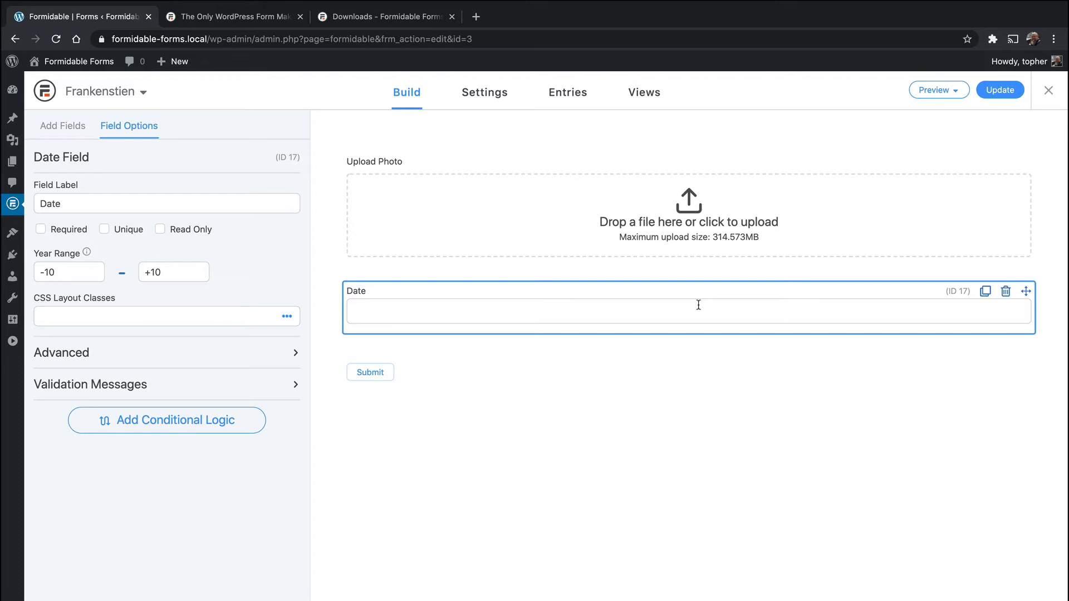
pyautogui.moveTo(126, 276)
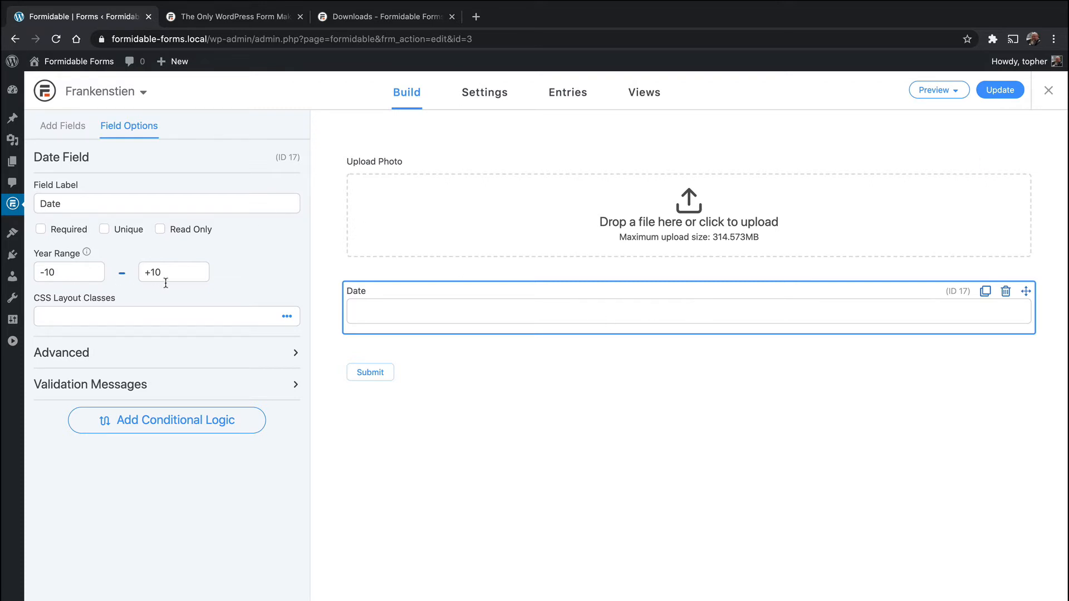
pyautogui.moveTo(188, 265)
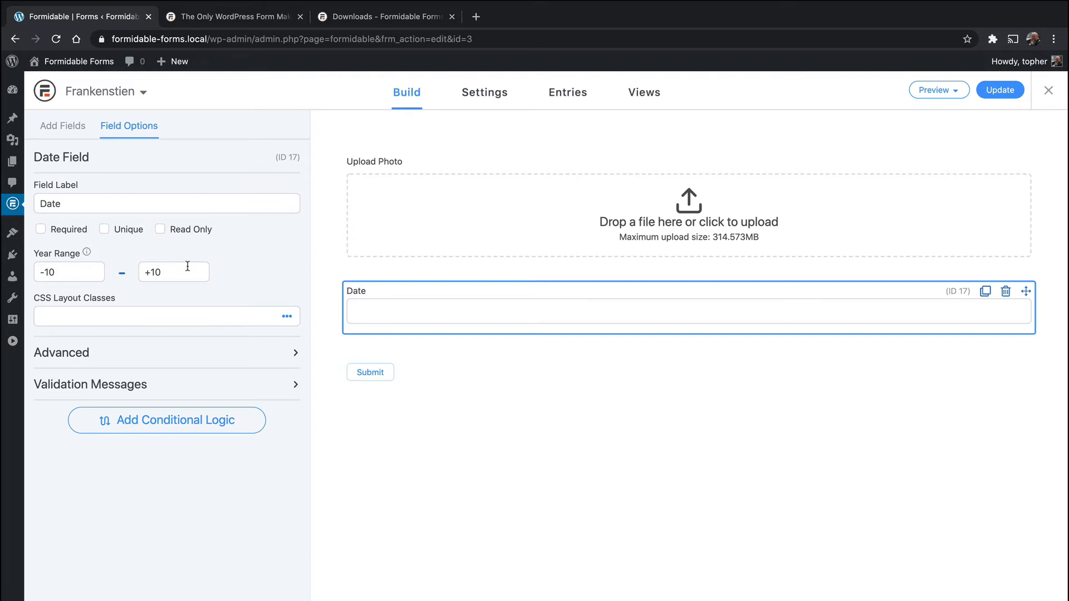
pyautogui.moveTo(97, 235)
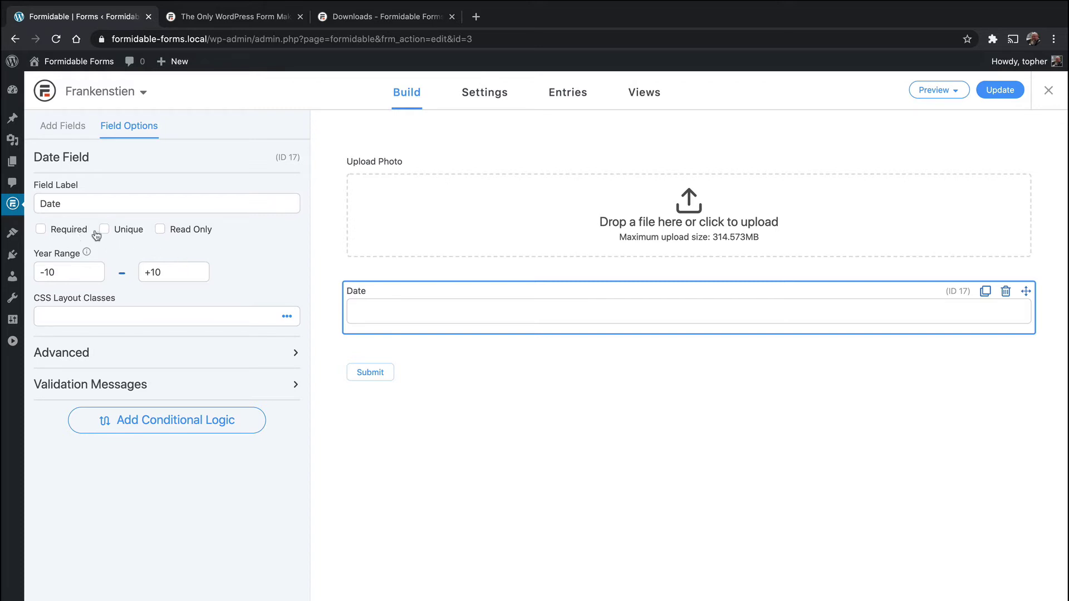
pyautogui.moveTo(126, 228)
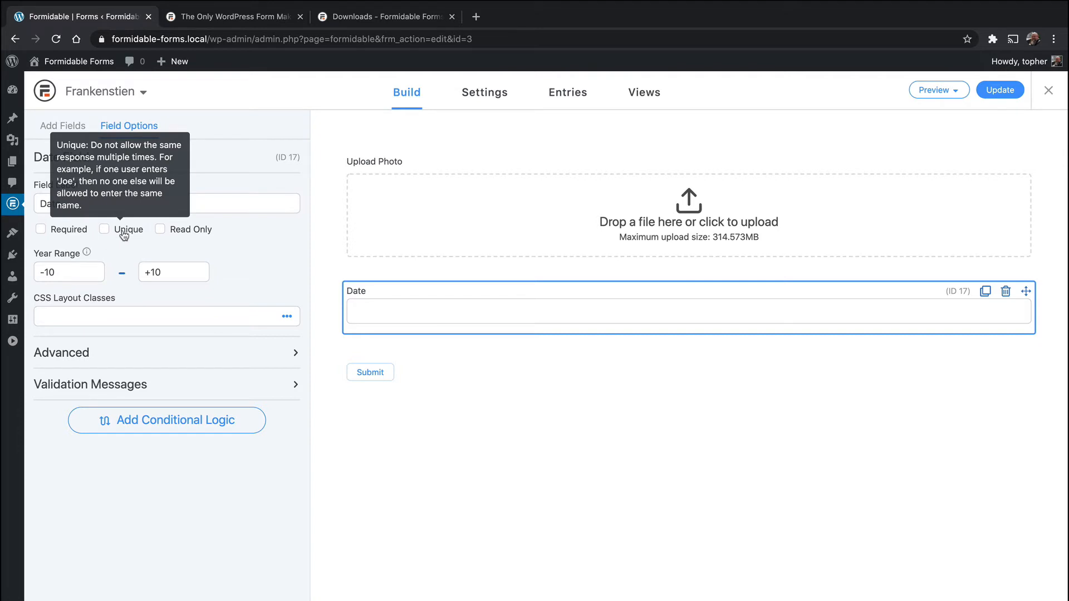
pyautogui.moveTo(184, 231)
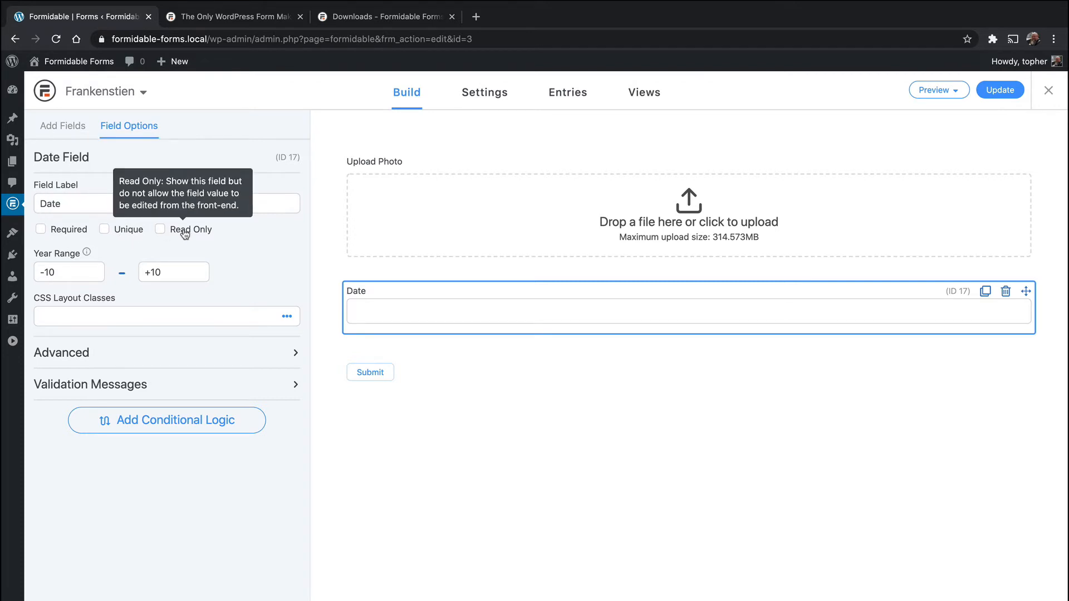
pyautogui.moveTo(253, 349)
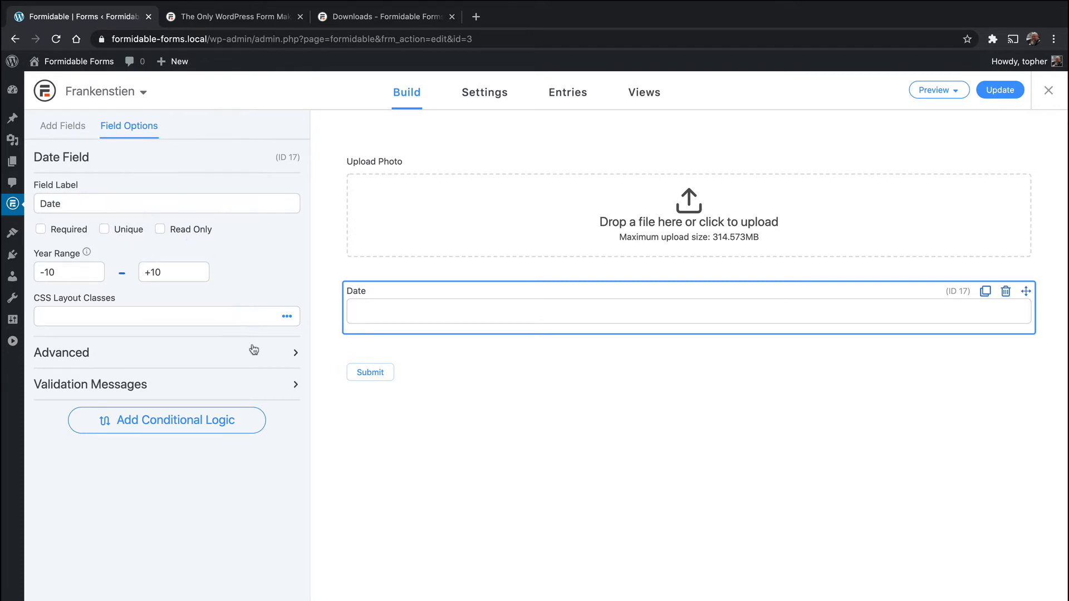
# Step: Expand the Date field's advanced settings and open the calendar language list, leaving English
pyautogui.click(166, 353)
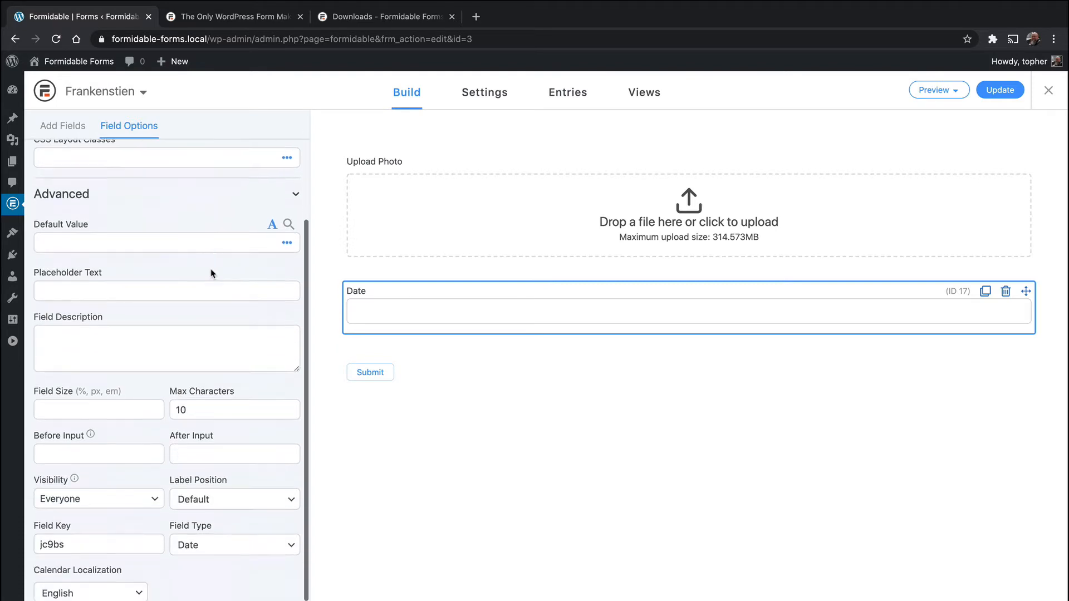
pyautogui.scroll(-3)
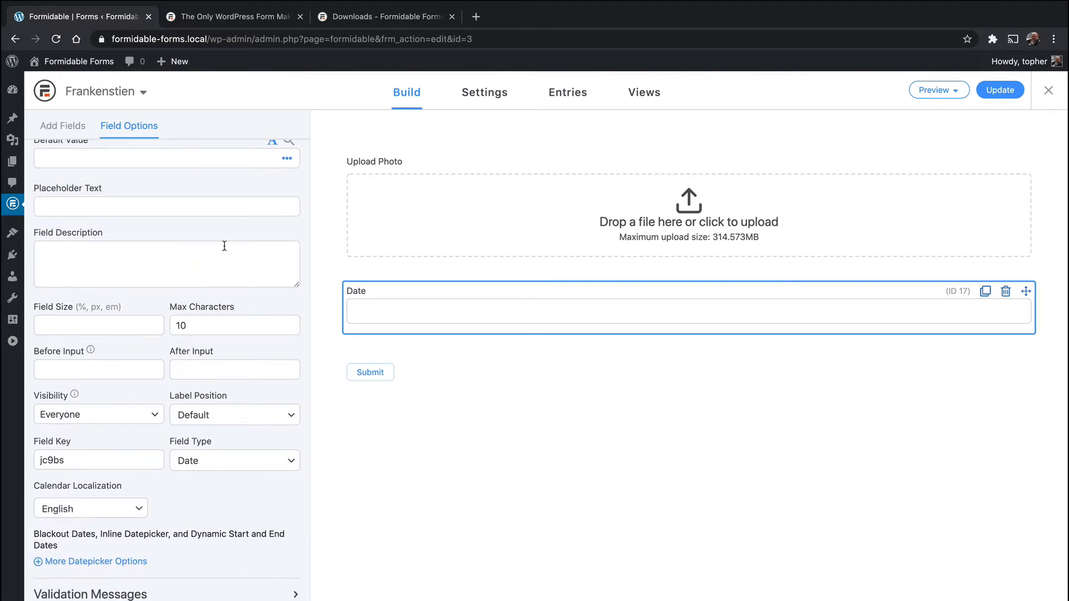
pyautogui.scroll(3)
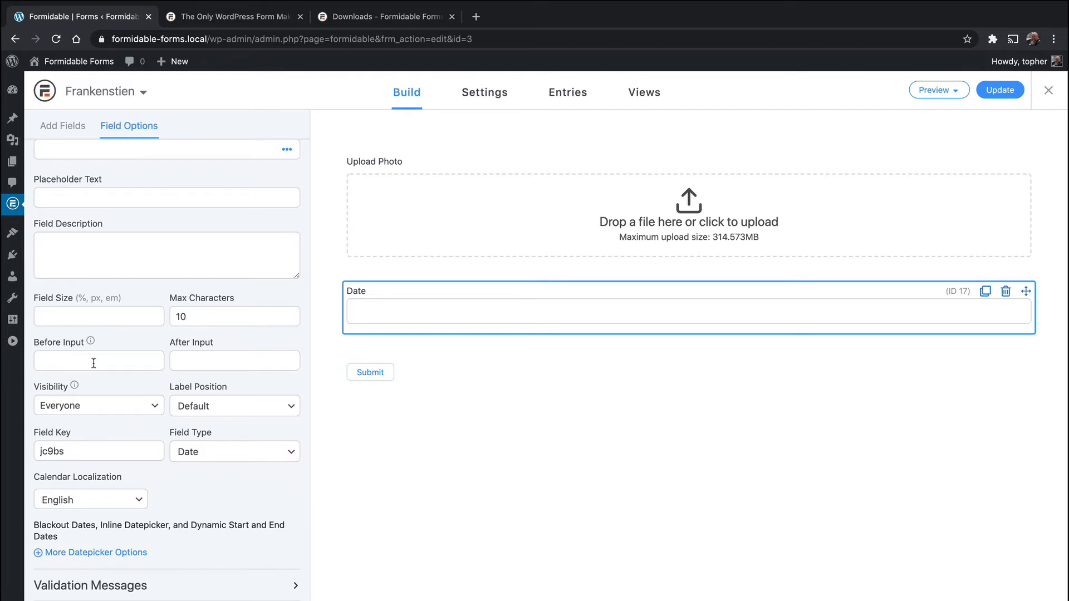
pyautogui.write('Hi')
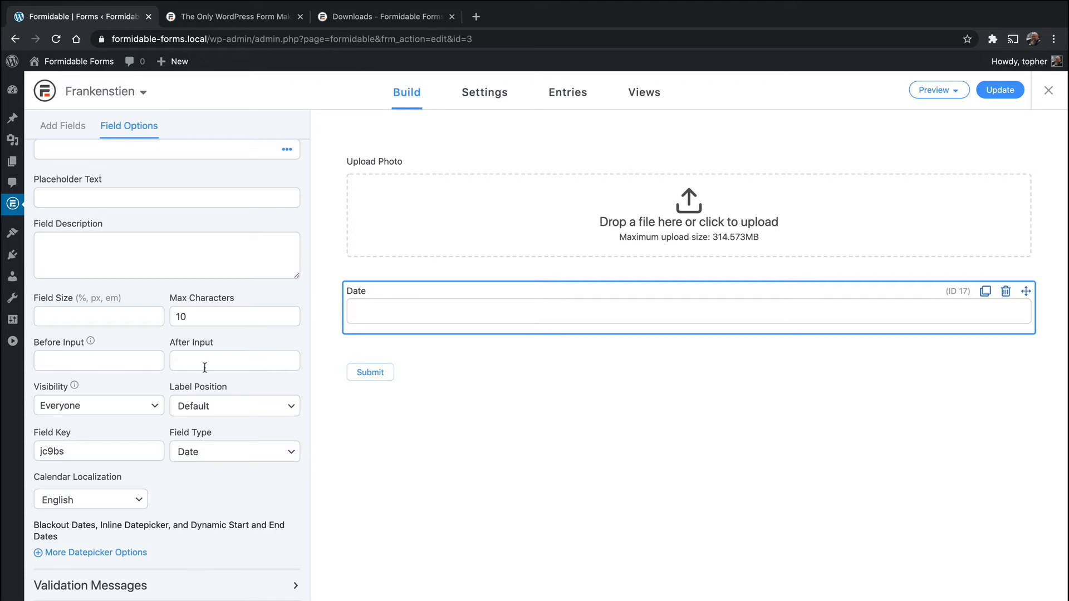
pyautogui.moveTo(234, 414)
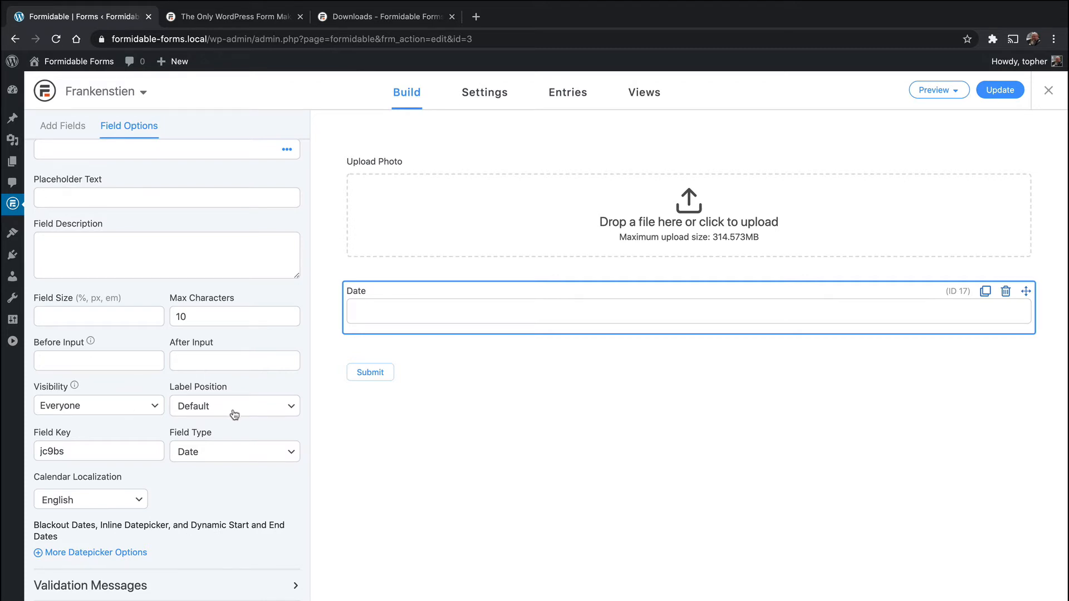
pyautogui.moveTo(241, 455)
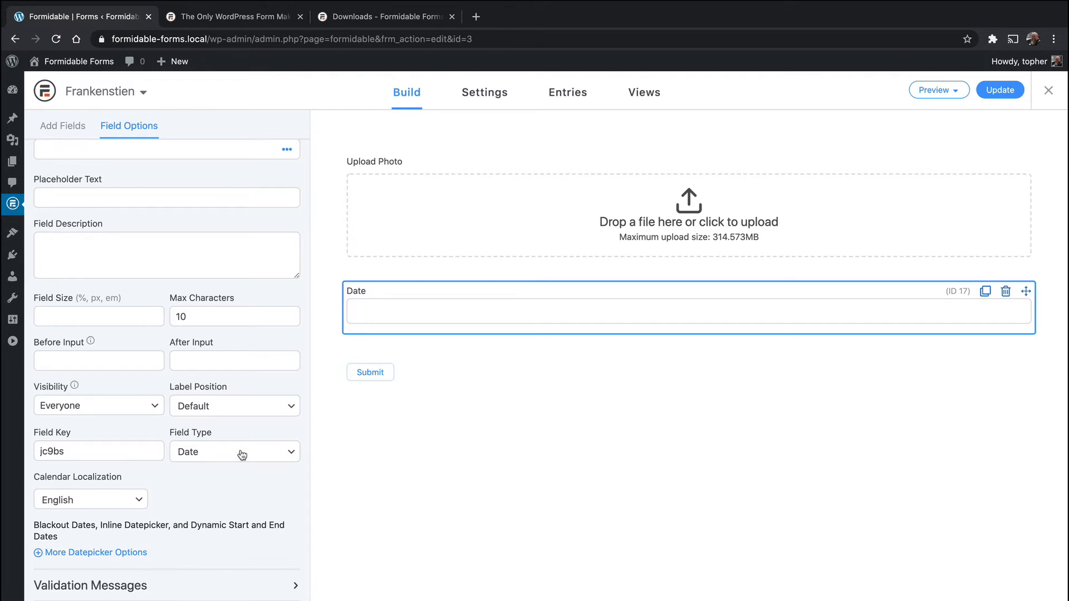
pyautogui.click(89, 499)
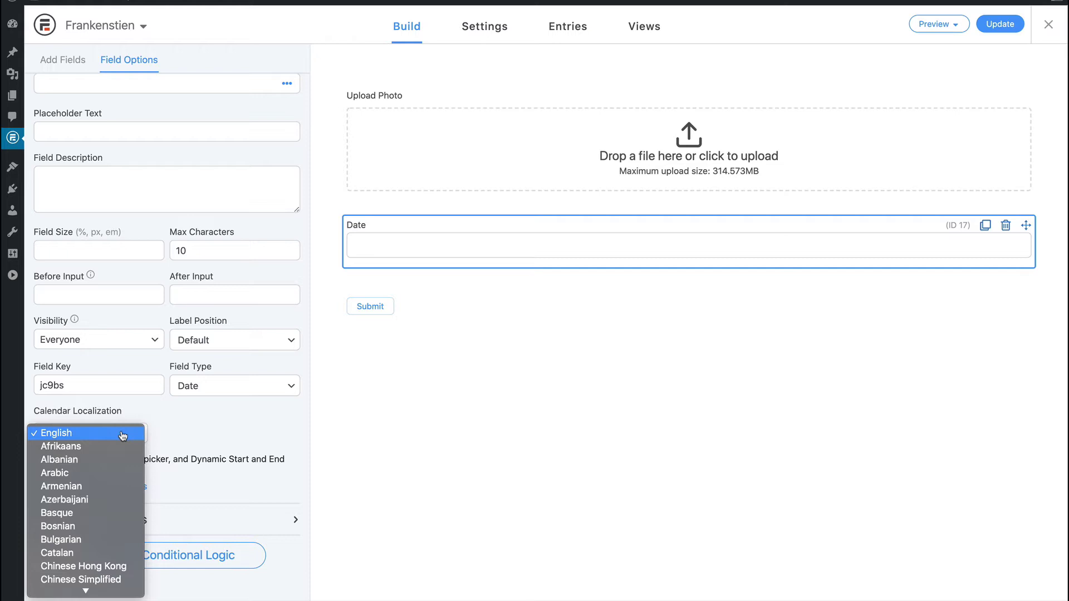
# Step: Add a Scale field labelled 'Rate me!' with a 1 to 10 range
pyautogui.click(63, 126)
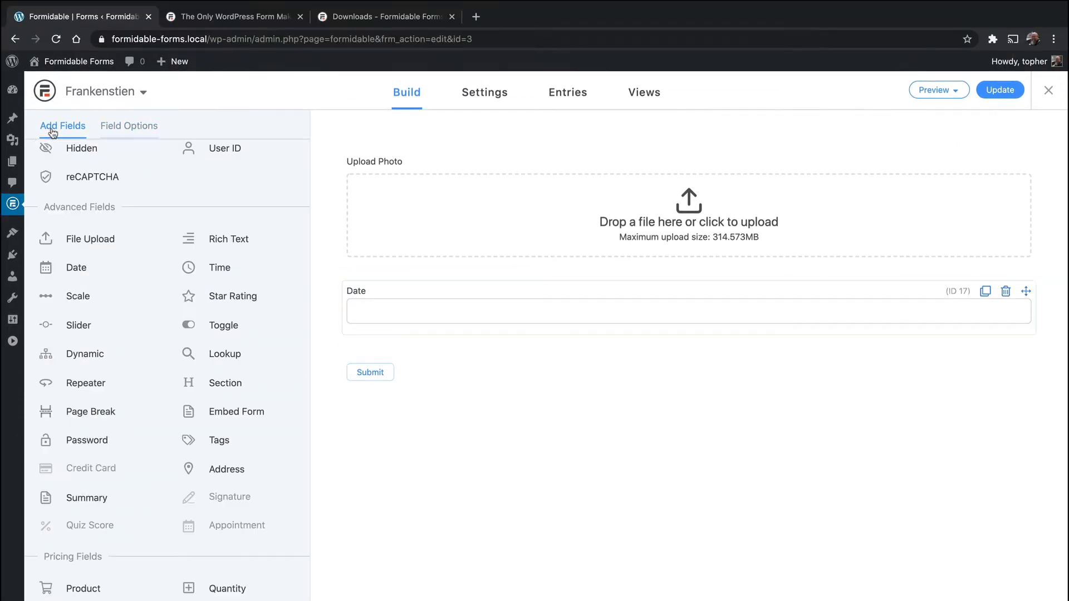
pyautogui.moveTo(79, 295)
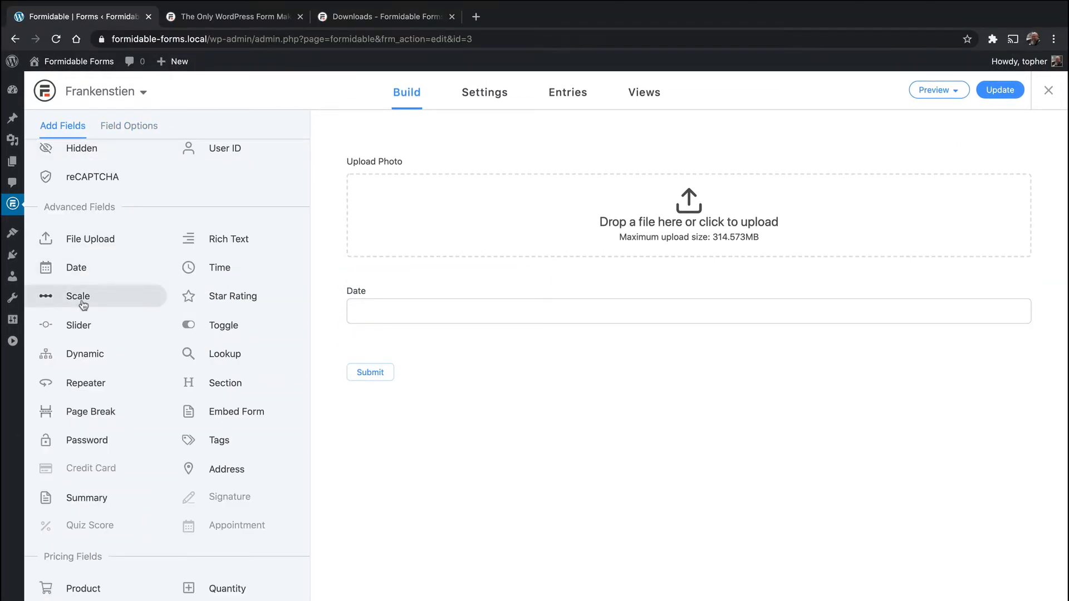
pyautogui.click(78, 295)
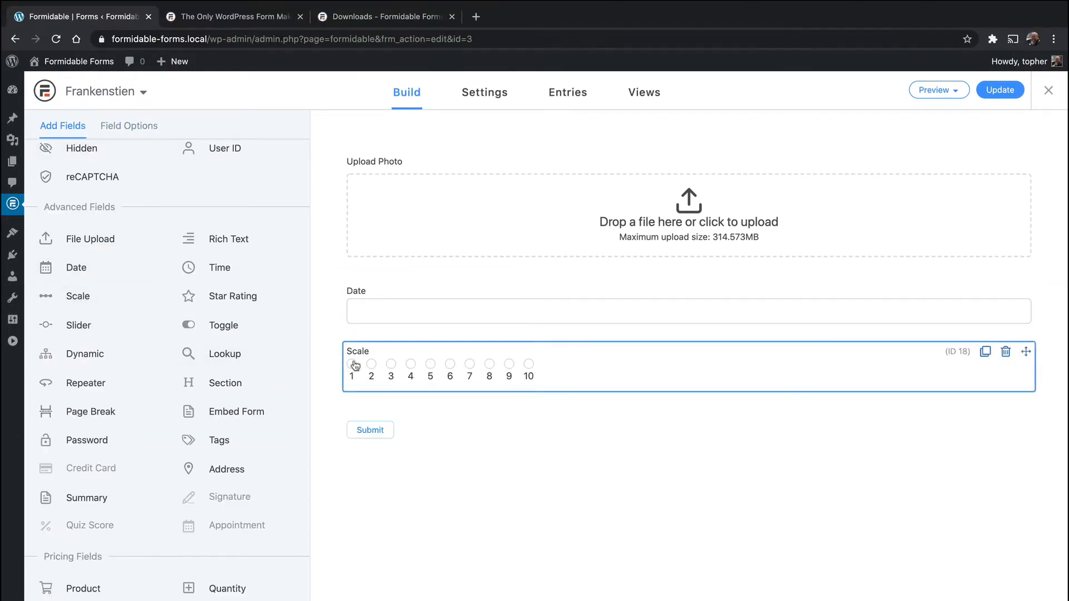
pyautogui.moveTo(536, 373)
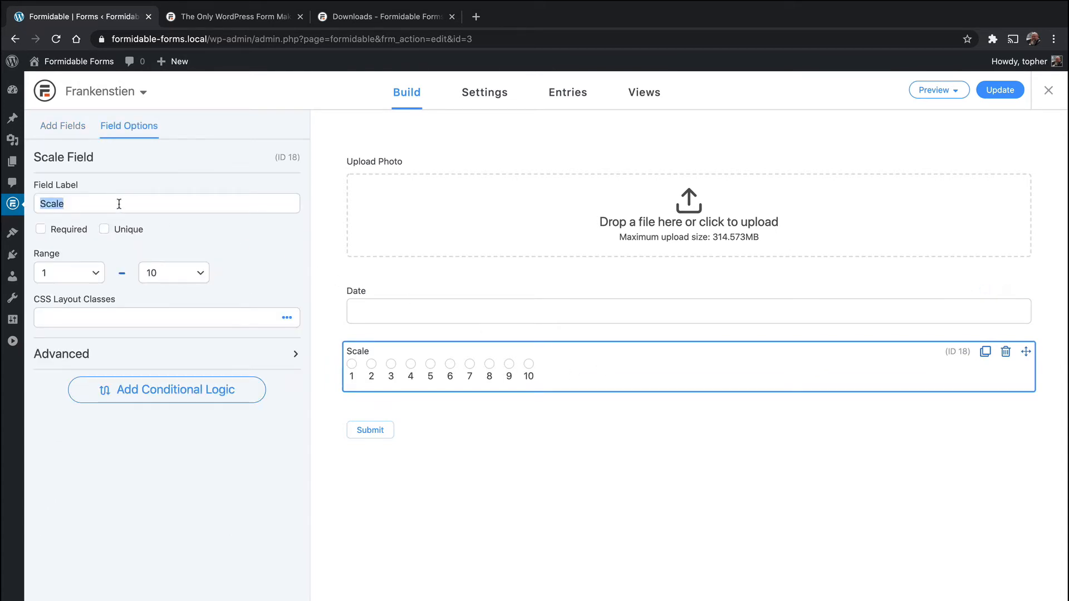
pyautogui.write('Rate me!')
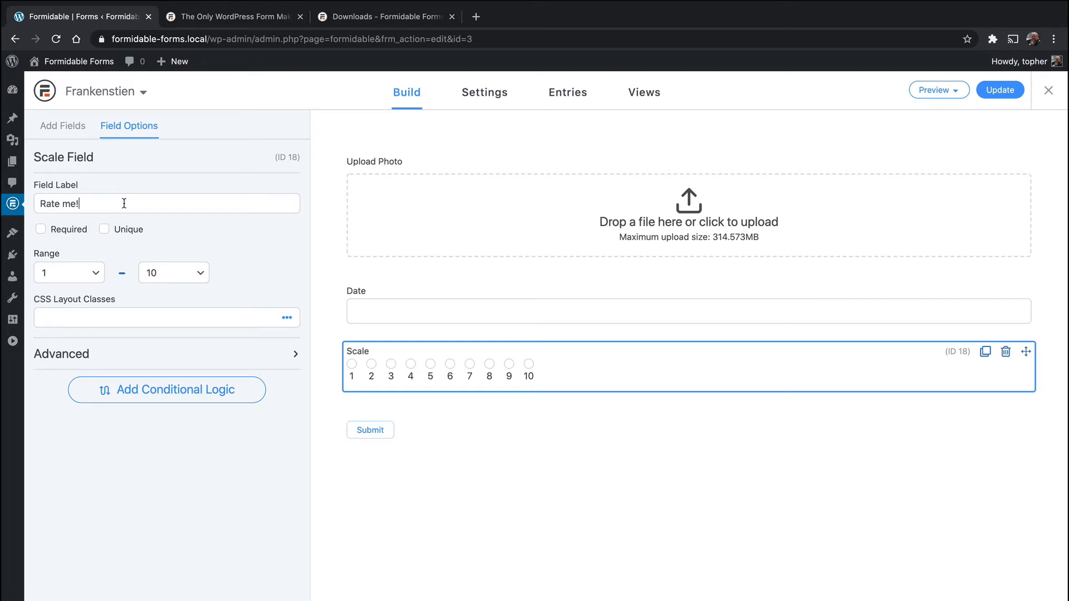
pyautogui.moveTo(182, 278)
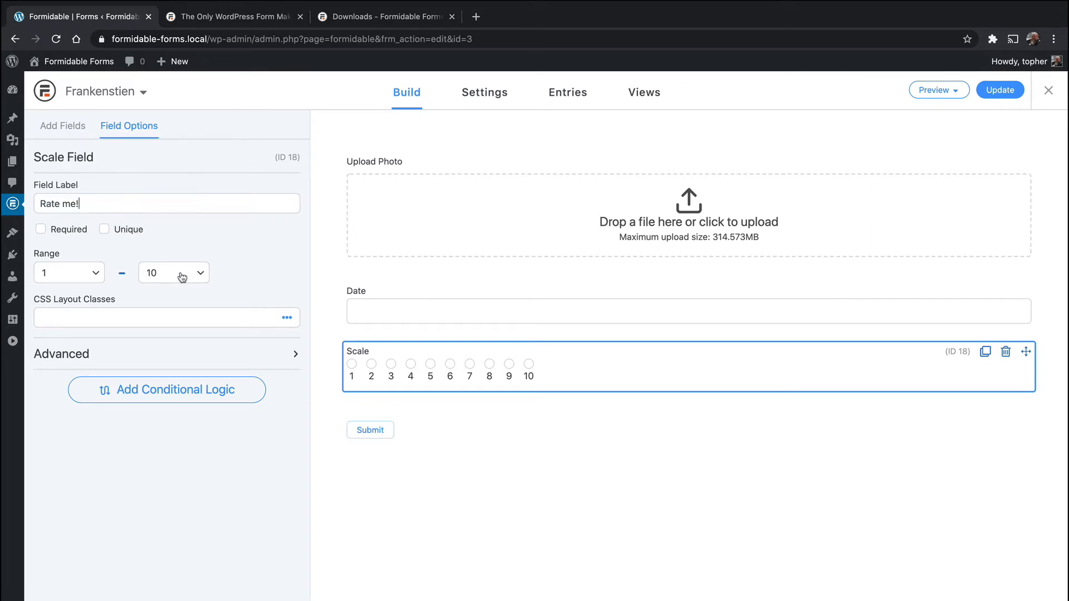
pyautogui.click(68, 272)
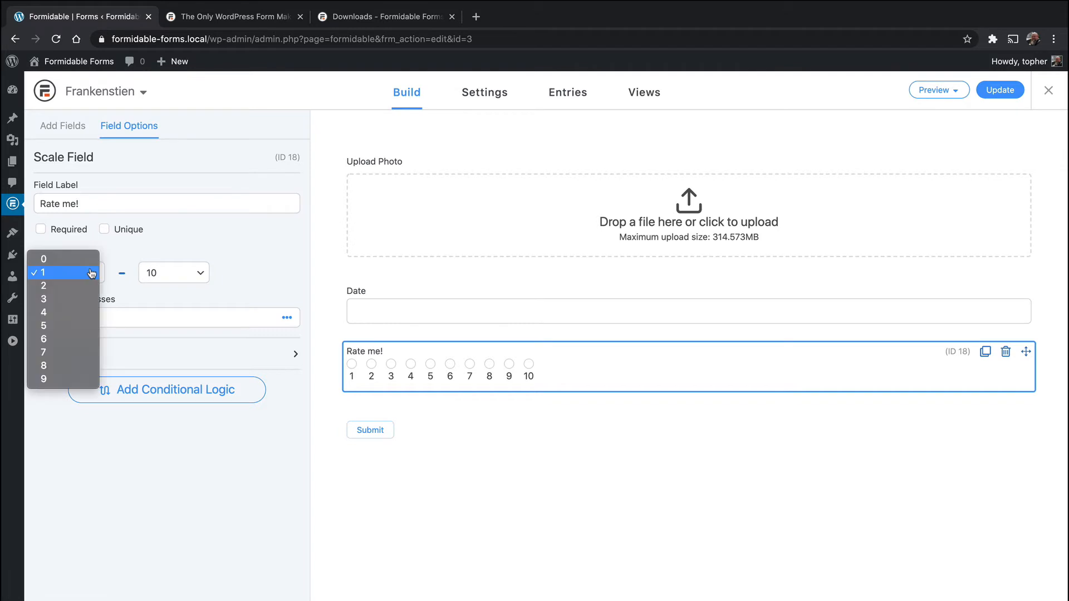
pyautogui.click(173, 273)
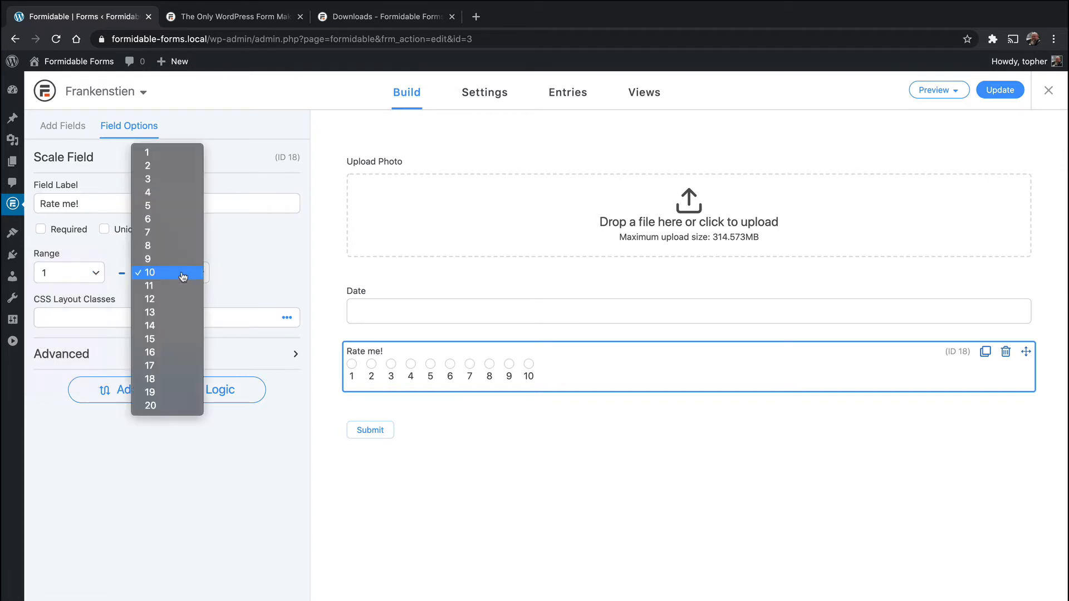
pyautogui.click(150, 272)
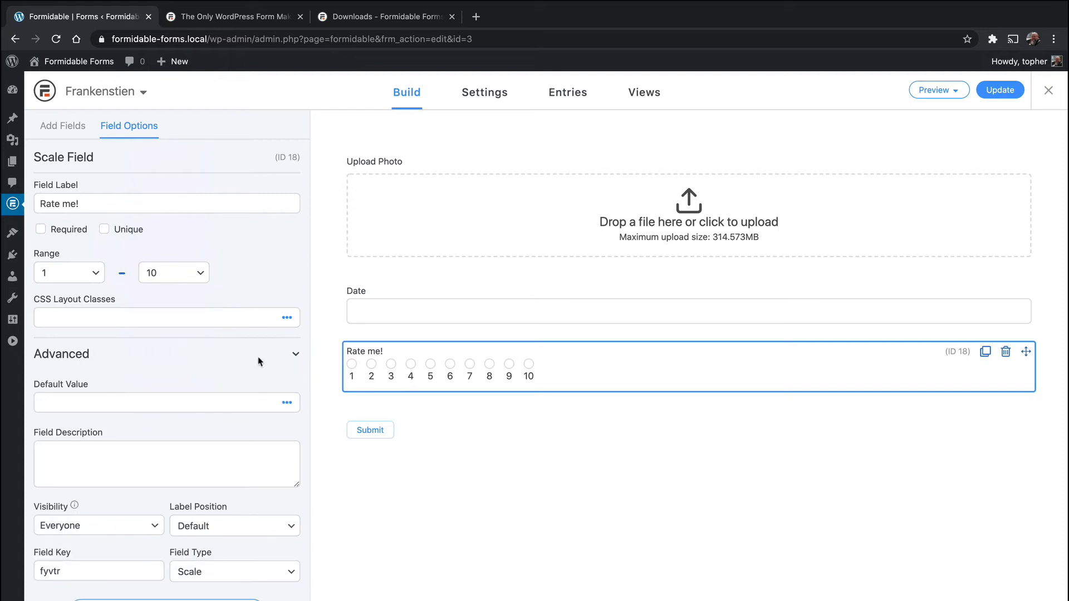
pyautogui.moveTo(225, 537)
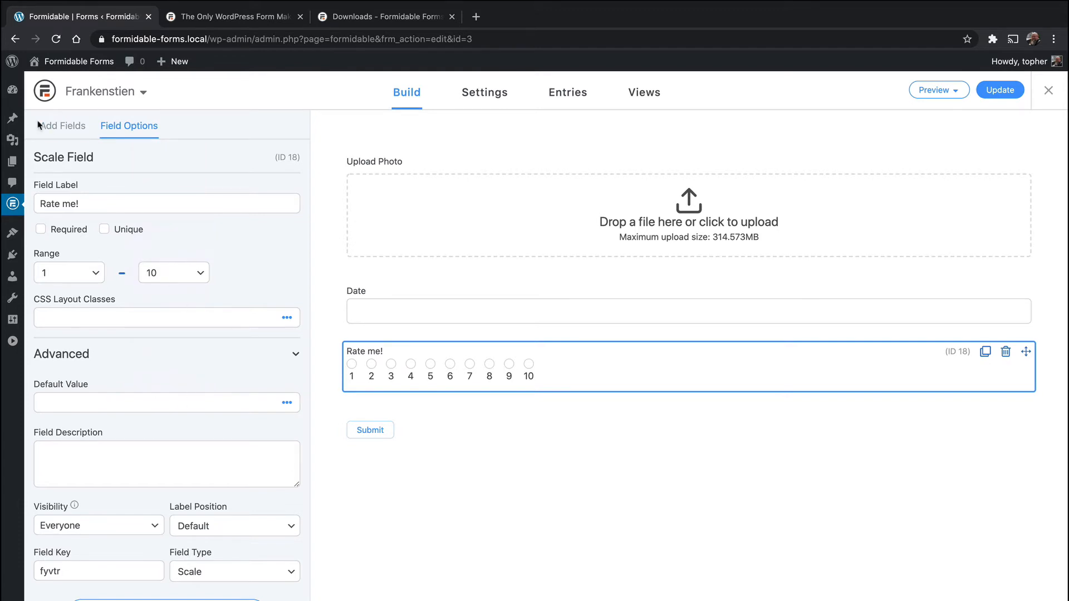
# Step: Add a Slider field ranging 0 to 100 in steps of 1
pyautogui.click(62, 125)
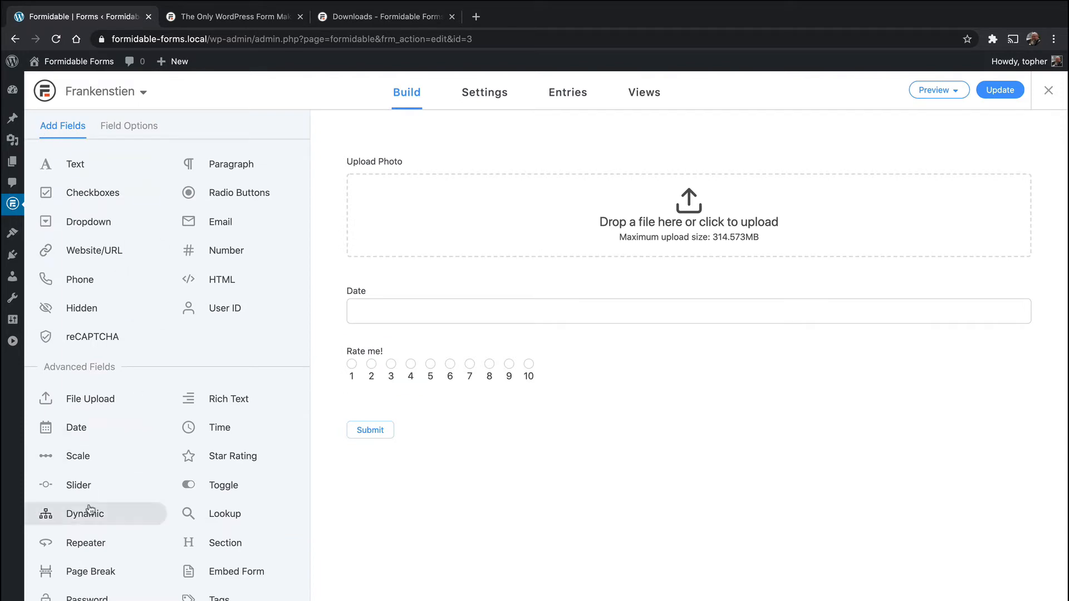
pyautogui.click(78, 485)
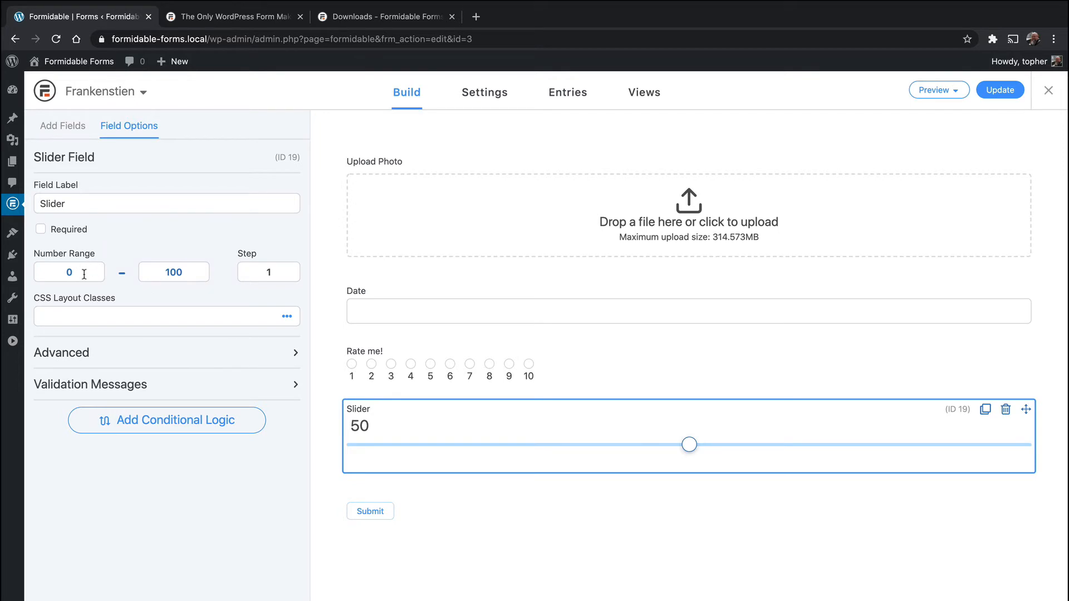
pyautogui.moveTo(152, 272)
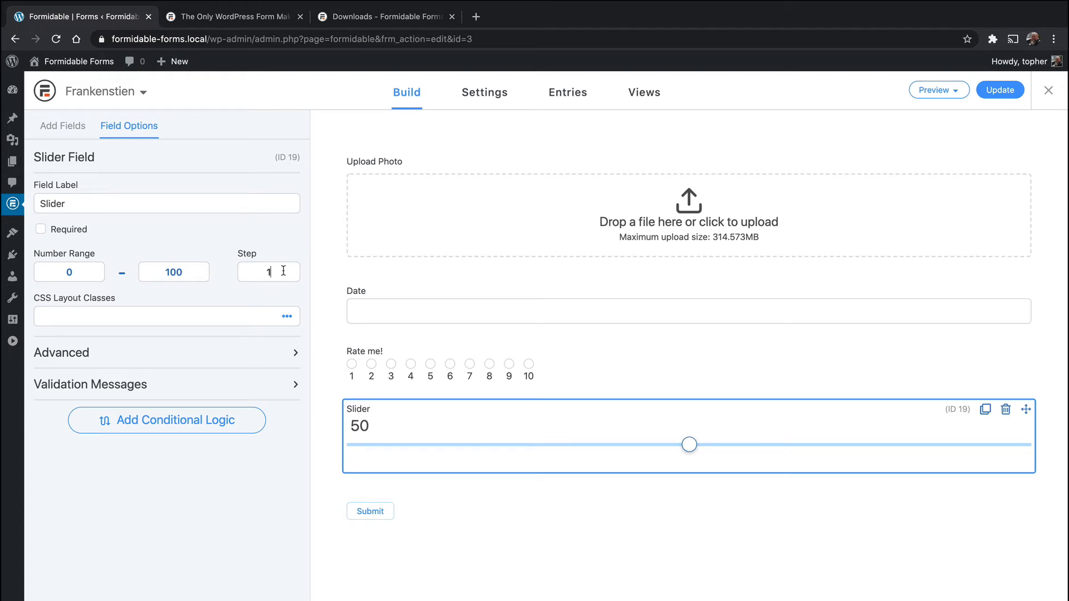
pyautogui.moveTo(707, 447)
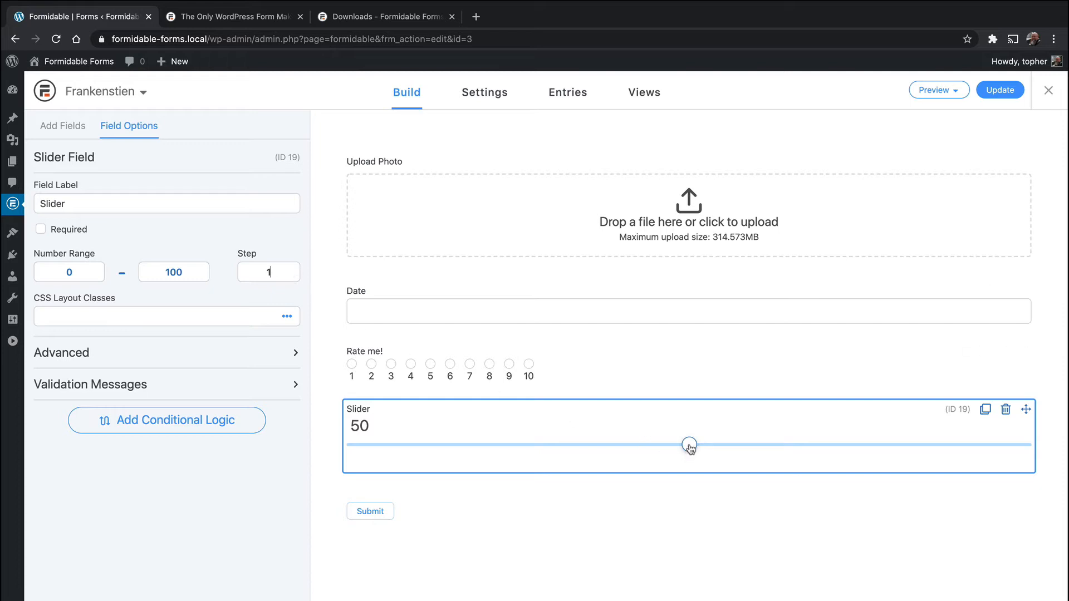
pyautogui.moveTo(932, 440)
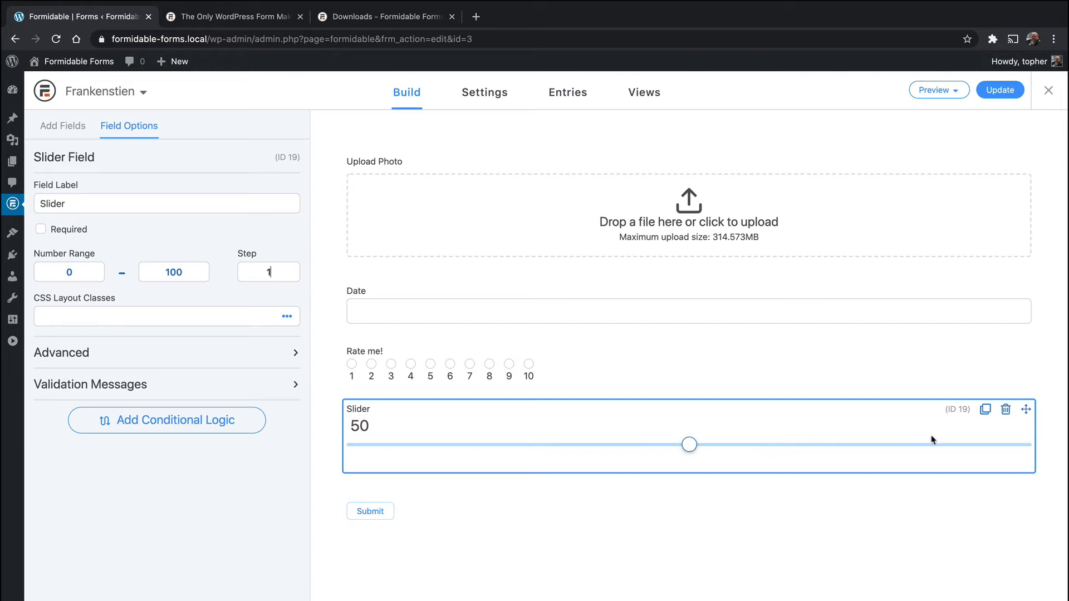
pyautogui.moveTo(282, 362)
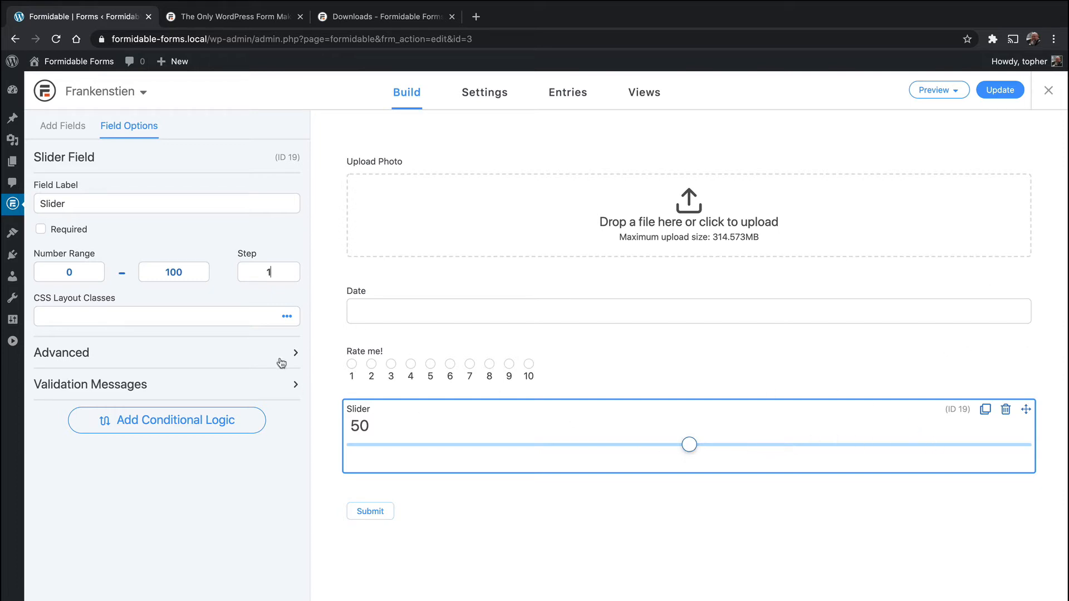
# Step: Expand the Slider's advanced settings and inspect the empty Before Input and After Input fields
pyautogui.click(166, 353)
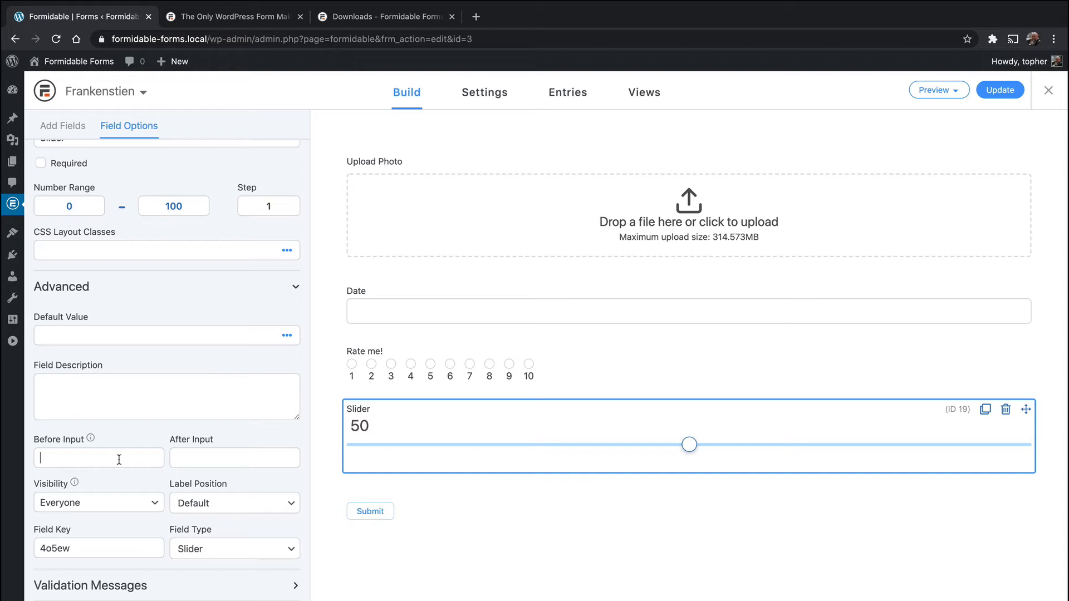
pyautogui.click(234, 458)
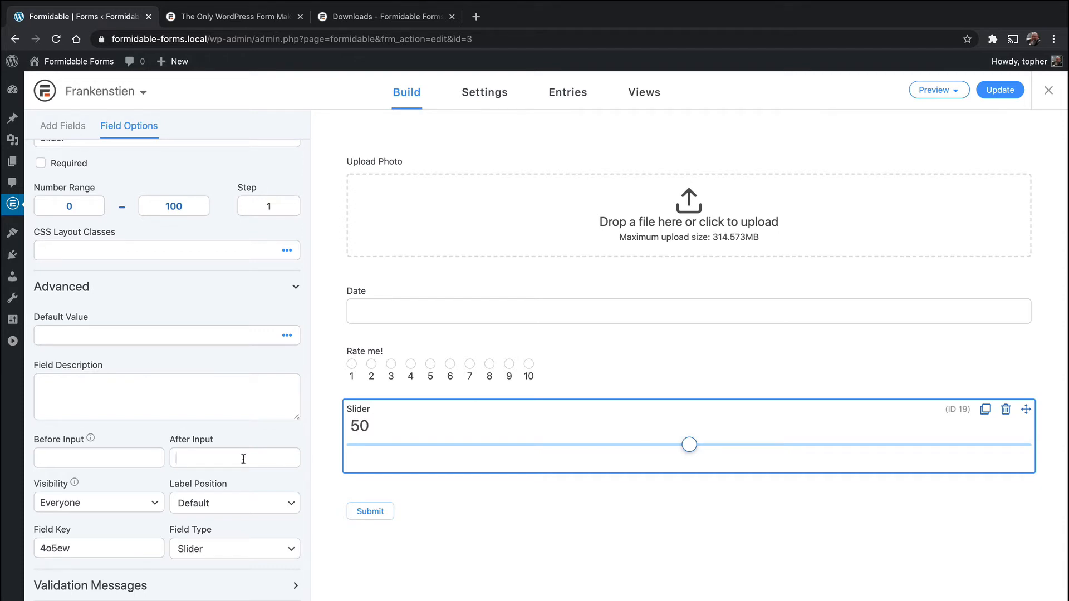
pyautogui.moveTo(656, 347)
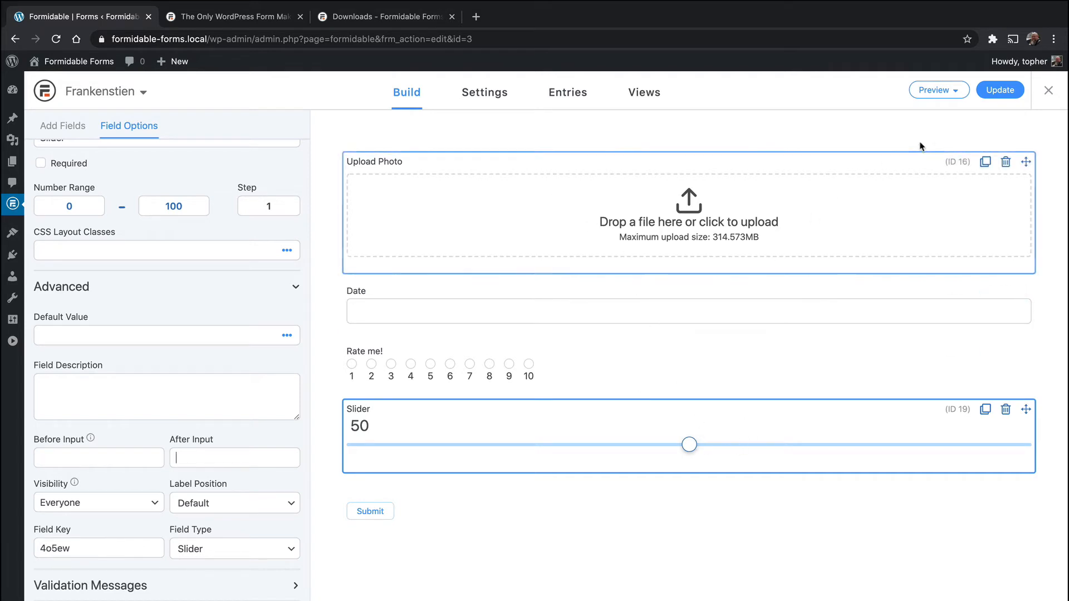
# Step: Save the form and preview it inside the site theme
pyautogui.click(1000, 90)
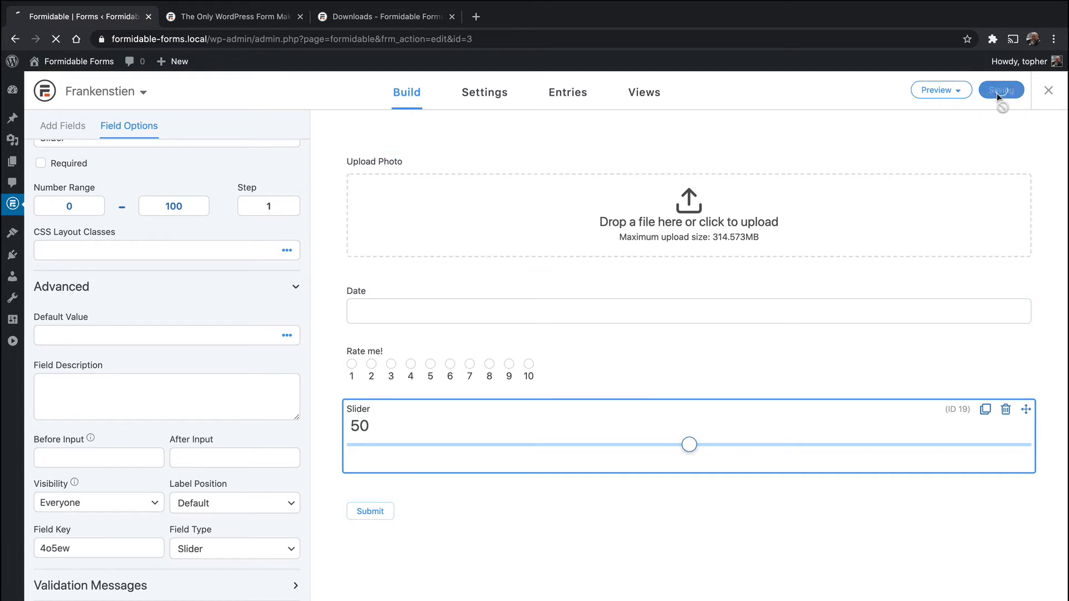
pyautogui.click(1000, 89)
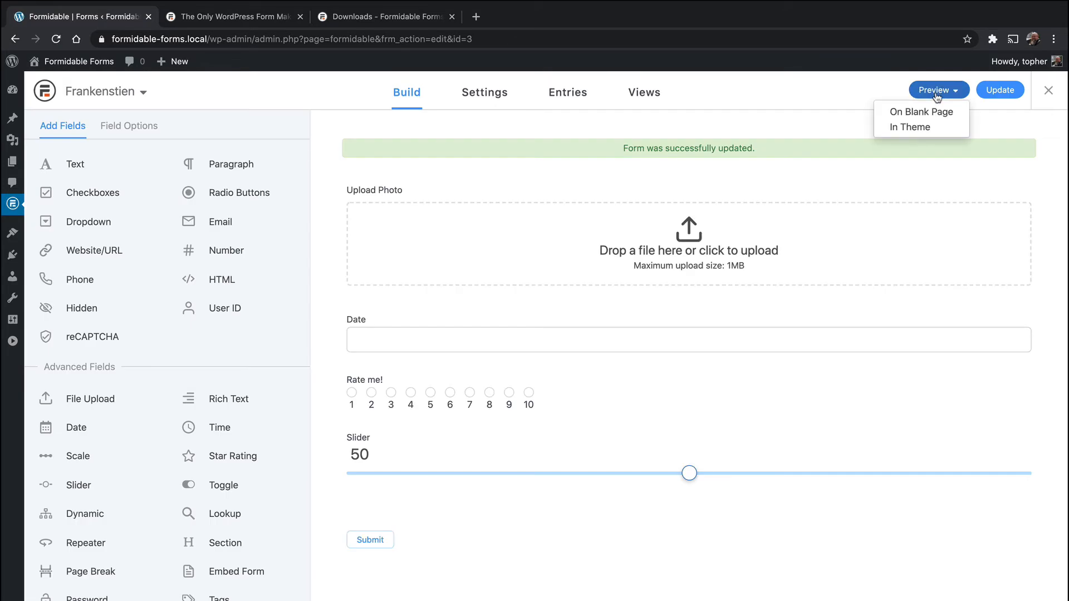
pyautogui.click(911, 127)
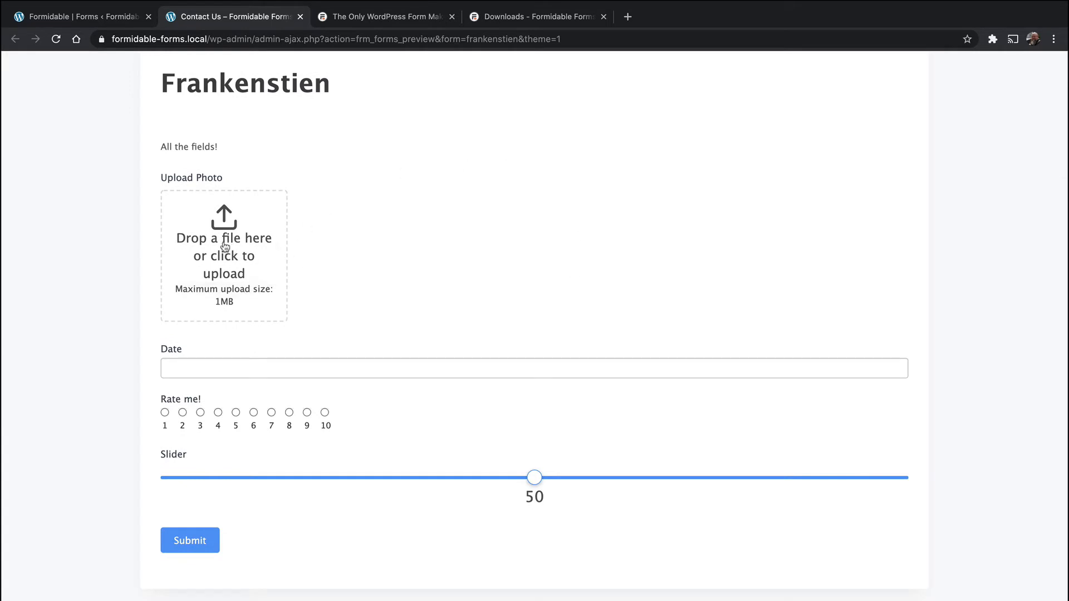
pyautogui.moveTo(316, 319)
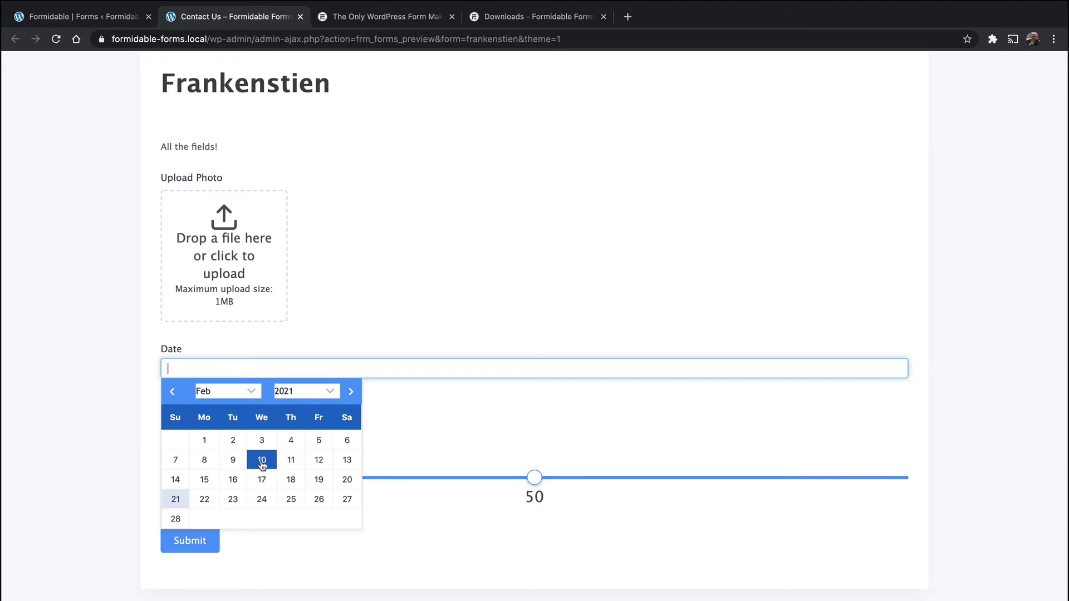
# Step: Fill the preview with date 02/10/2021, rating 5 and slider 33
pyautogui.click(261, 460)
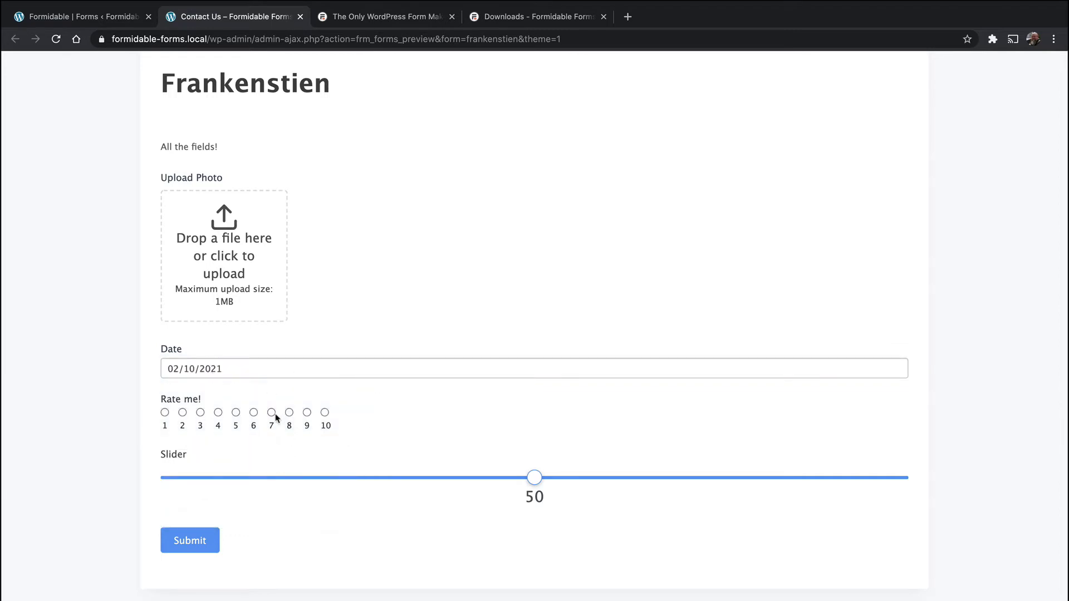
pyautogui.click(235, 412)
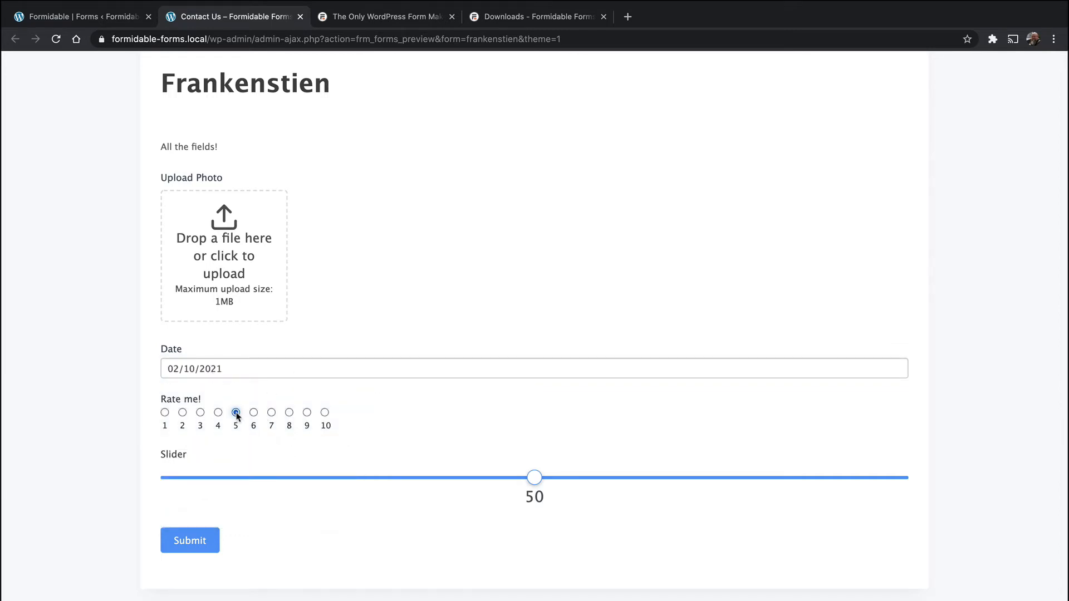
pyautogui.click(218, 412)
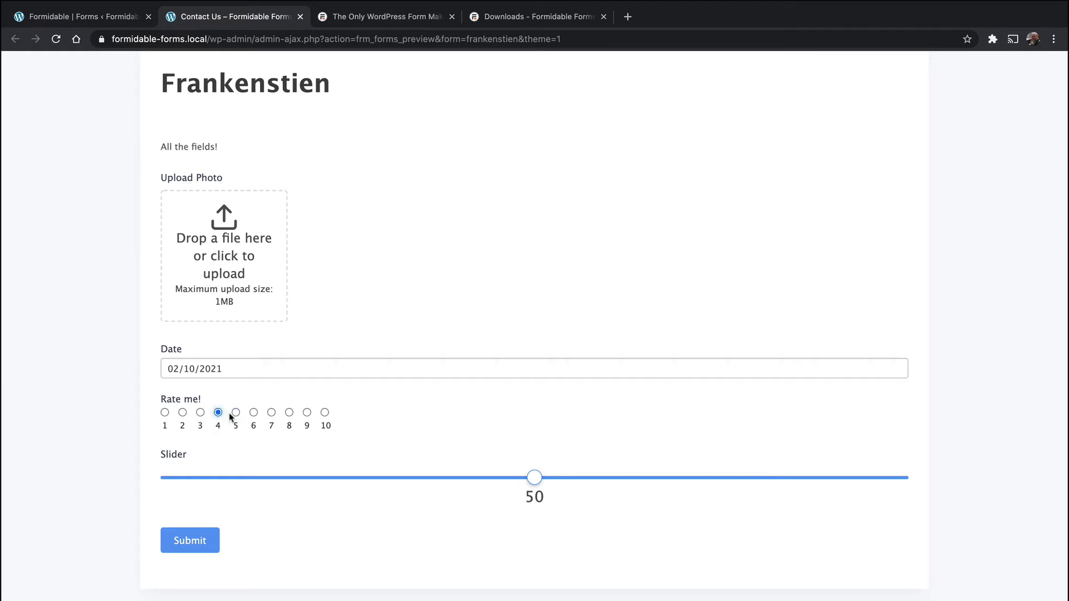
pyautogui.click(235, 413)
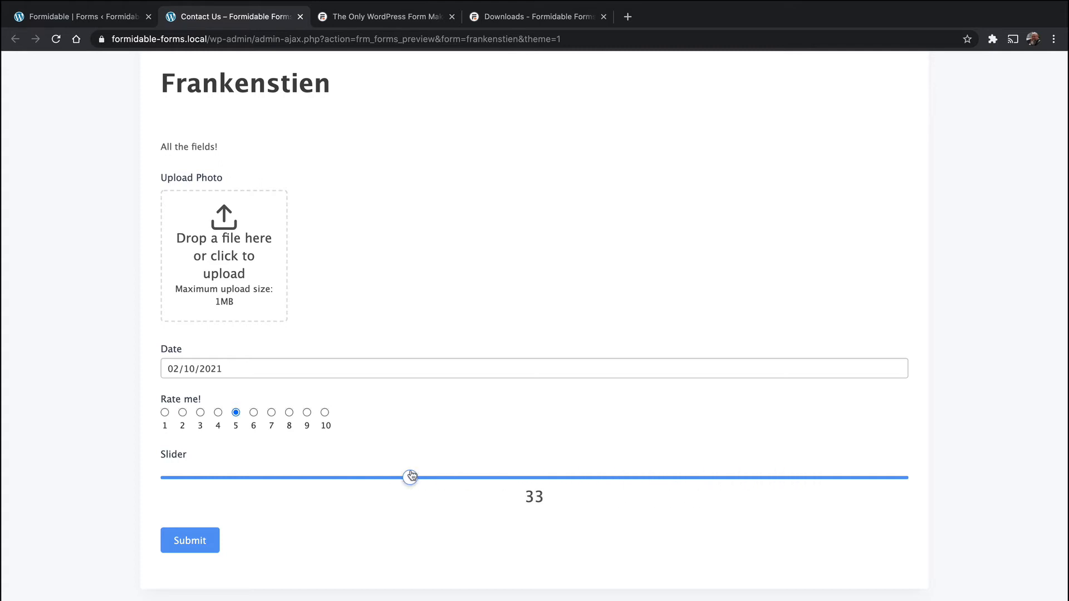
pyautogui.moveTo(748, 215)
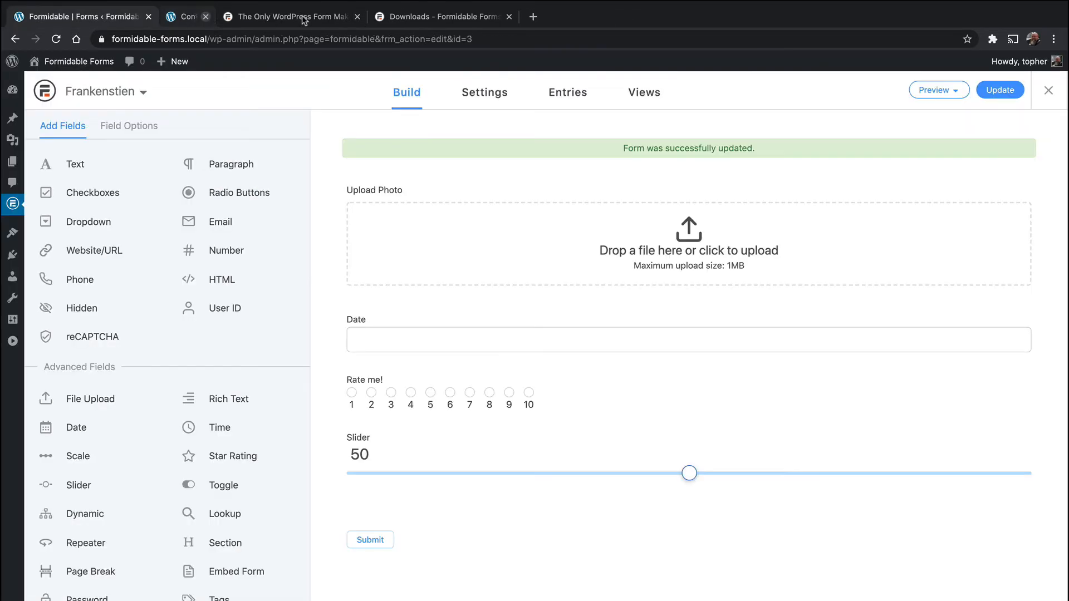
# Step: Add a Dynamic field loading options from Event Registration entries' Name field
pyautogui.click(206, 15)
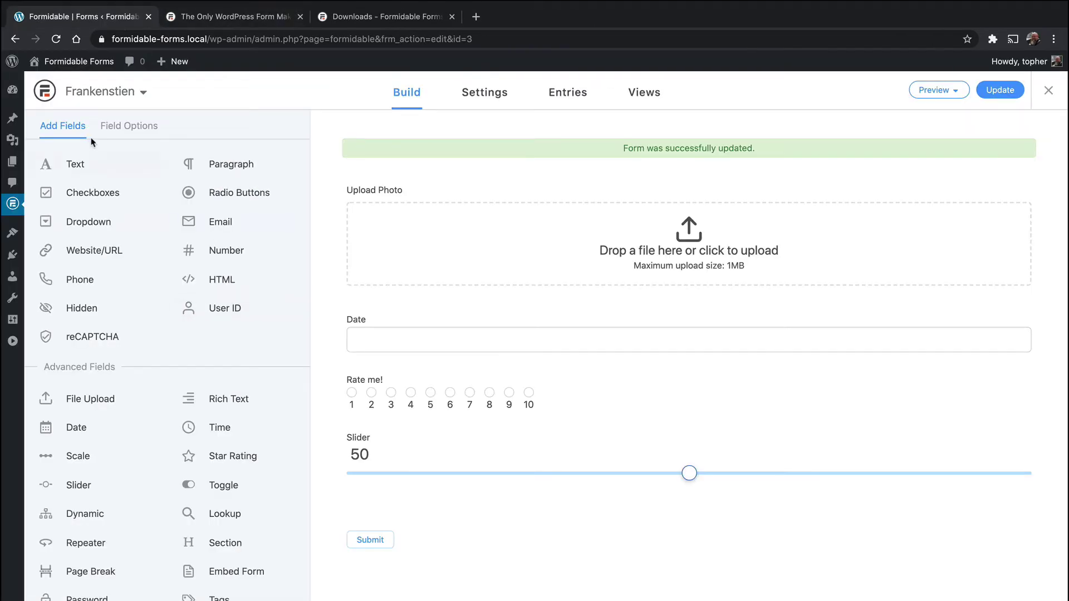
pyautogui.moveTo(85, 513)
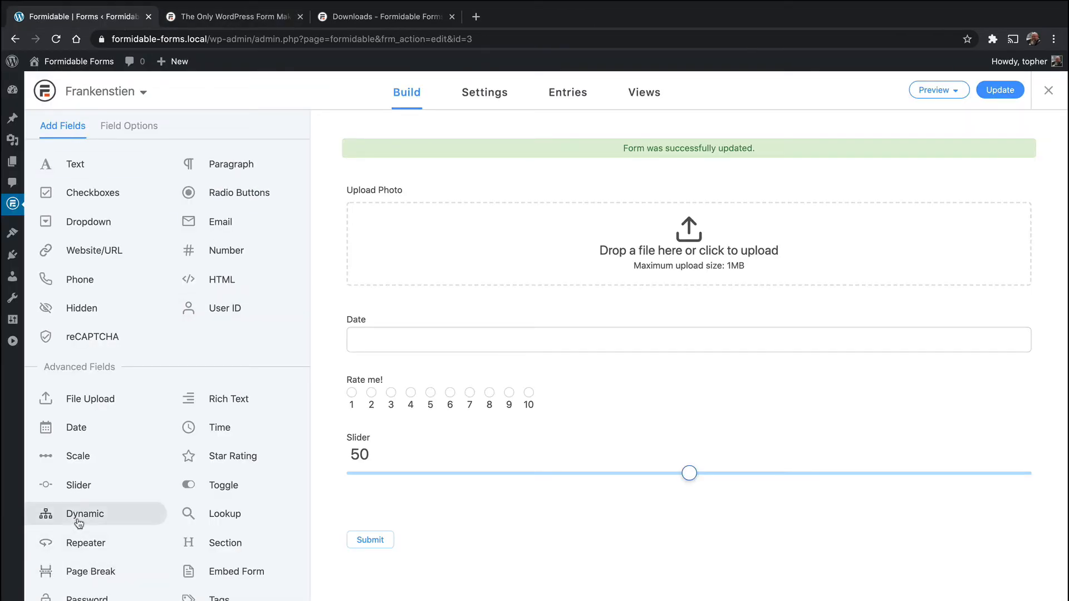
pyautogui.click(85, 514)
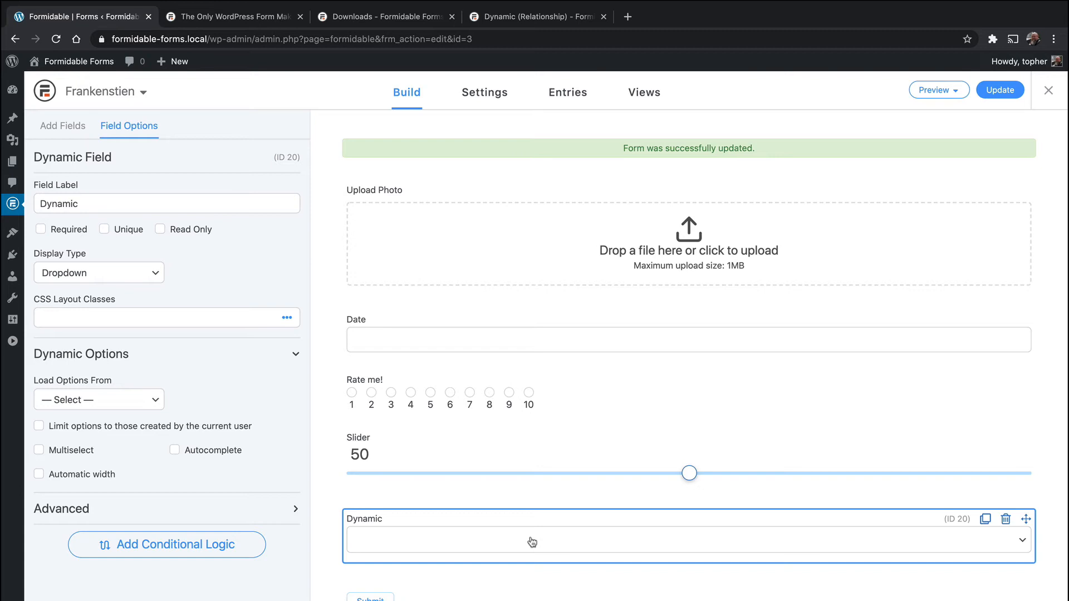
pyautogui.moveTo(83, 359)
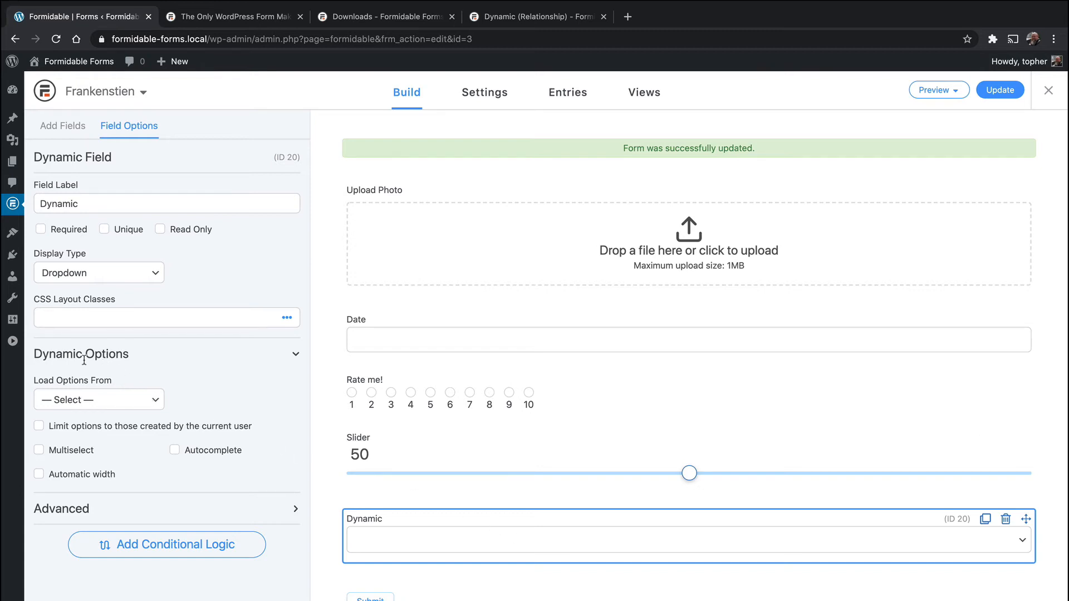
pyautogui.click(98, 400)
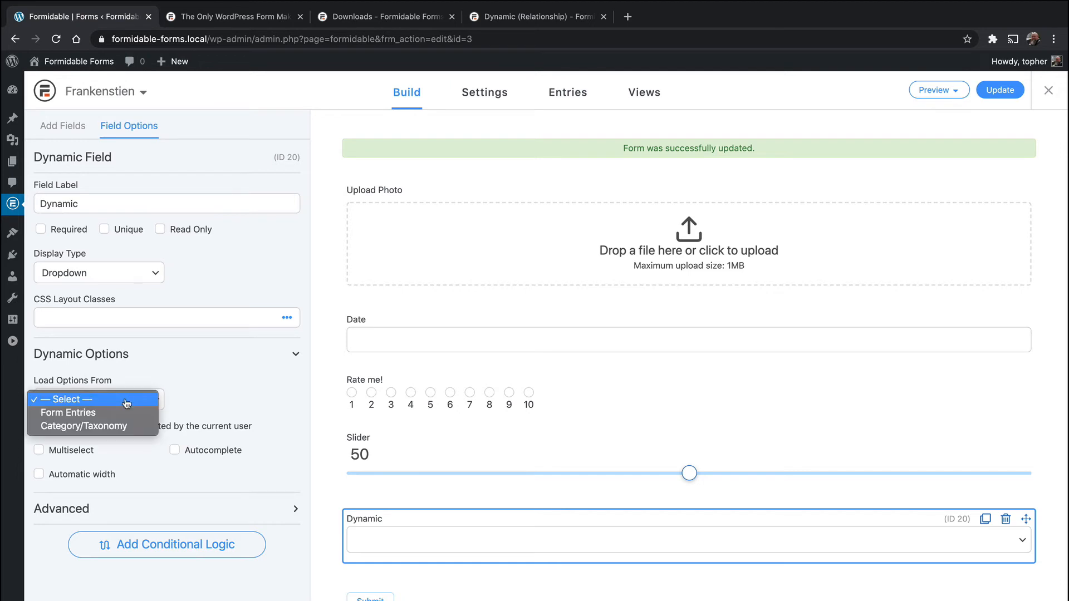
pyautogui.moveTo(88, 413)
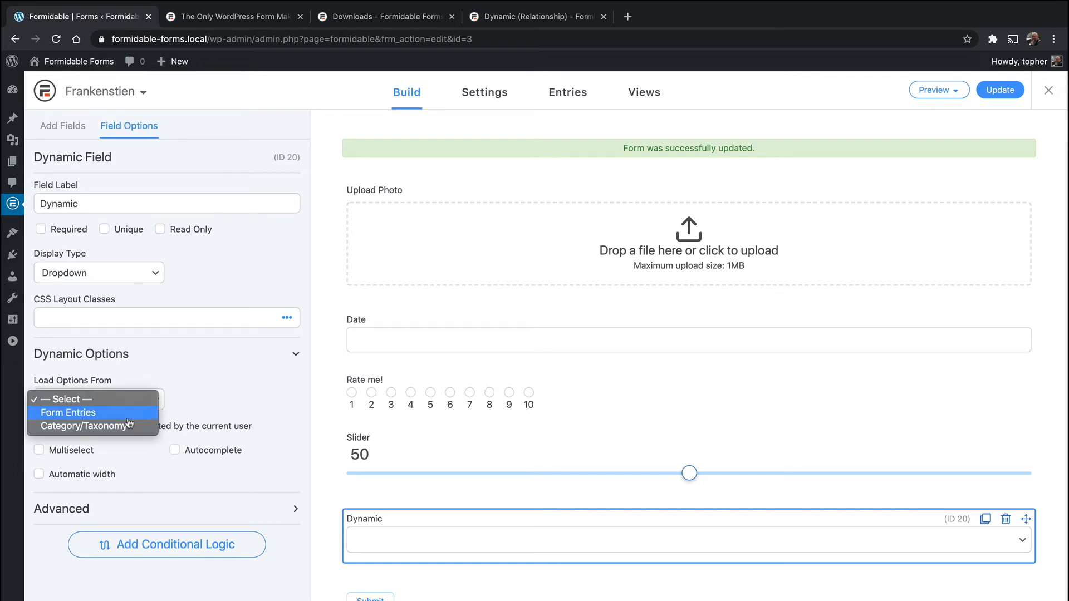
pyautogui.moveTo(92, 426)
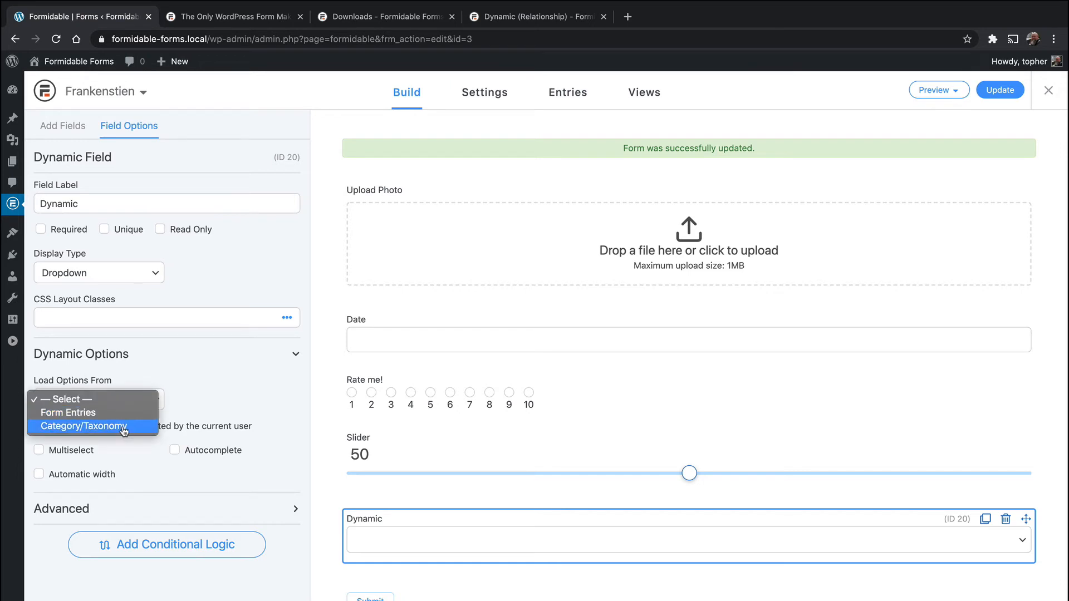
pyautogui.moveTo(120, 418)
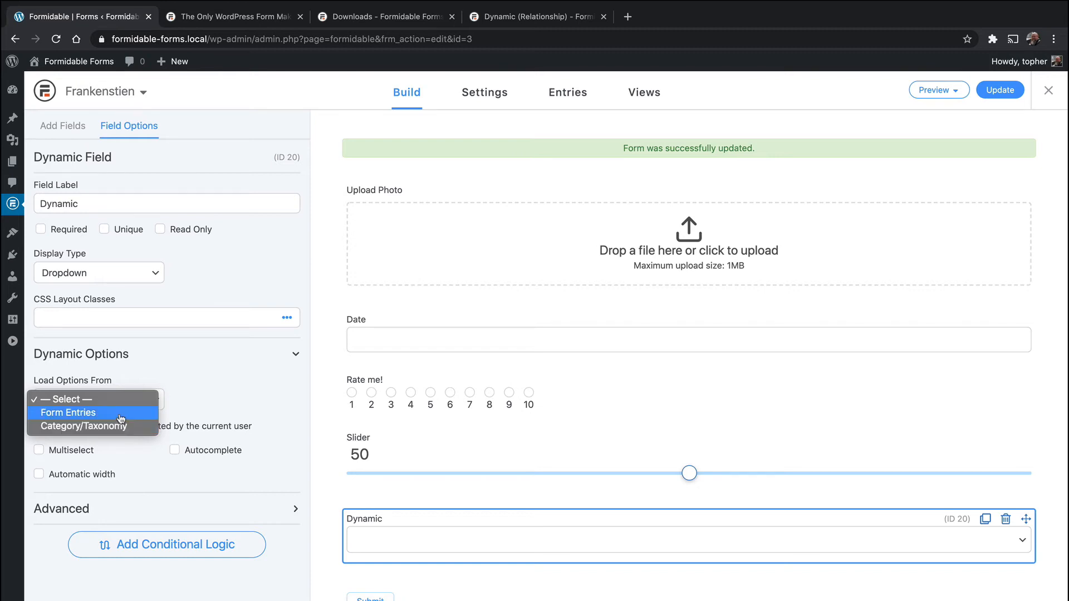
pyautogui.click(67, 413)
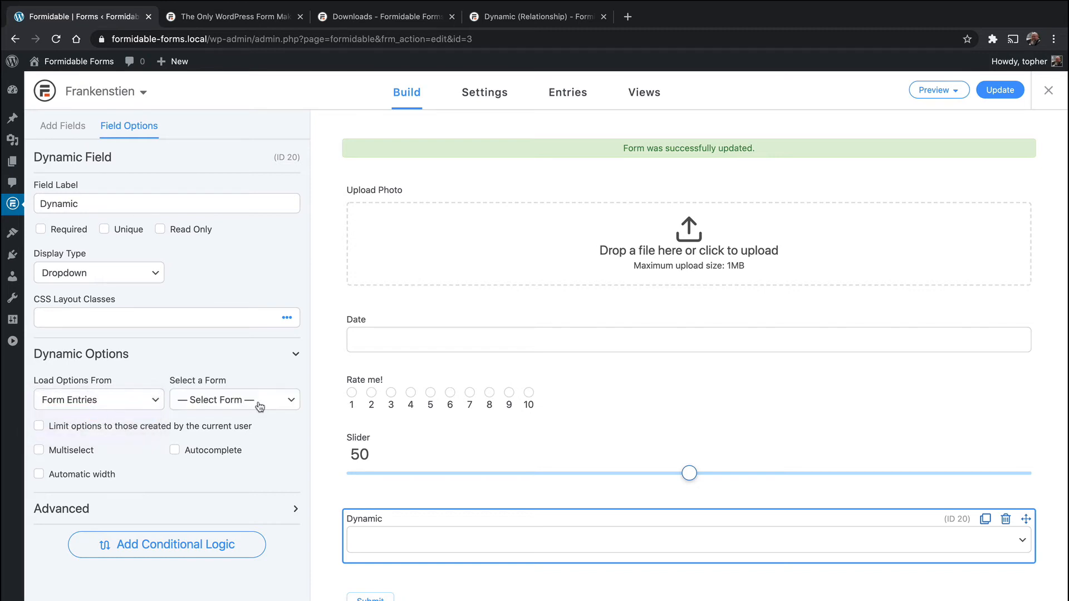
pyautogui.click(233, 399)
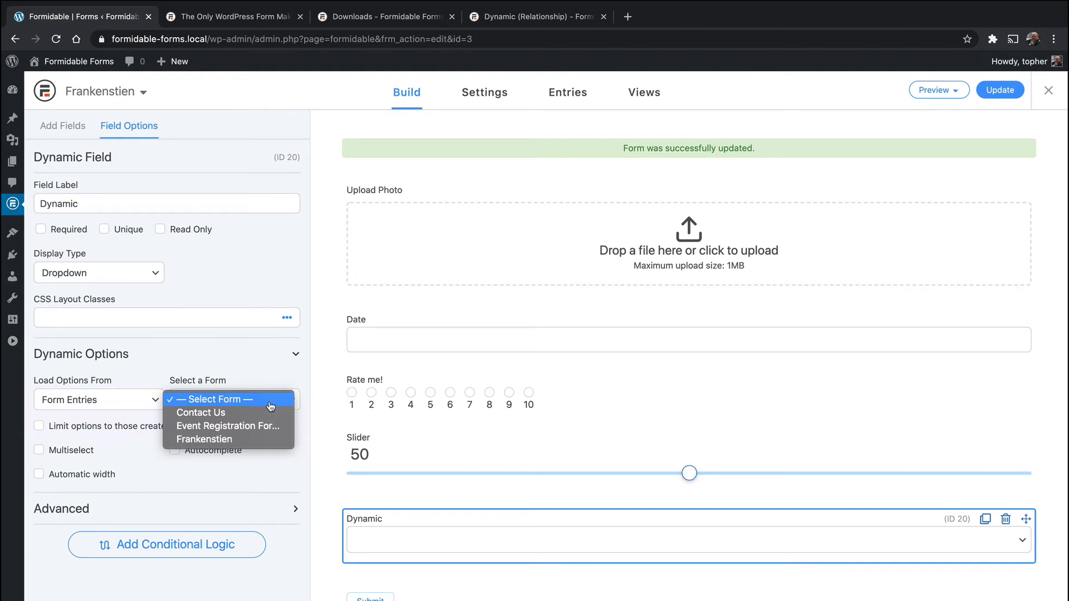
pyautogui.click(228, 426)
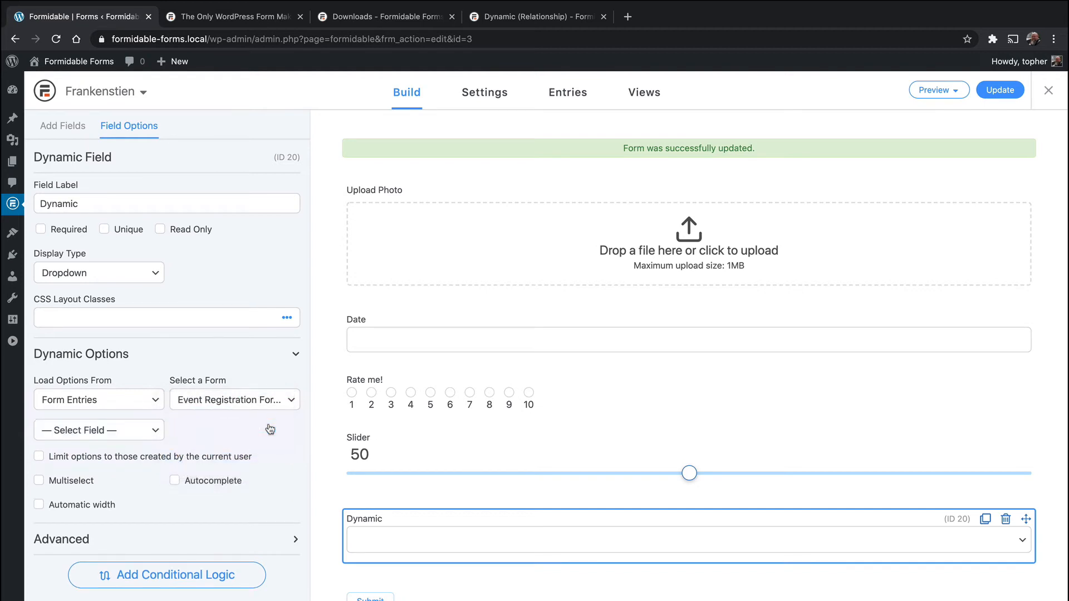
pyautogui.click(98, 429)
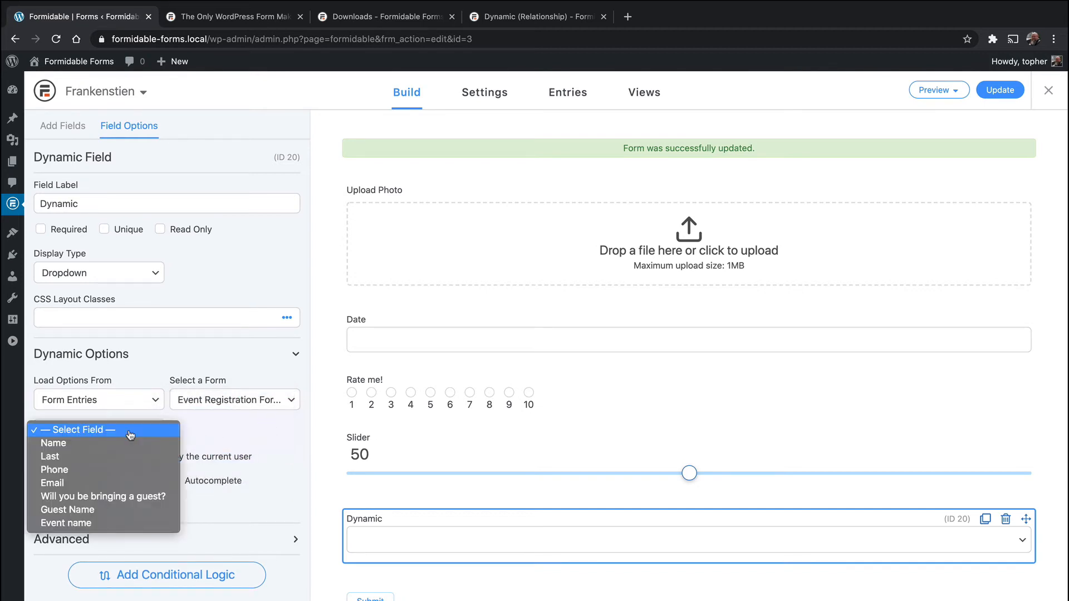
pyautogui.click(53, 443)
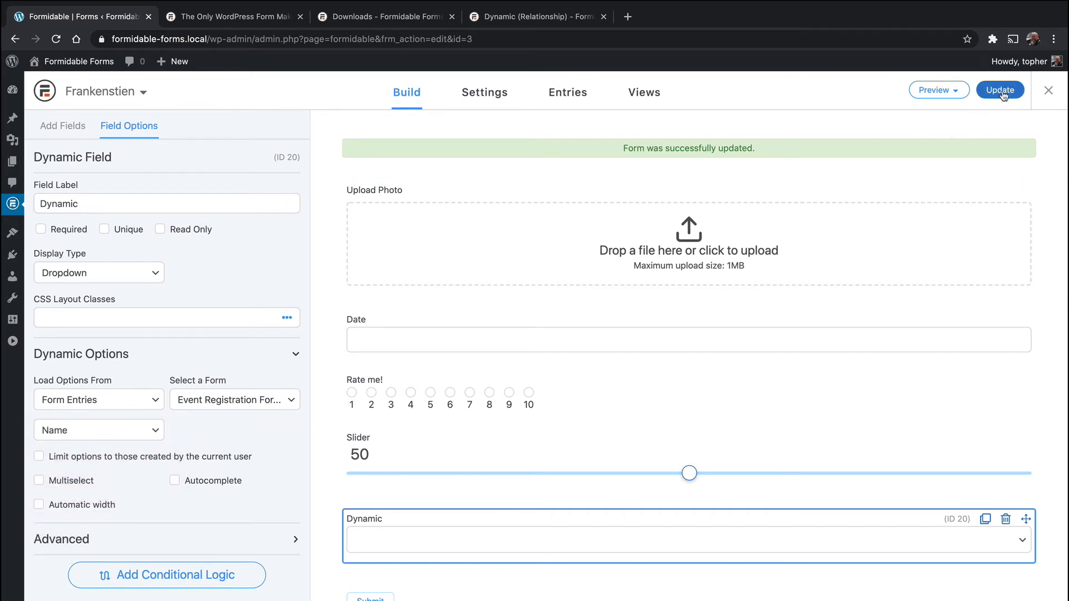
# Step: Save and preview in theme, checking the Dynamic dropdown lists Bob, Topher and Topher
pyautogui.click(61, 125)
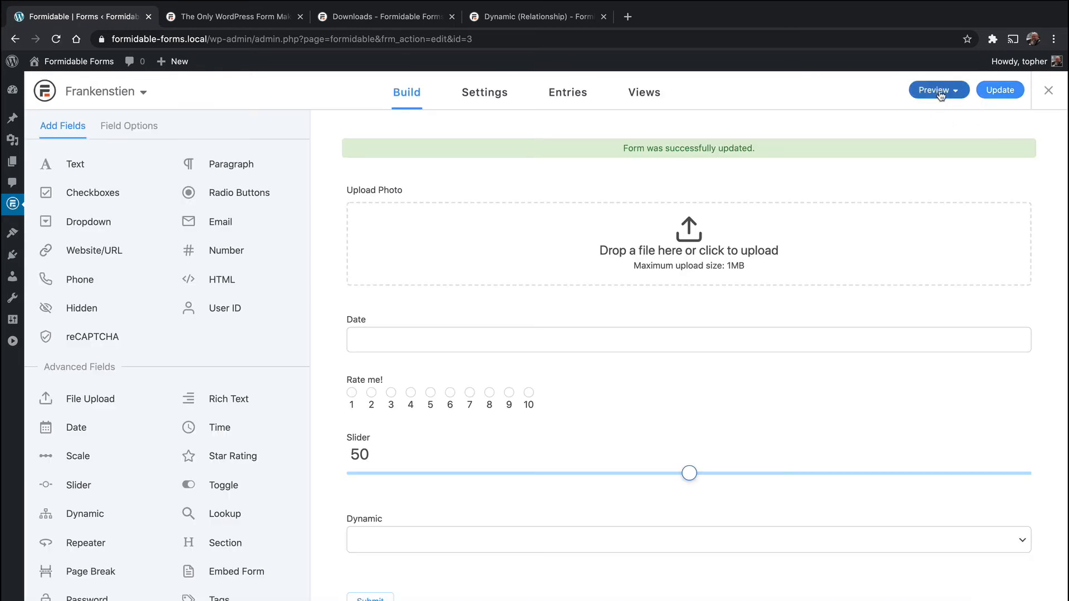
pyautogui.click(935, 90)
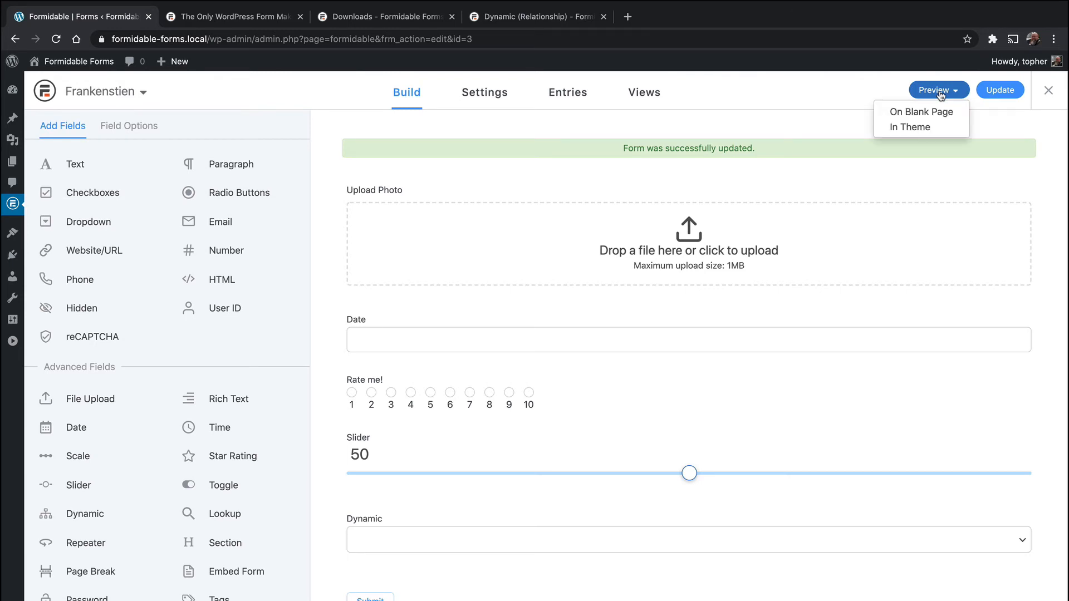
pyautogui.moveTo(911, 127)
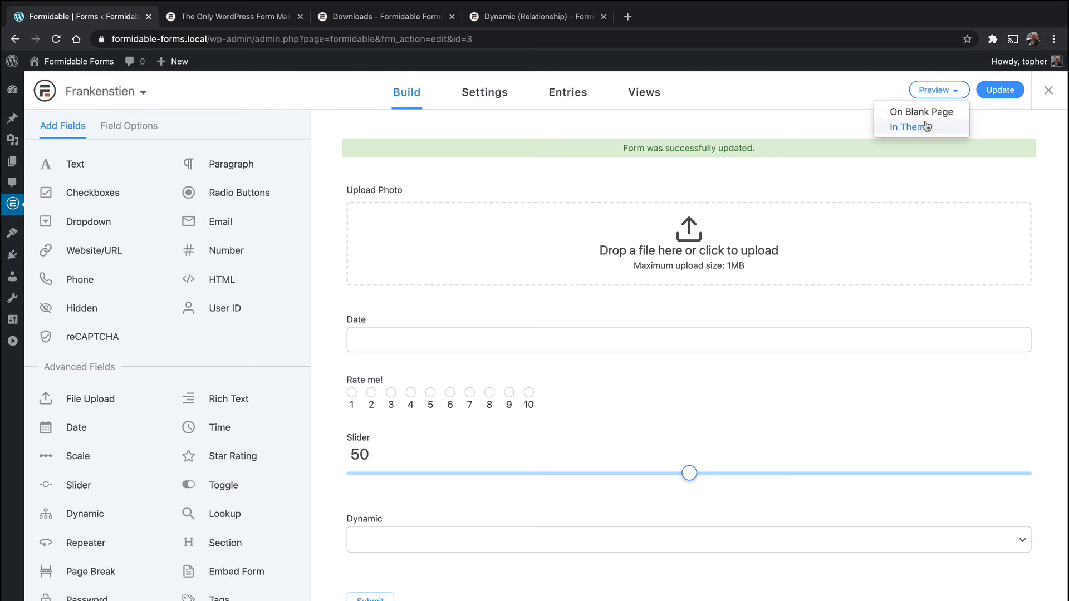
pyautogui.click(909, 126)
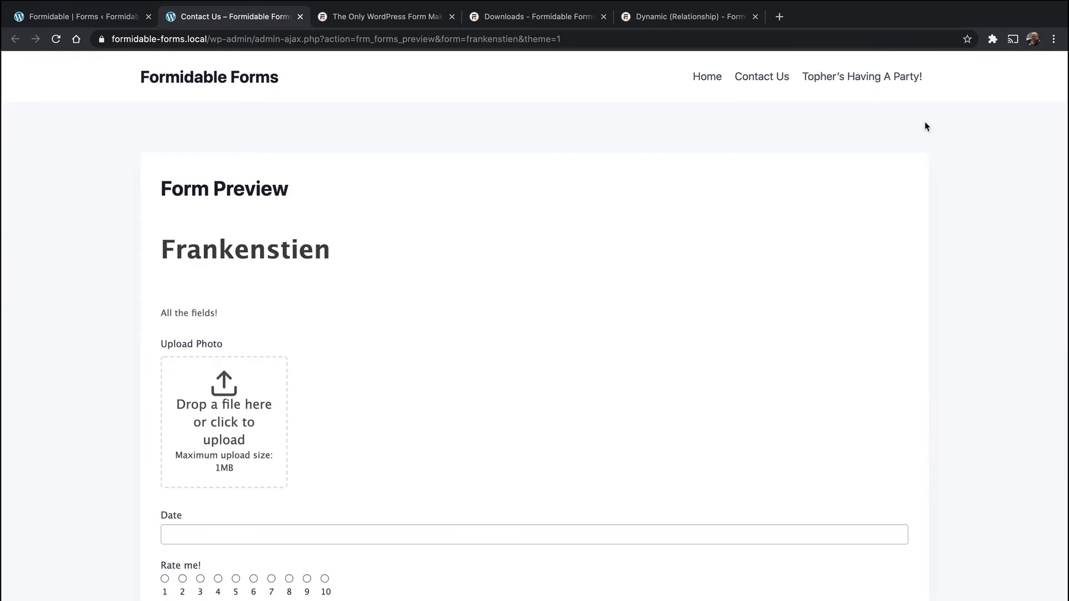
pyautogui.scroll(-3)
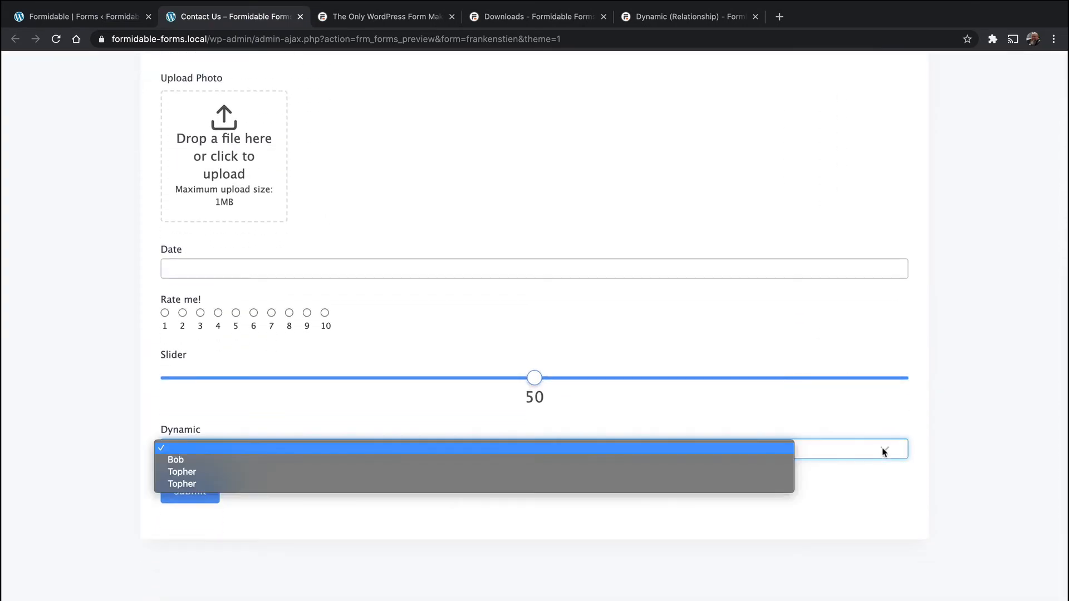
pyautogui.moveTo(701, 483)
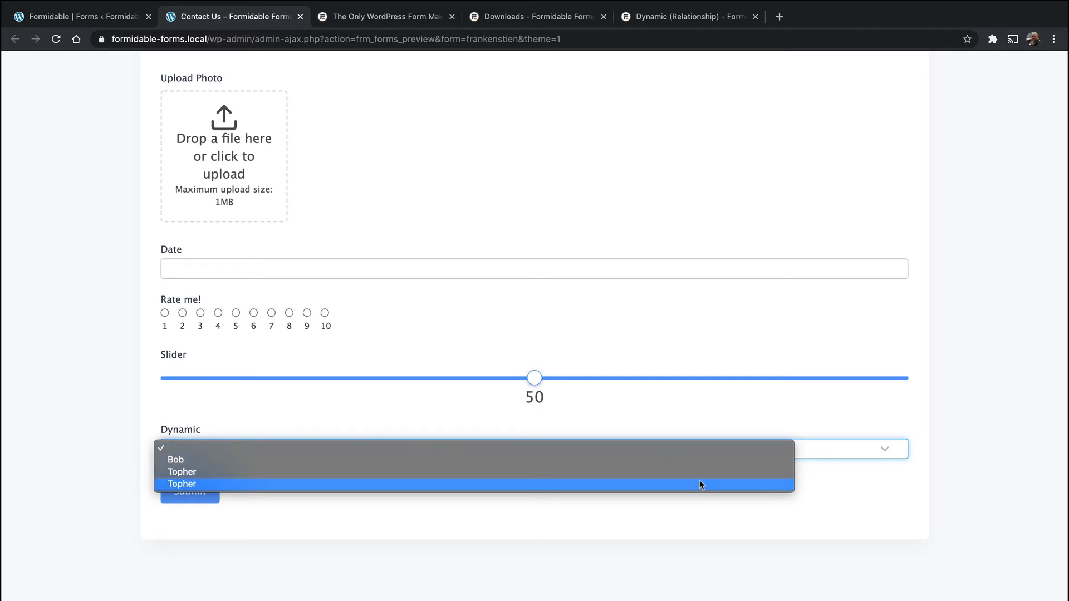
pyautogui.moveTo(696, 472)
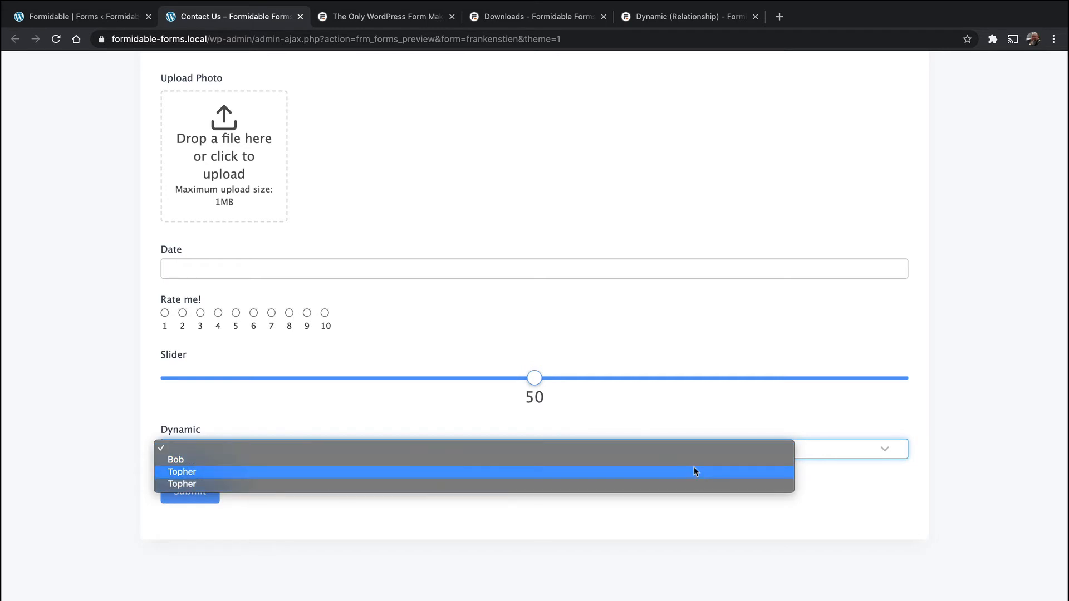
pyautogui.moveTo(696, 460)
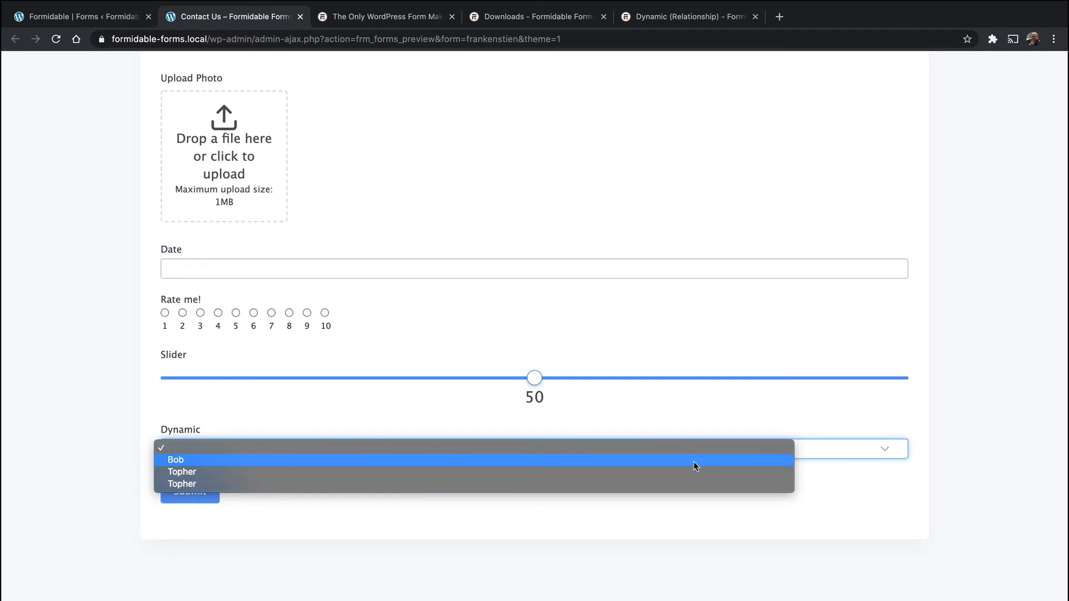
pyautogui.moveTo(642, 489)
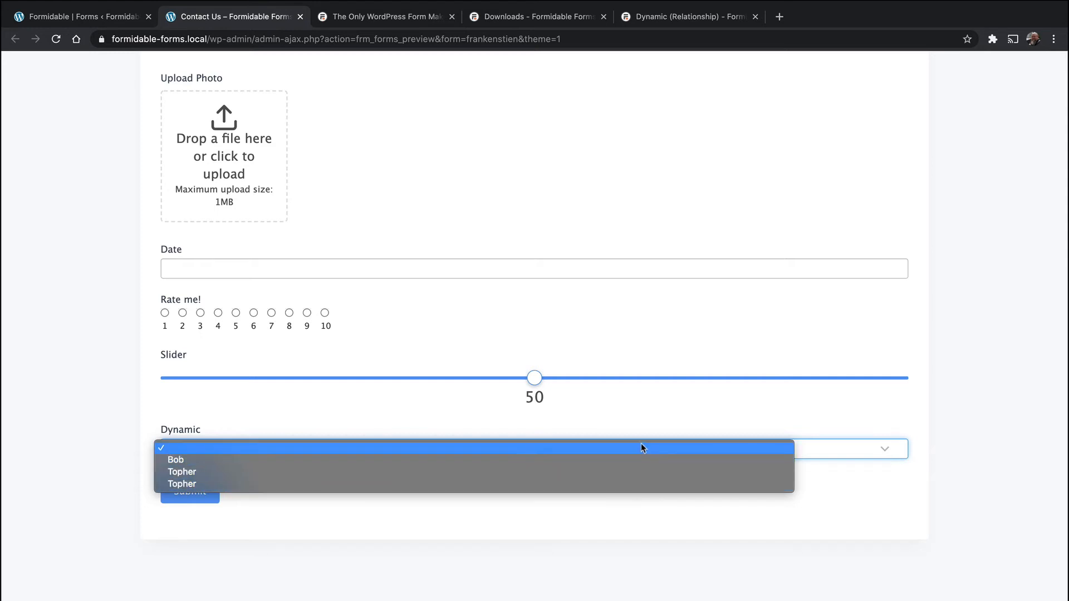
pyautogui.moveTo(886, 477)
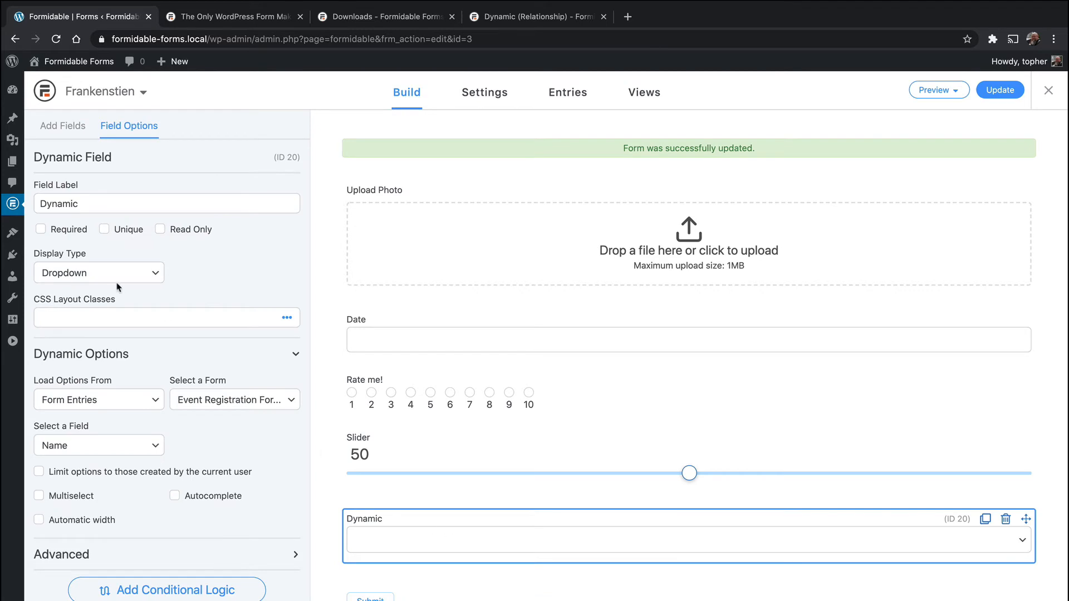
# Step: Switch the Dynamic field to radio buttons, save, and check it in the themed preview
pyautogui.click(98, 272)
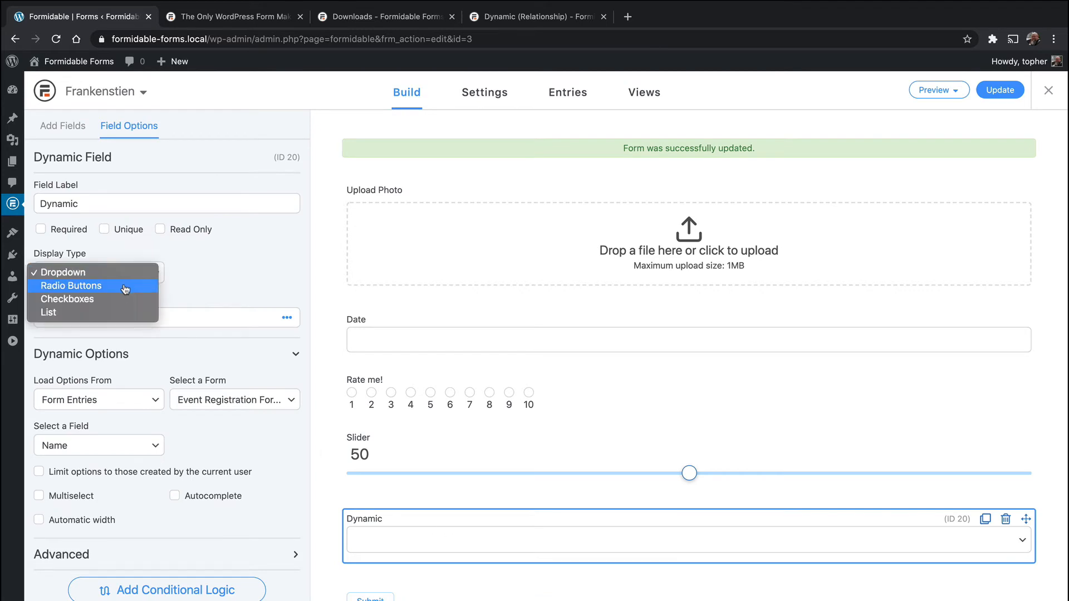
pyautogui.click(71, 286)
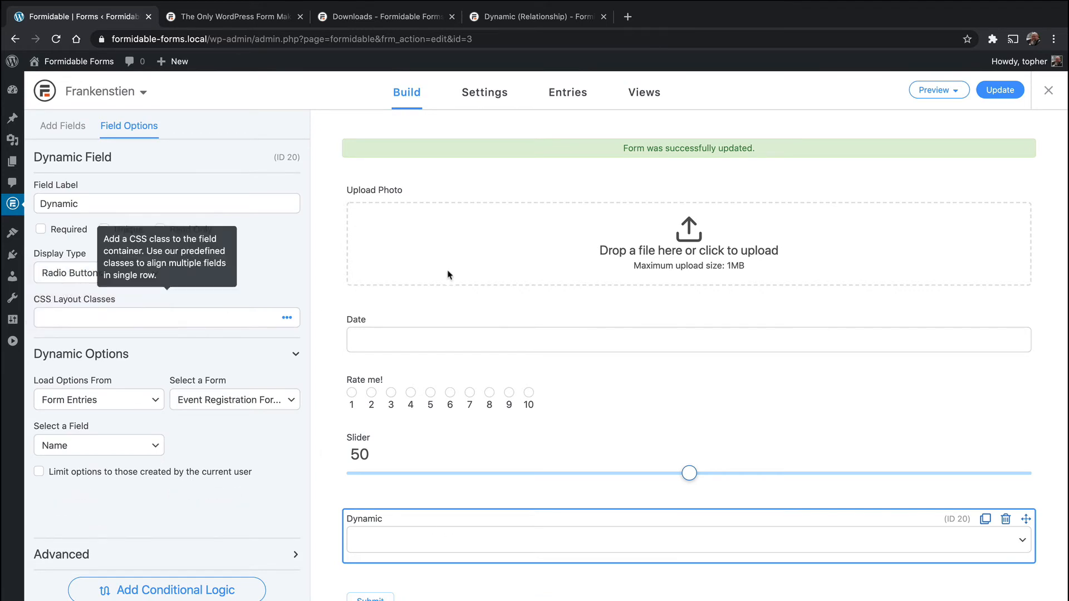
pyautogui.click(1000, 89)
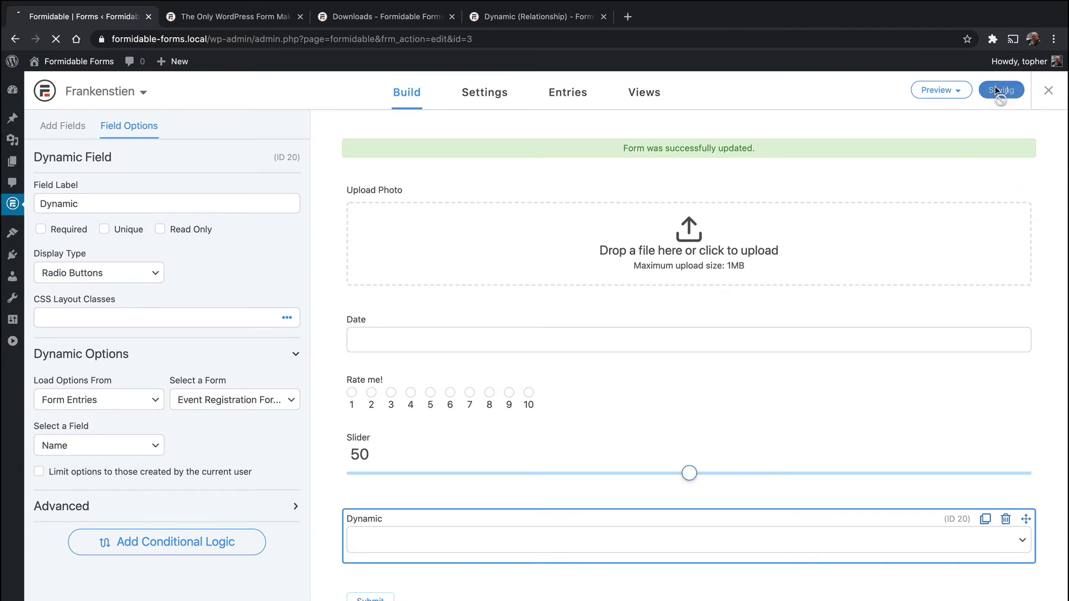
pyautogui.click(939, 89)
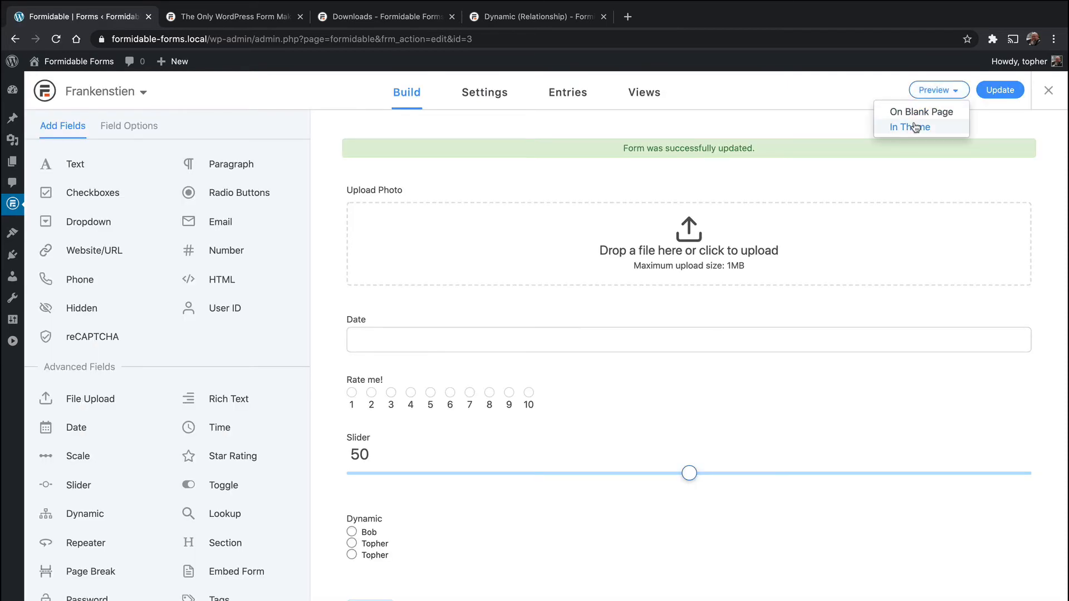
pyautogui.click(911, 126)
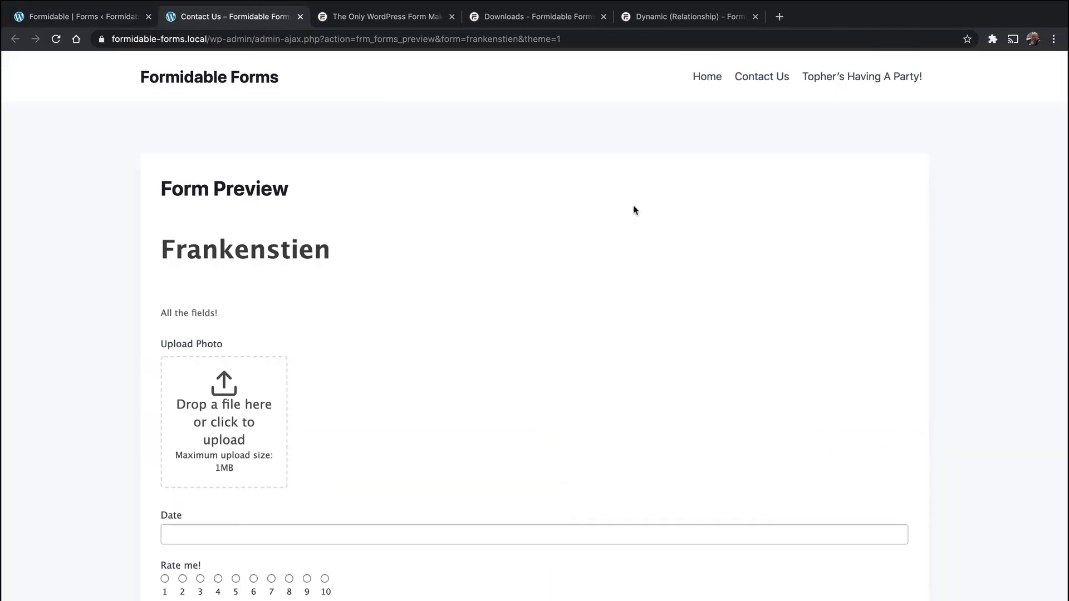
pyautogui.scroll(-3)
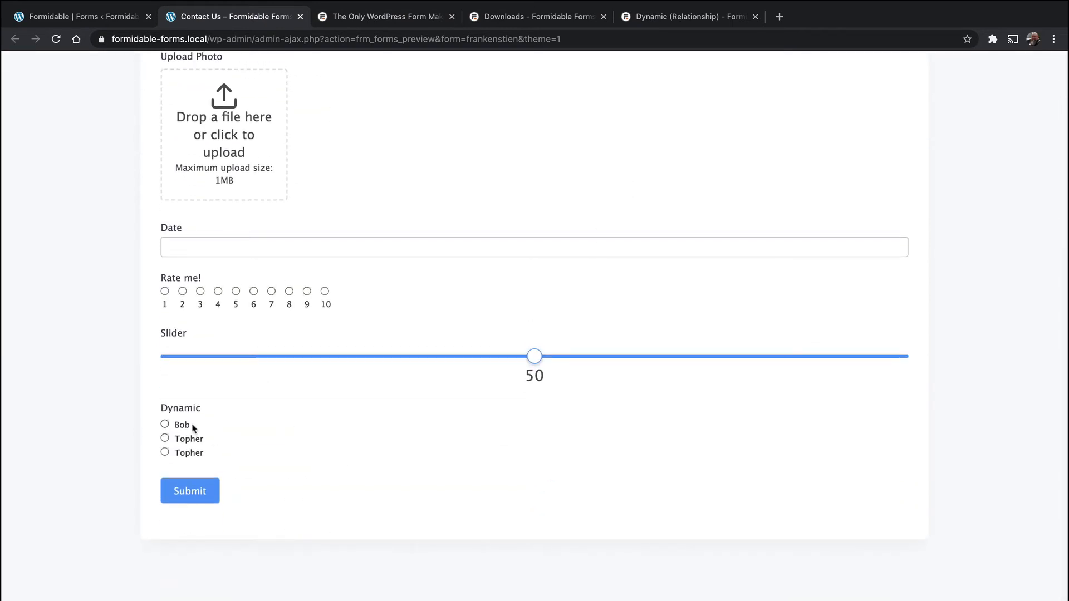
pyautogui.moveTo(298, 33)
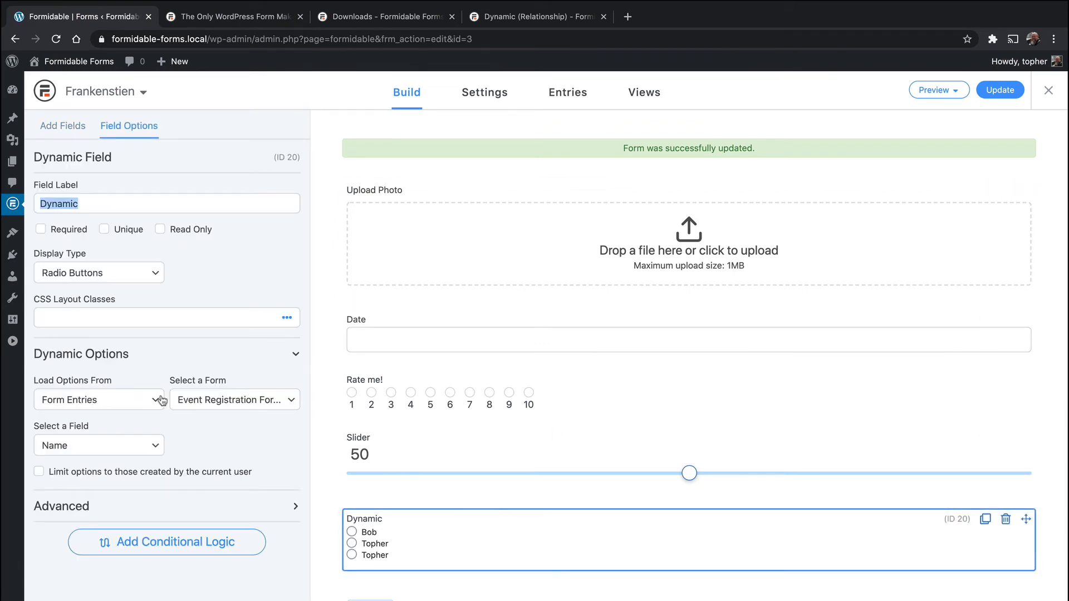
# Step: Change the Dynamic field's display type to checkboxes and save the form
pyautogui.click(98, 272)
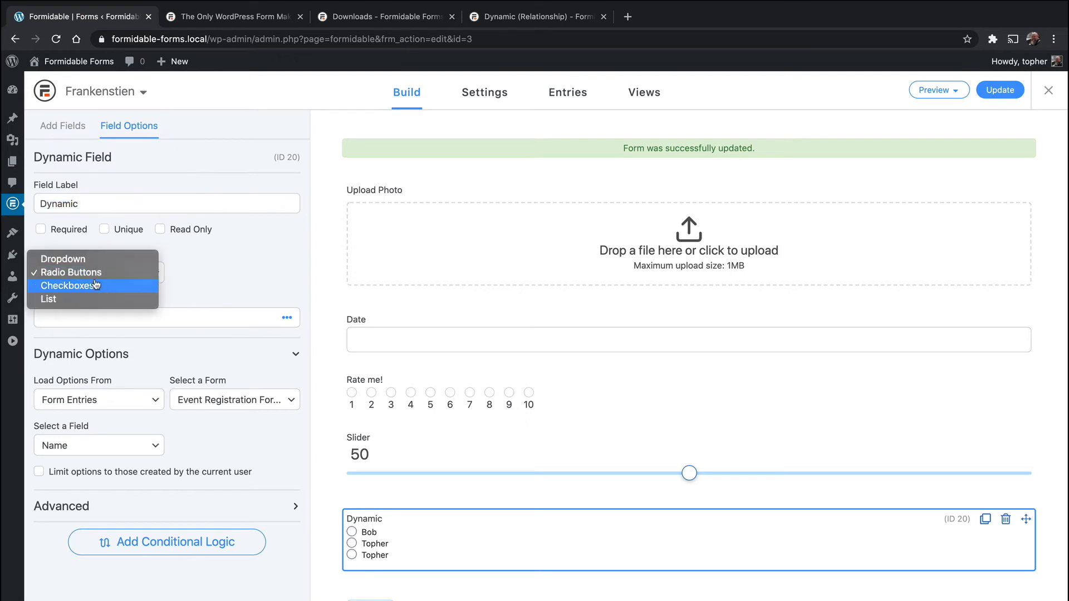
pyautogui.click(70, 285)
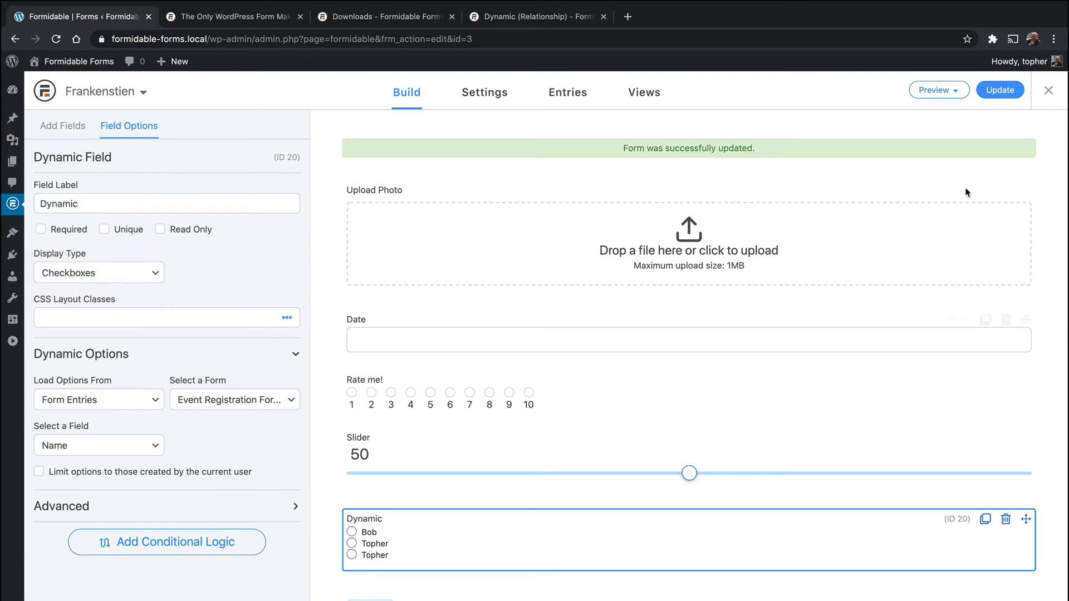
pyautogui.click(999, 89)
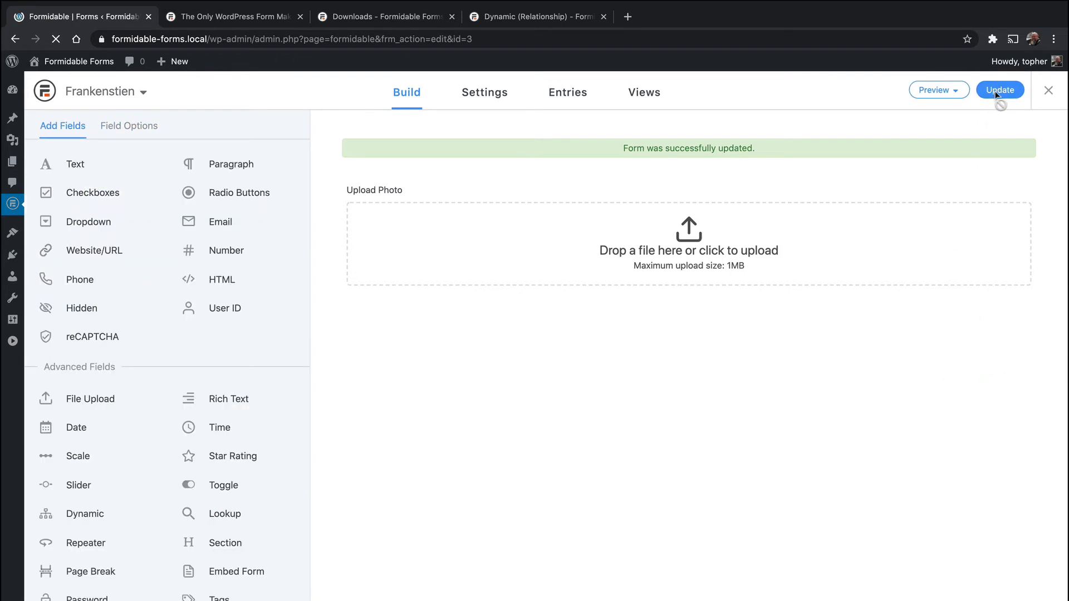
pyautogui.click(999, 89)
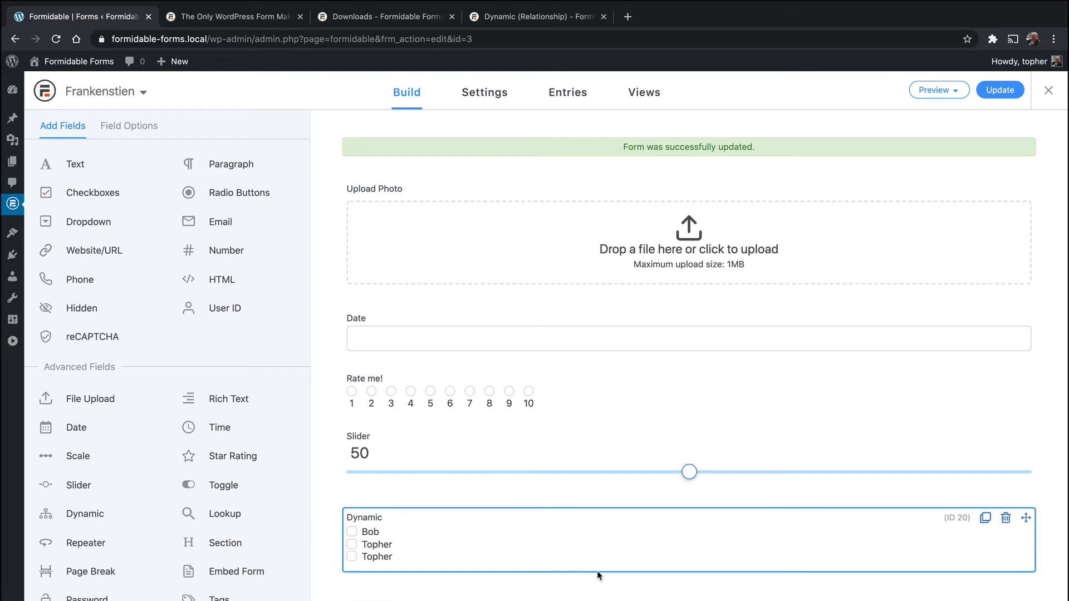
pyautogui.moveTo(426, 547)
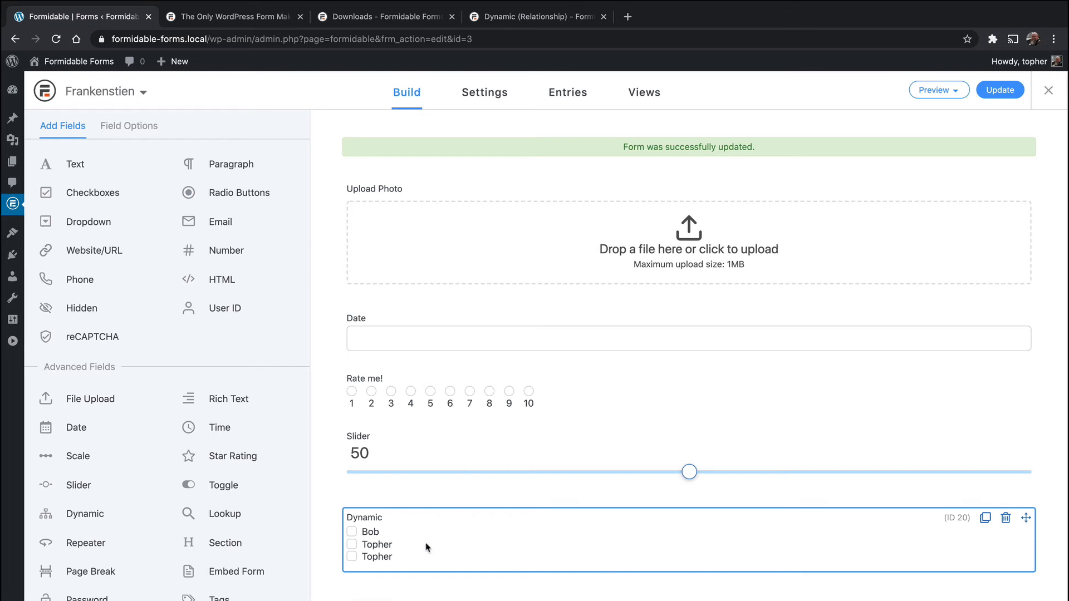
pyautogui.moveTo(510, 540)
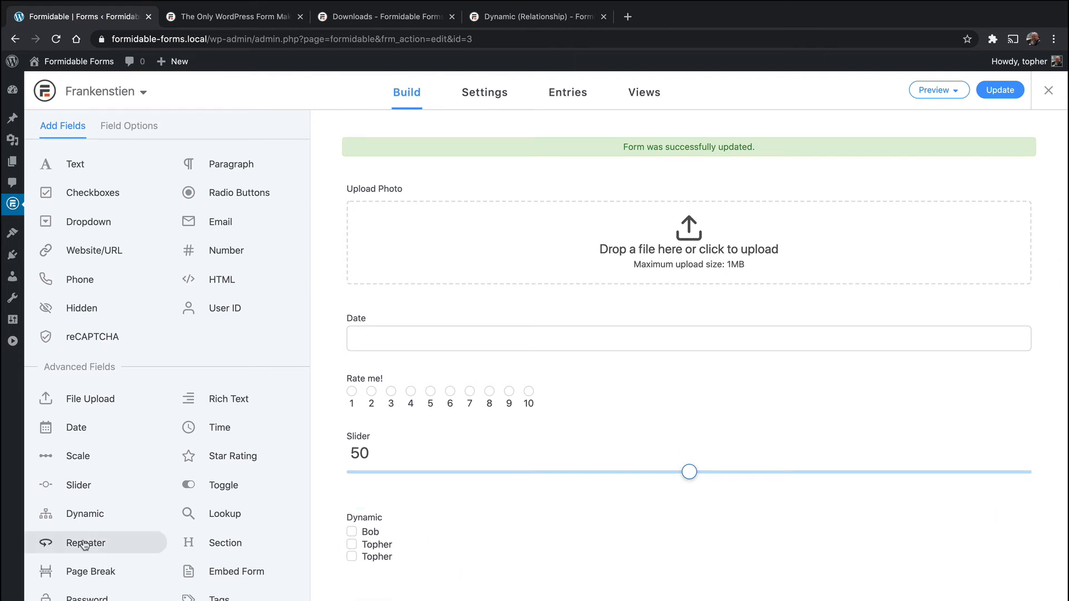
# Step: Add a Repeater labelled 'Guests' with default layout, reviewing its style and advanced options
pyautogui.click(86, 543)
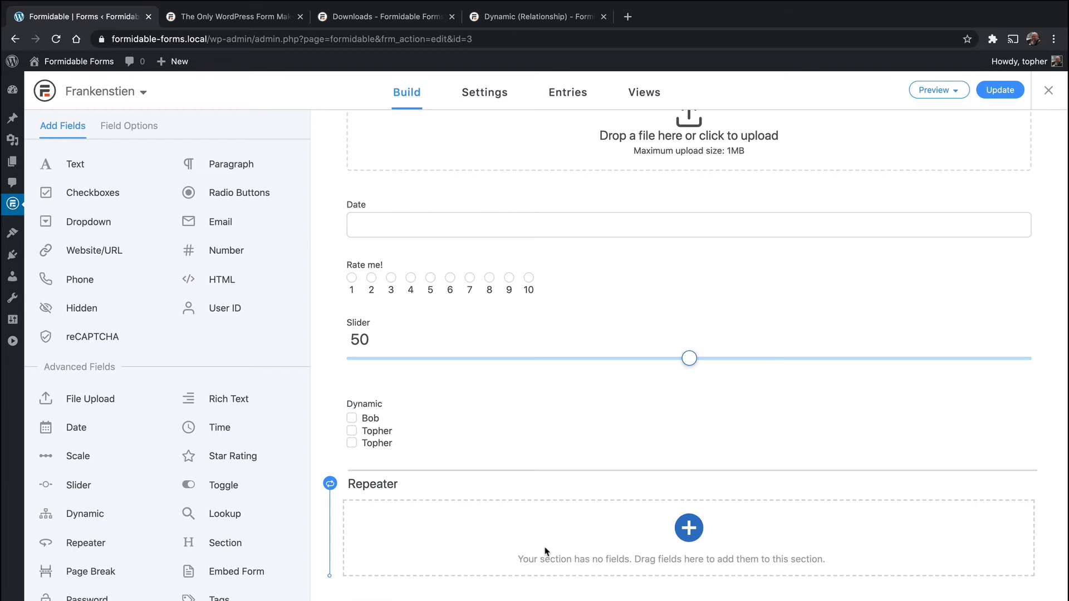
pyautogui.moveTo(513, 525)
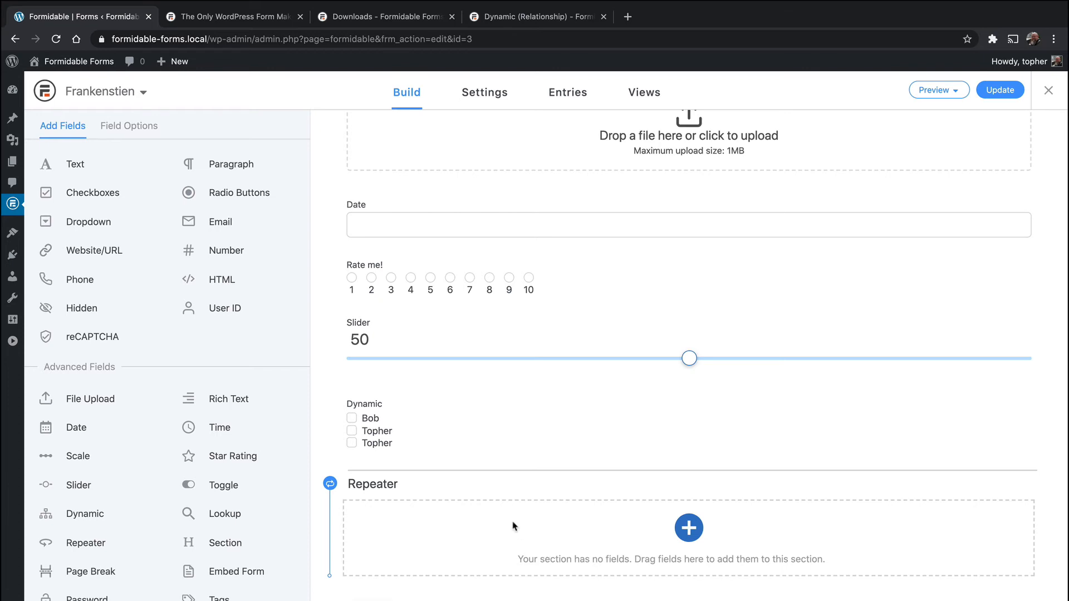
pyautogui.moveTo(655, 540)
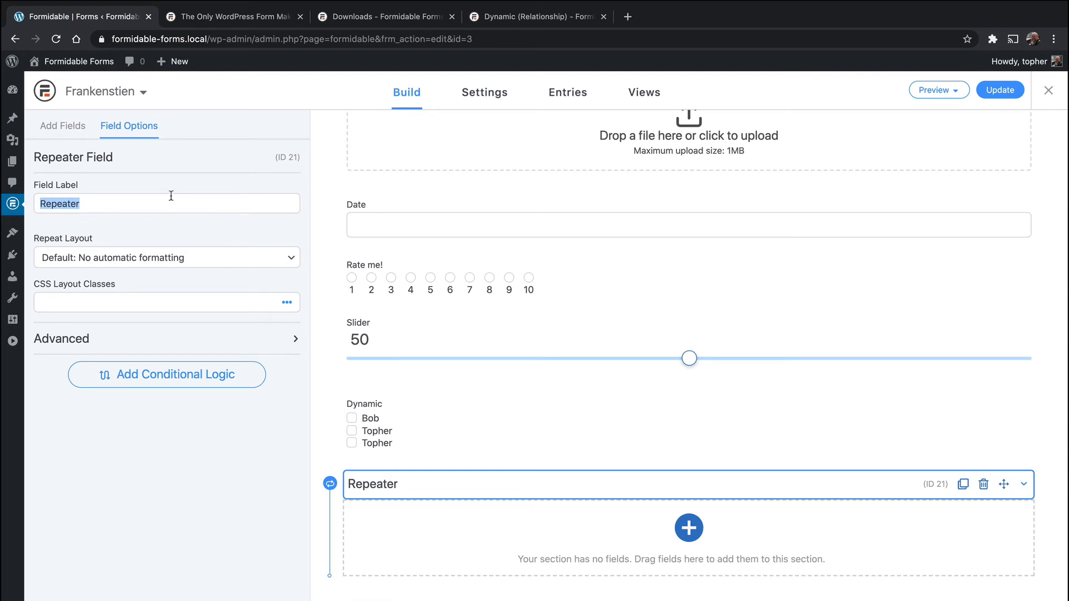
pyautogui.write('Guests')
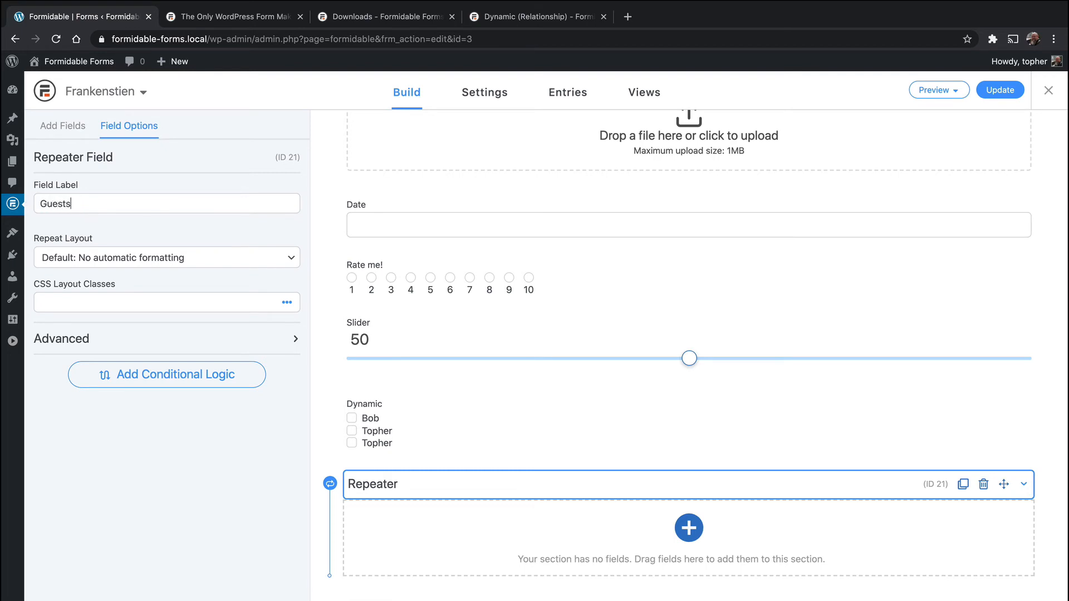
pyautogui.click(166, 257)
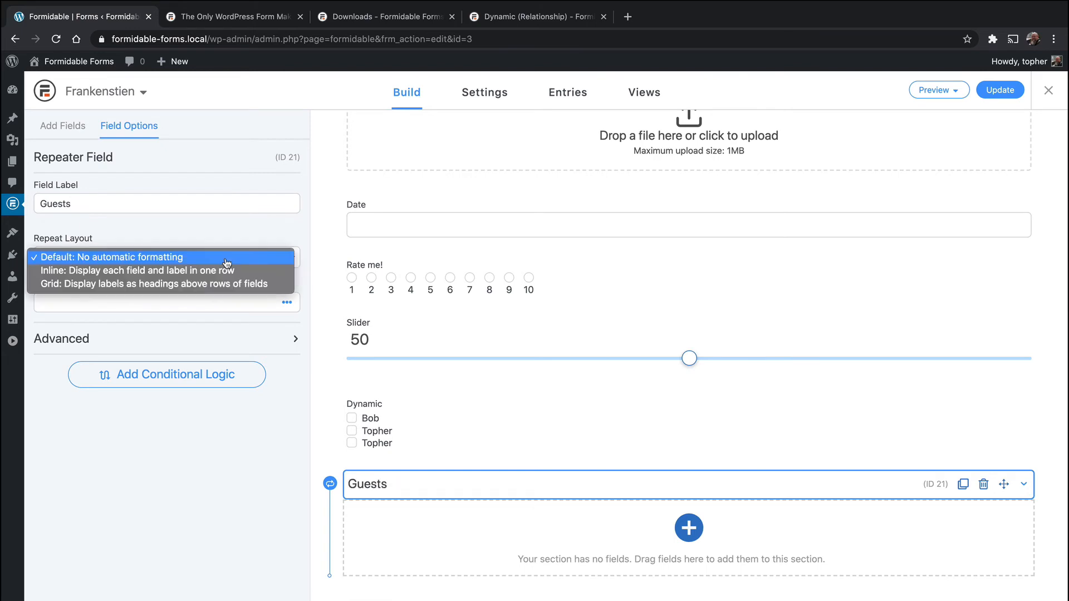
pyautogui.moveTo(169, 231)
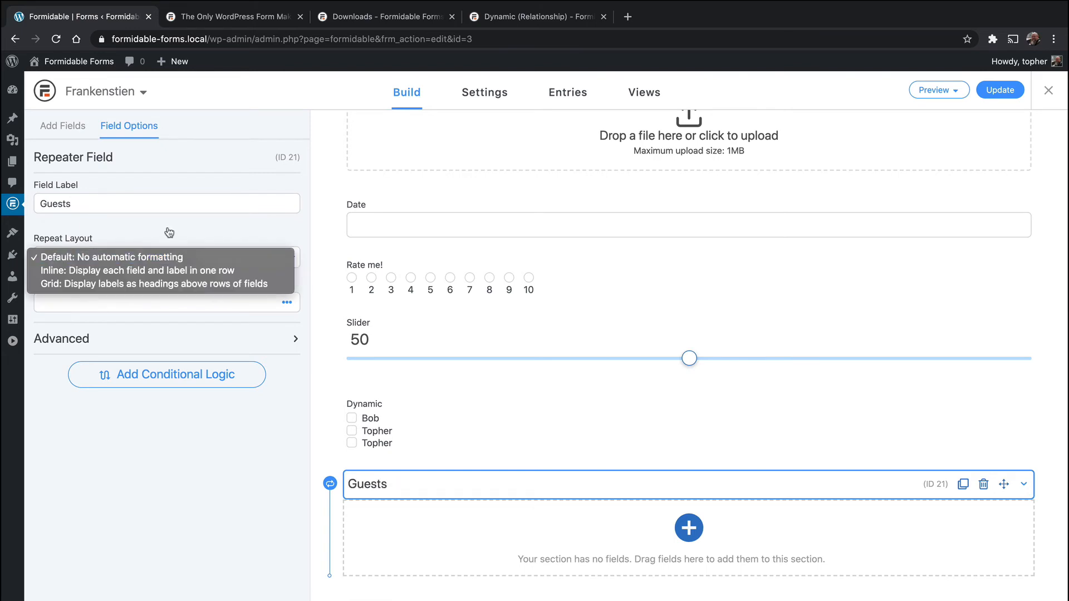
pyautogui.click(112, 258)
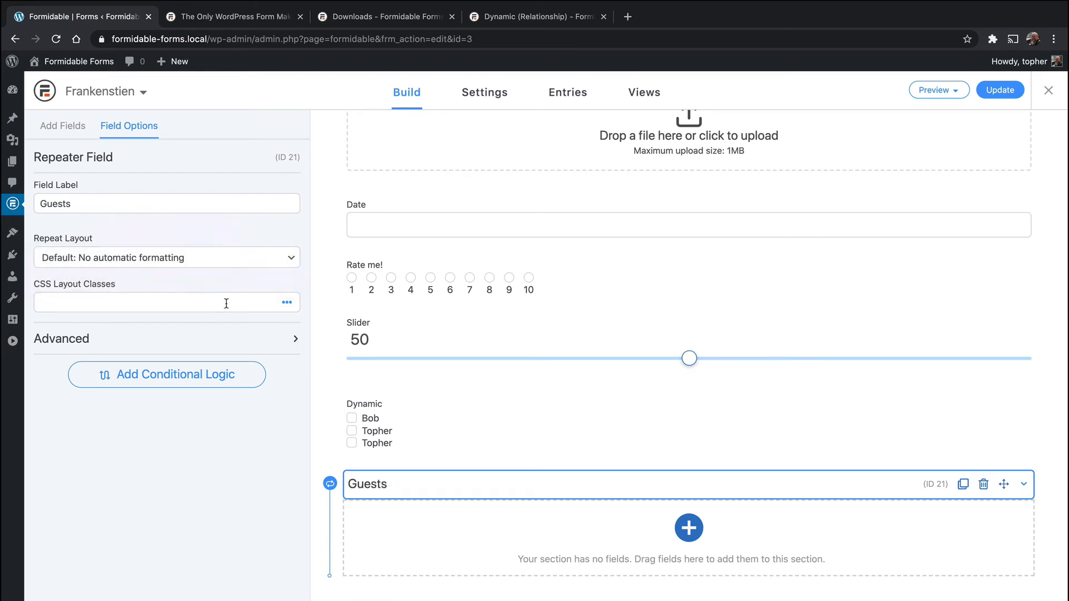
pyautogui.click(286, 302)
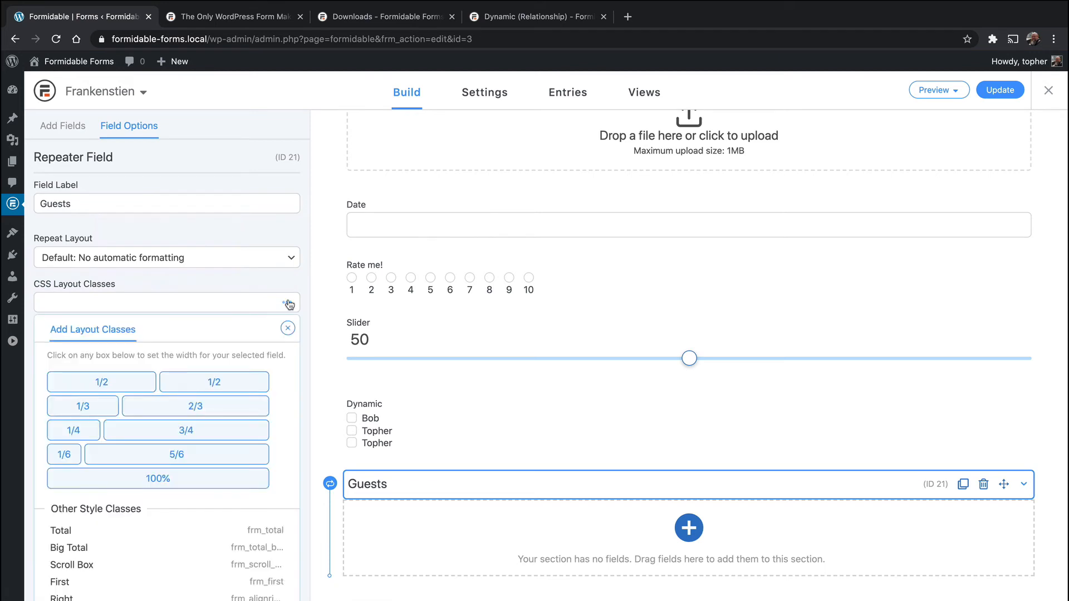
pyautogui.click(287, 328)
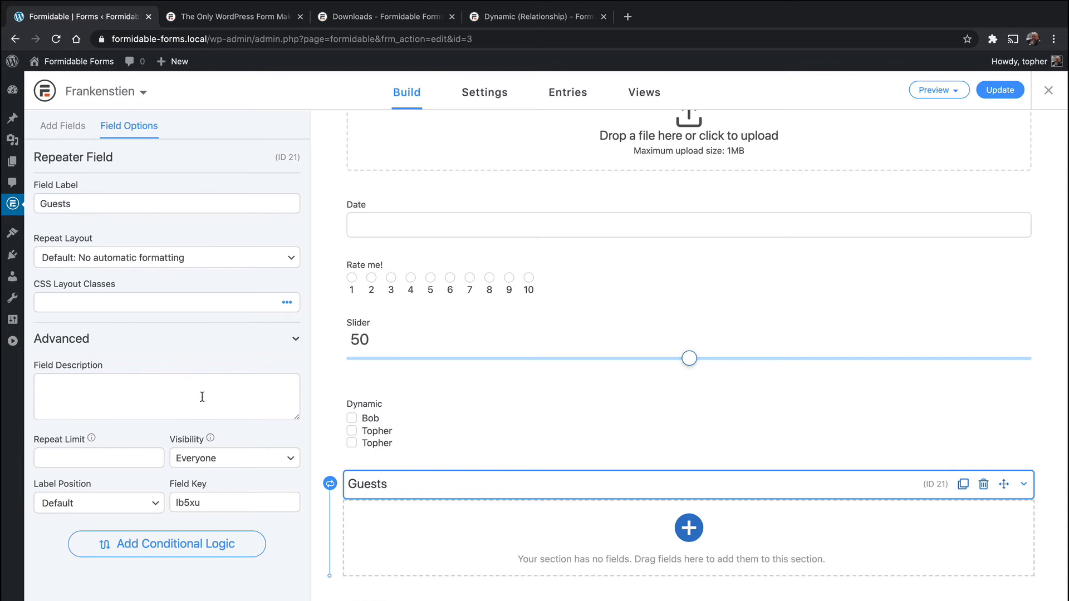
pyautogui.click(98, 457)
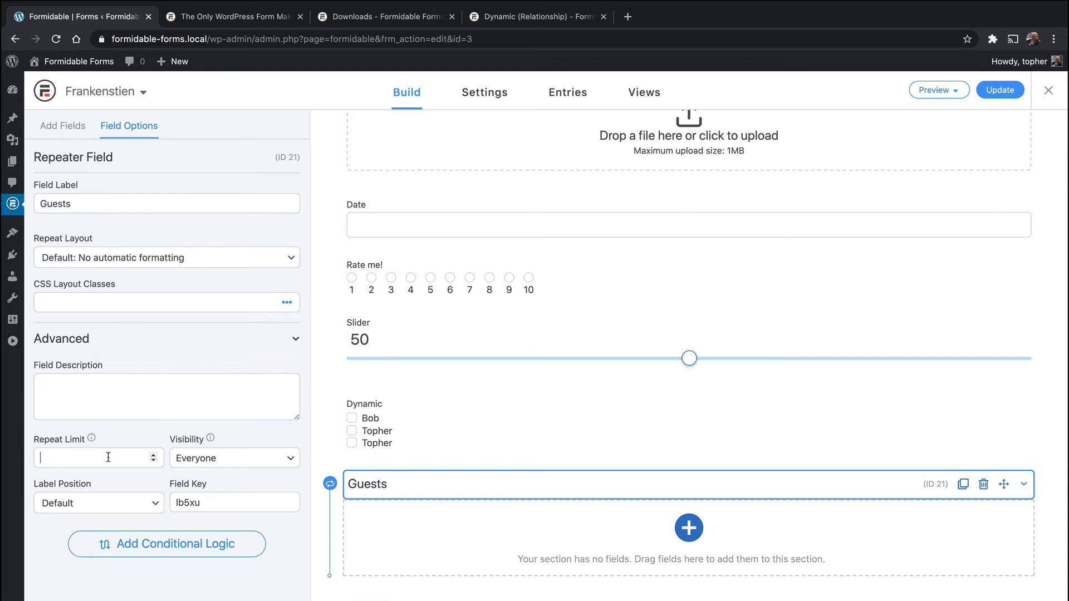
pyautogui.click(62, 126)
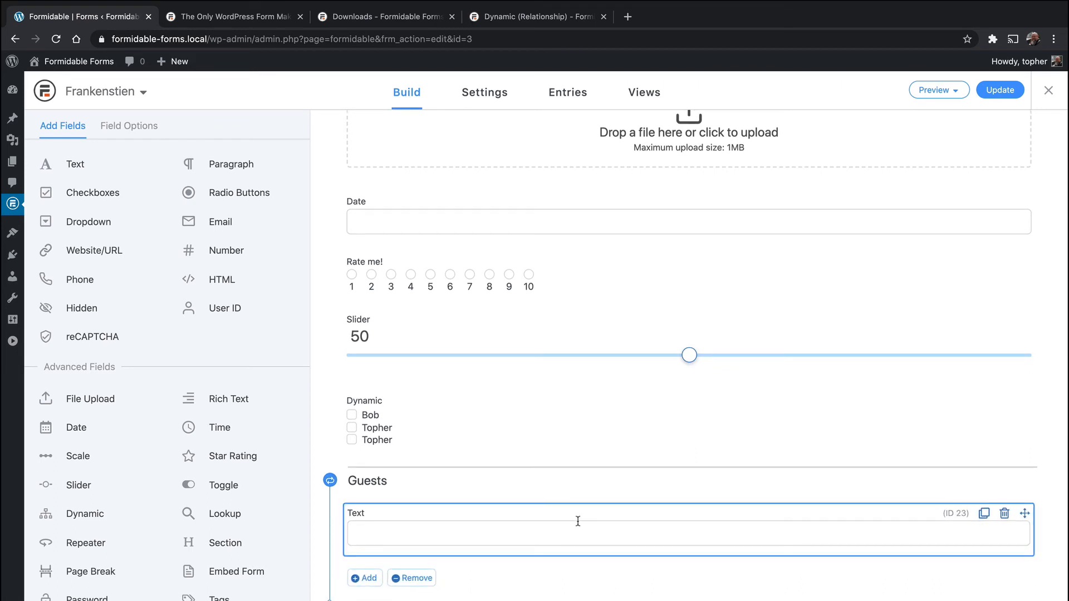
pyautogui.moveTo(590, 551)
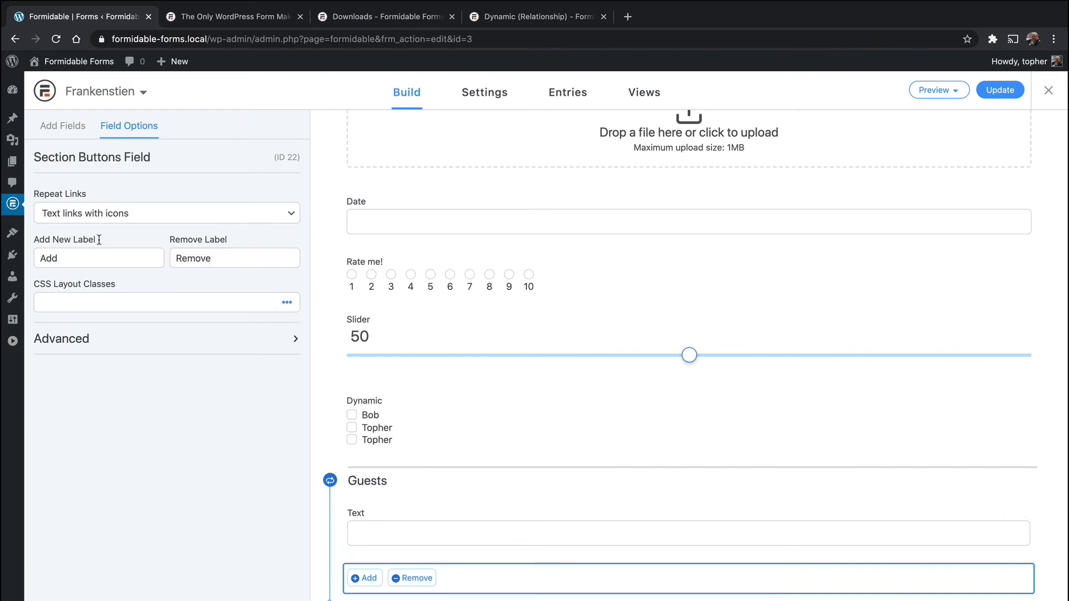
# Step: Set the Guests repeater's links to 'Add Guest' and 'Remove Guest' and save
pyautogui.click(98, 258)
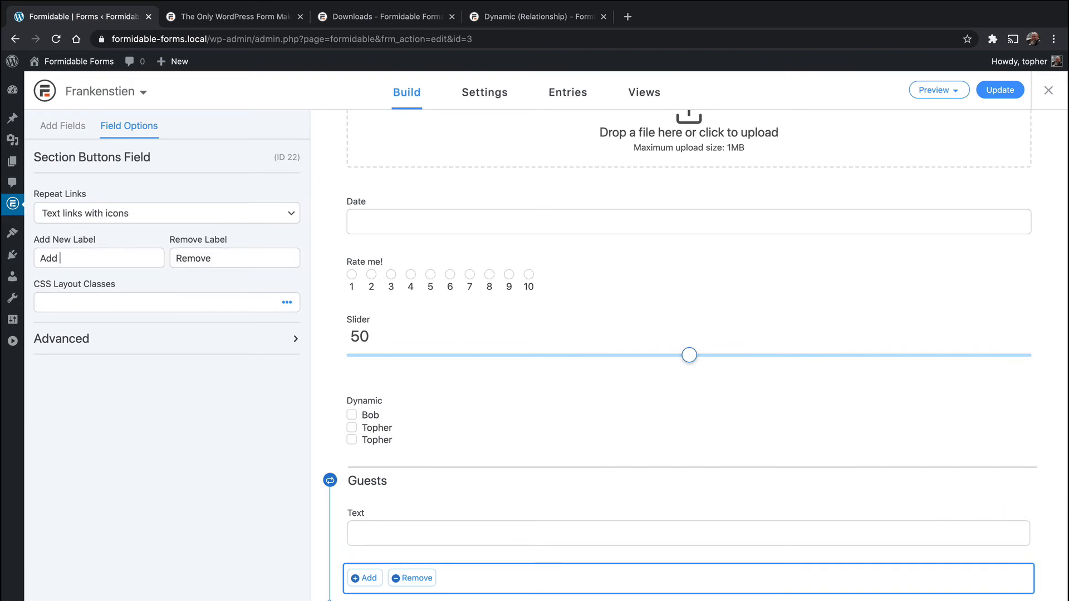
pyautogui.write('Guest')
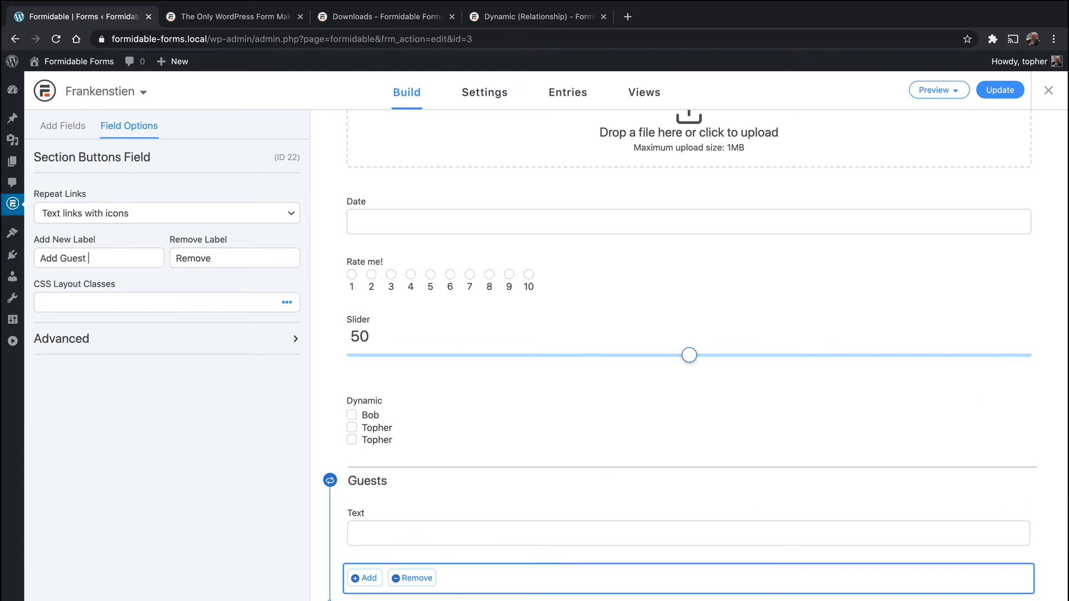
pyautogui.click(234, 258)
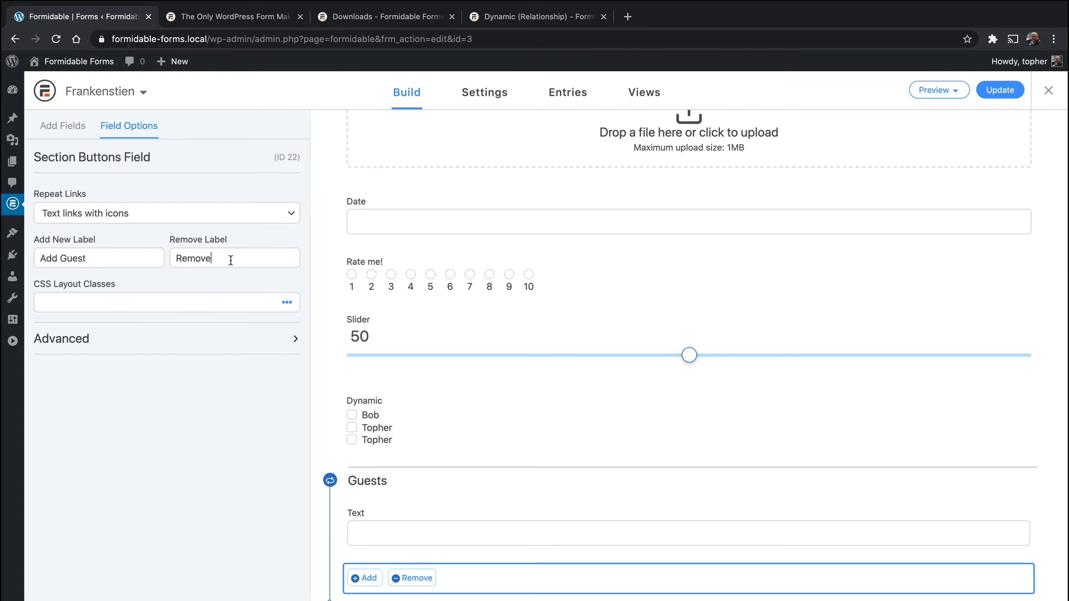
pyautogui.write('Guest')
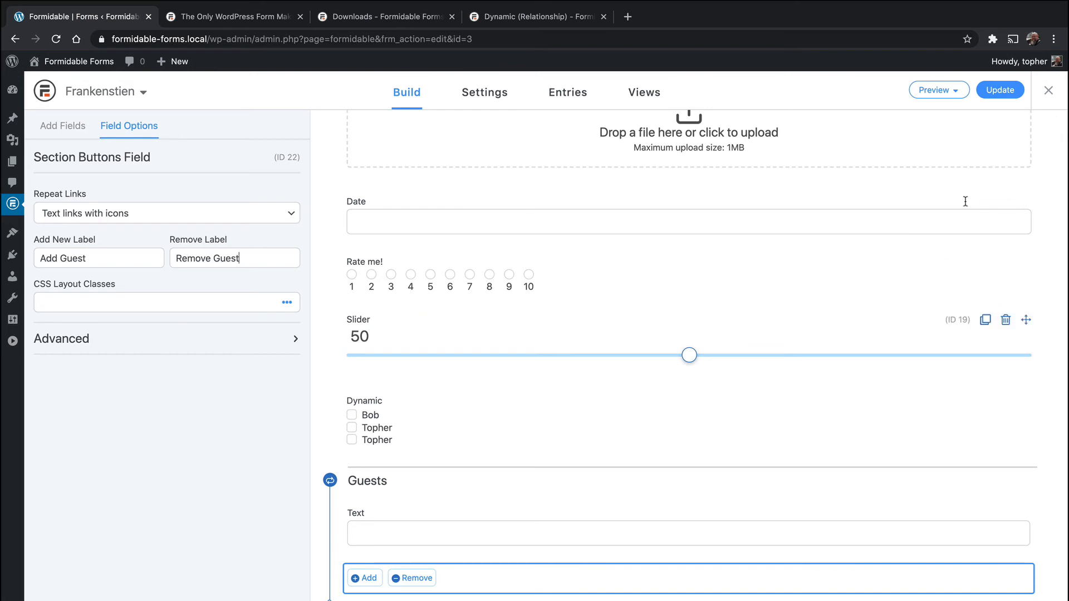
pyautogui.click(999, 89)
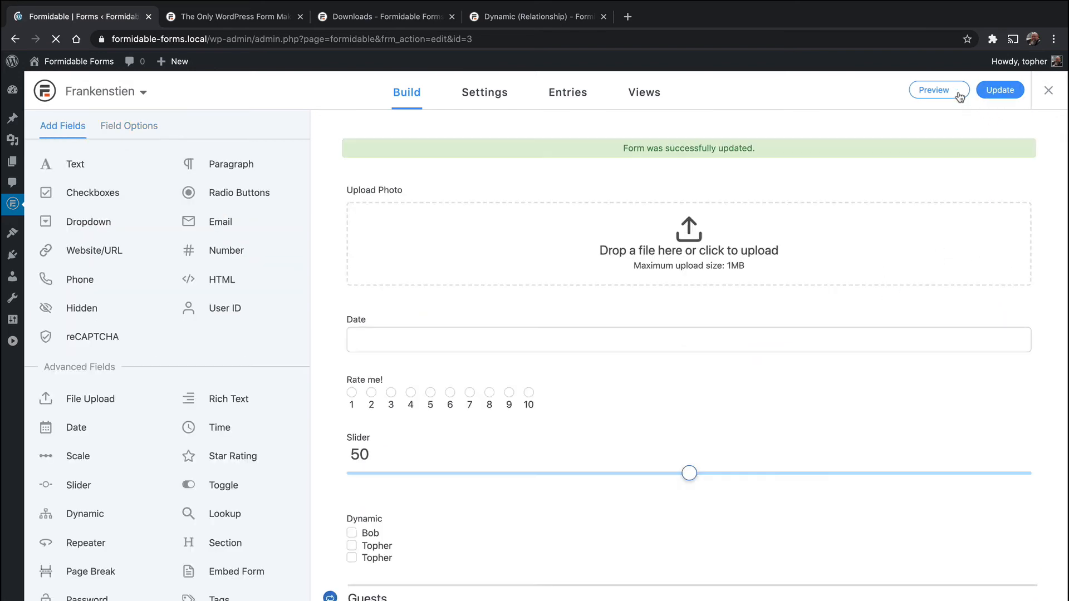
# Step: Preview the form in a new tab to check the Guests section's Add/Remove Guest buttons
pyautogui.click(934, 89)
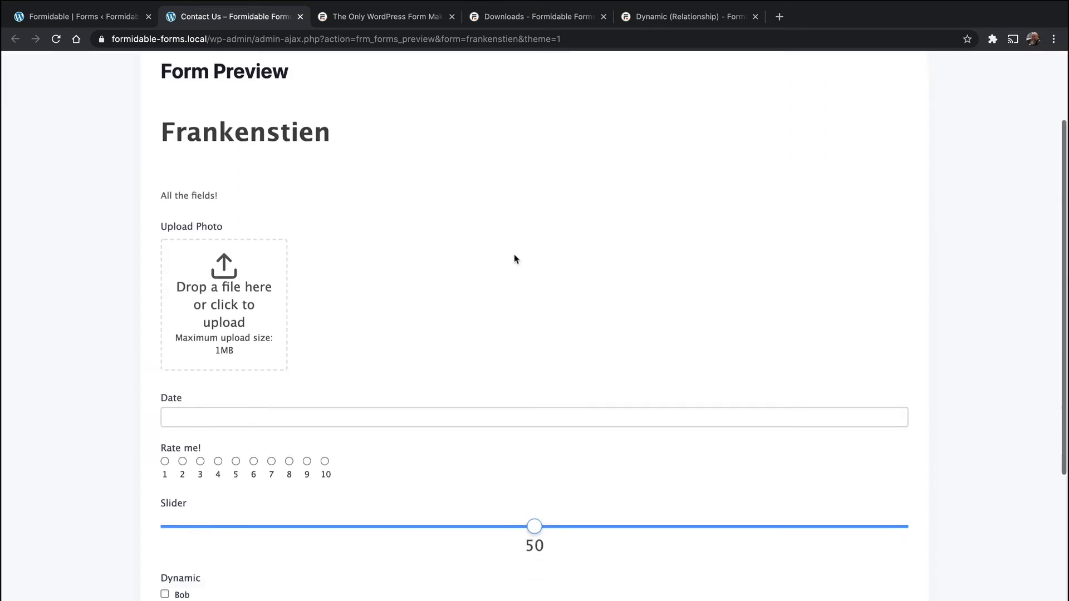
pyautogui.scroll(-3)
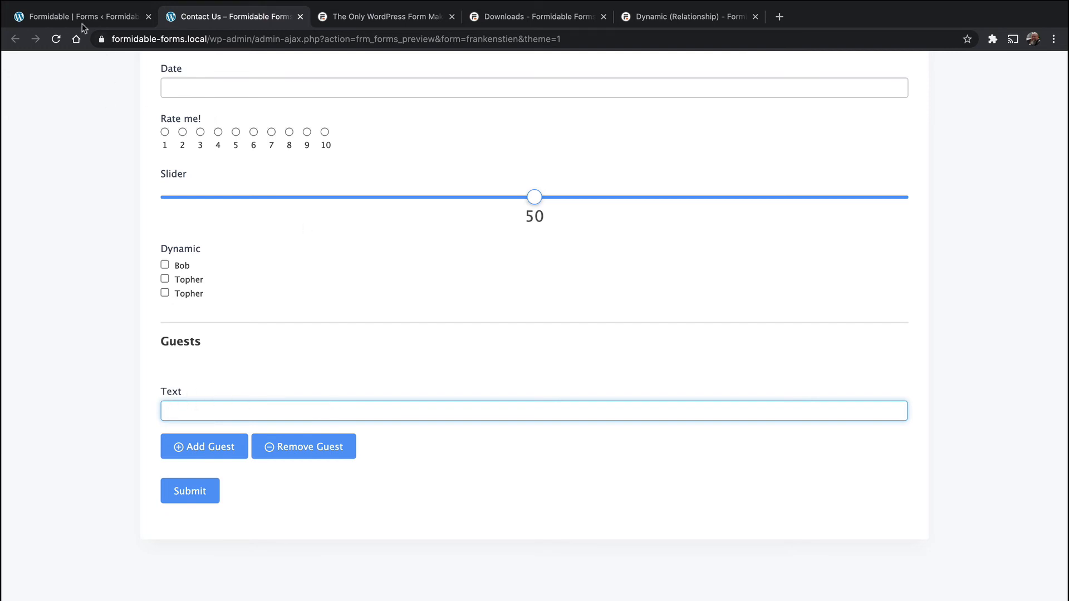
pyautogui.click(82, 17)
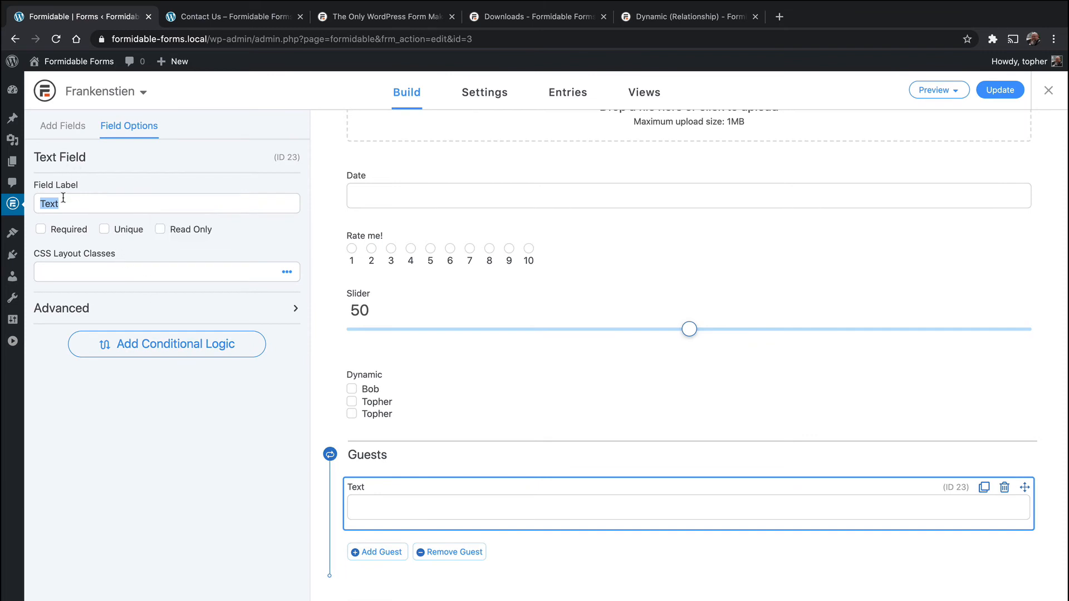
# Step: Rename the repeater's text field to 'Guest Name', save, and return to the preview
pyautogui.write('Guest')
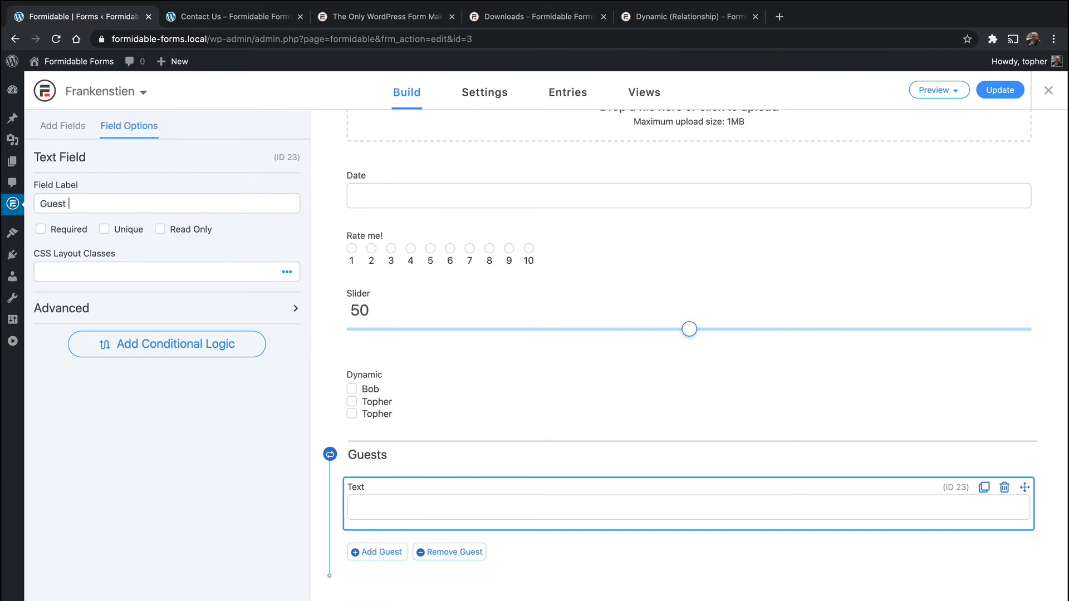
pyautogui.write('Name')
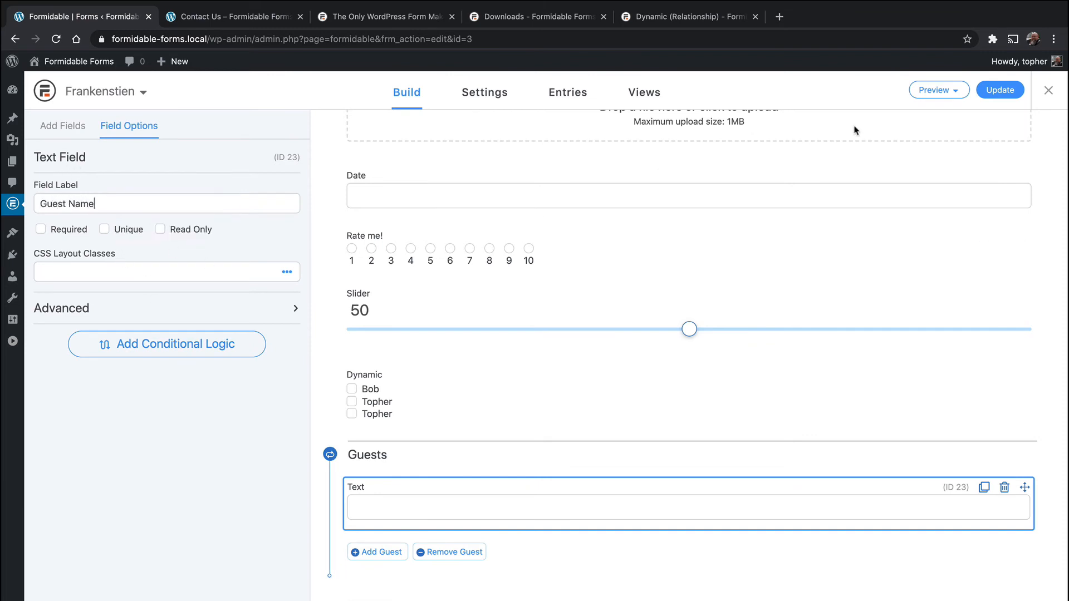
pyautogui.click(1000, 89)
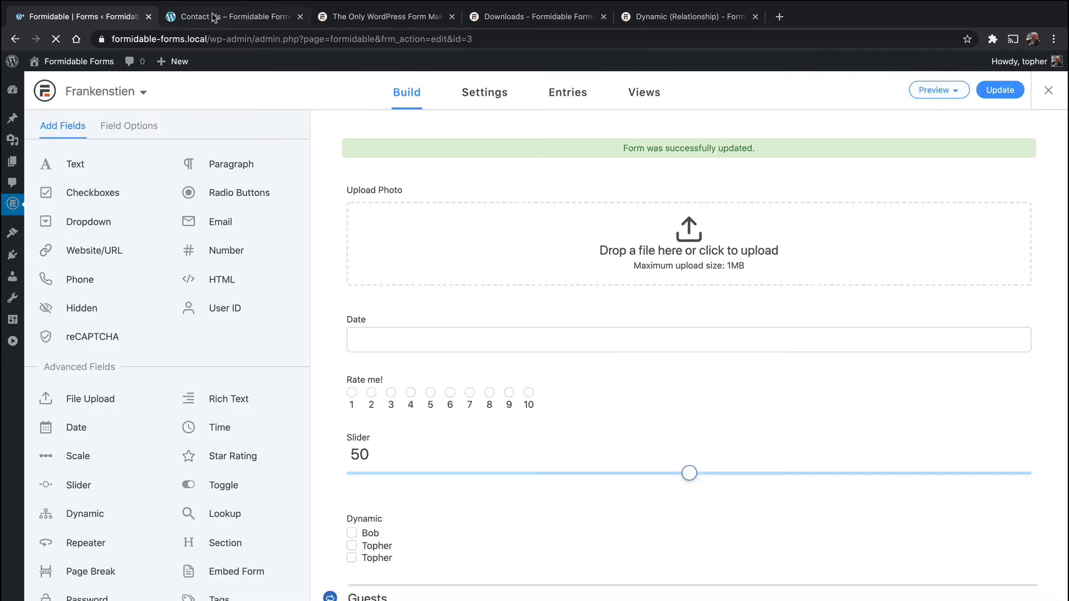
pyautogui.click(935, 89)
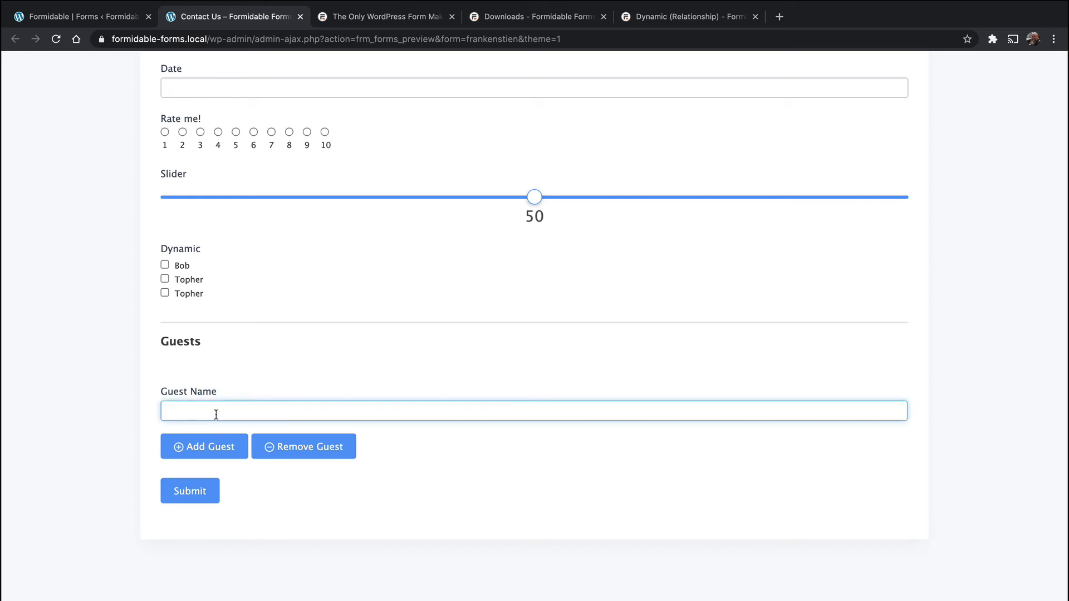
# Step: Add a second guest row in the preview and name it Larry
pyautogui.click(203, 447)
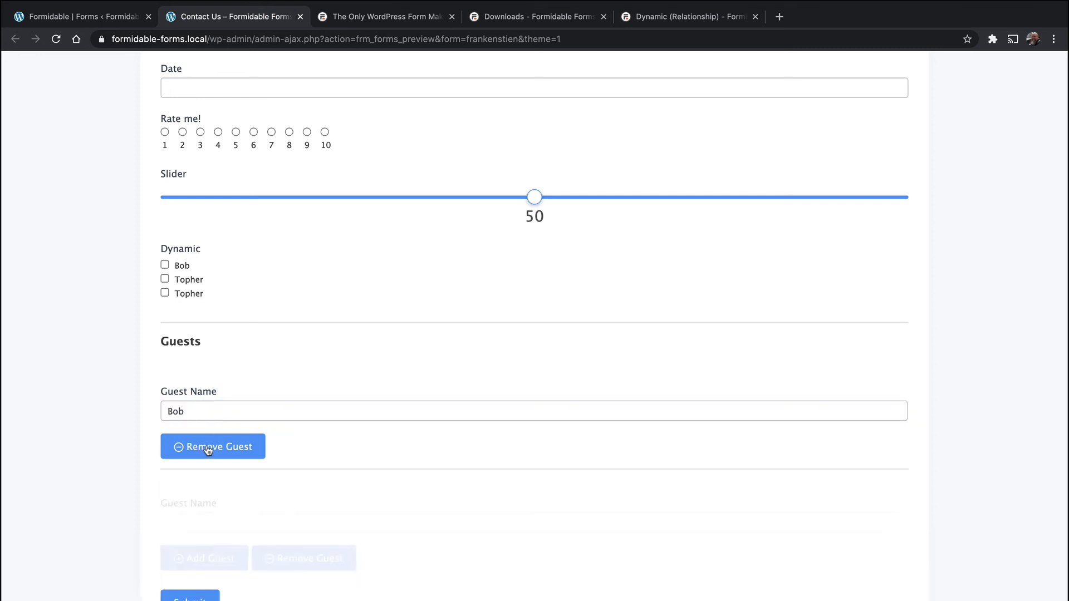
pyautogui.write('L')
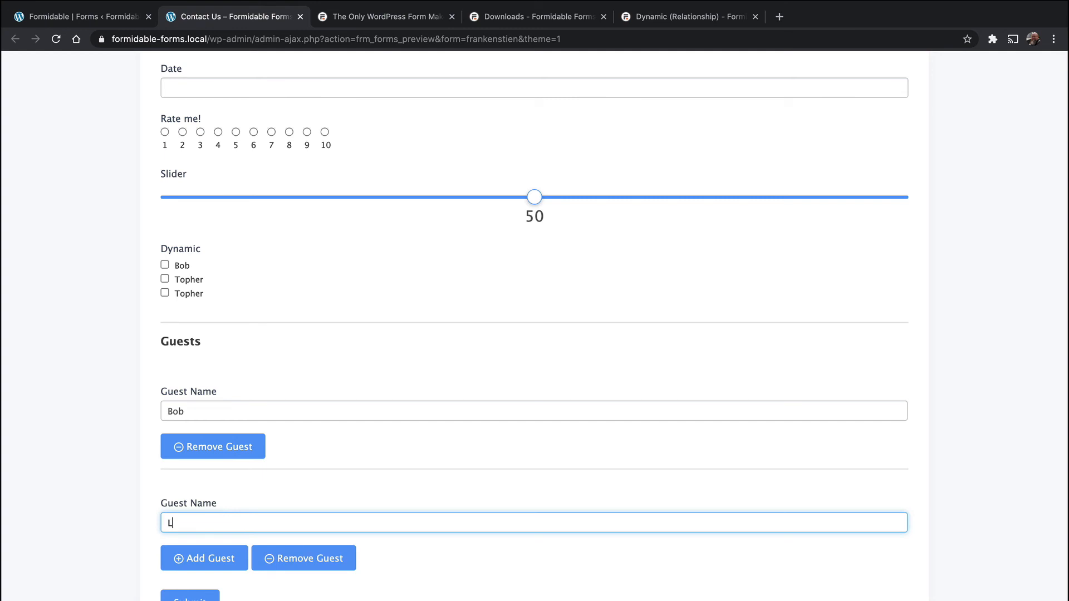
pyautogui.write('arry')
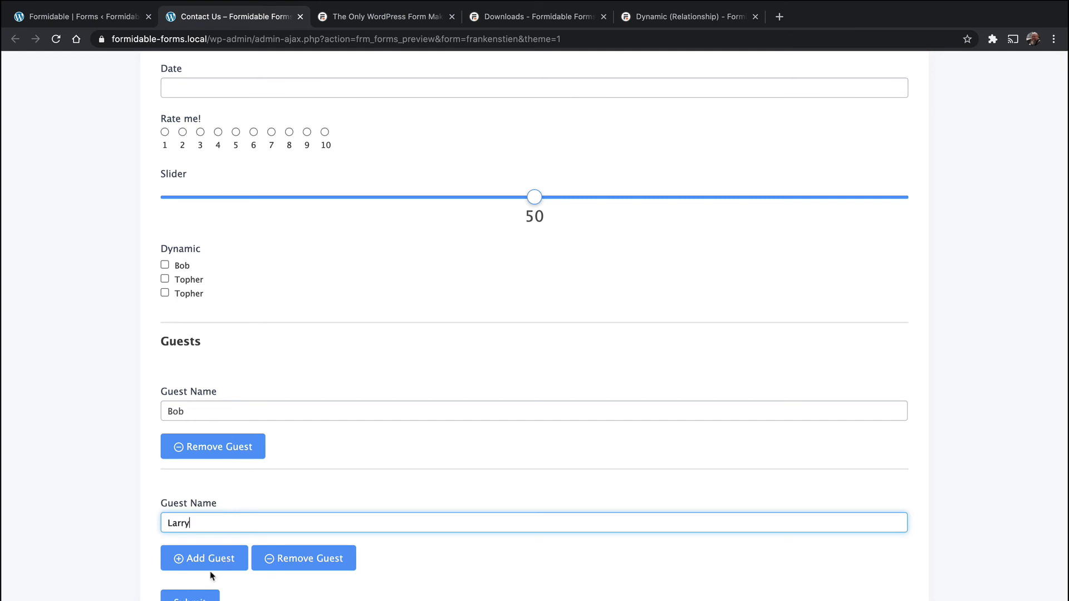
pyautogui.click(204, 558)
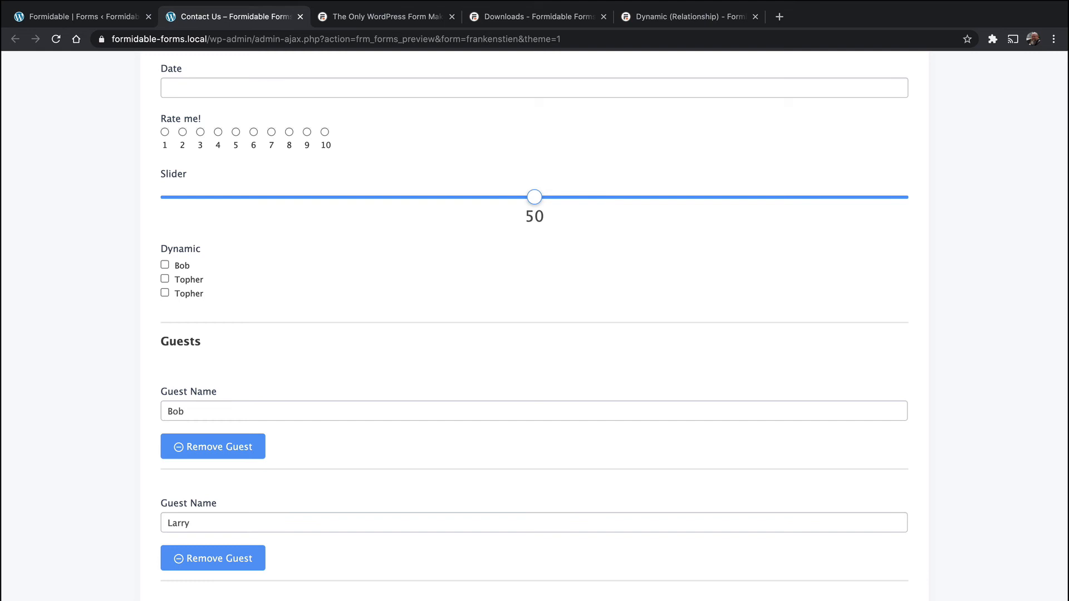
# Step: Add further guest rows for Larry and Judy and review the guest list
pyautogui.click(203, 444)
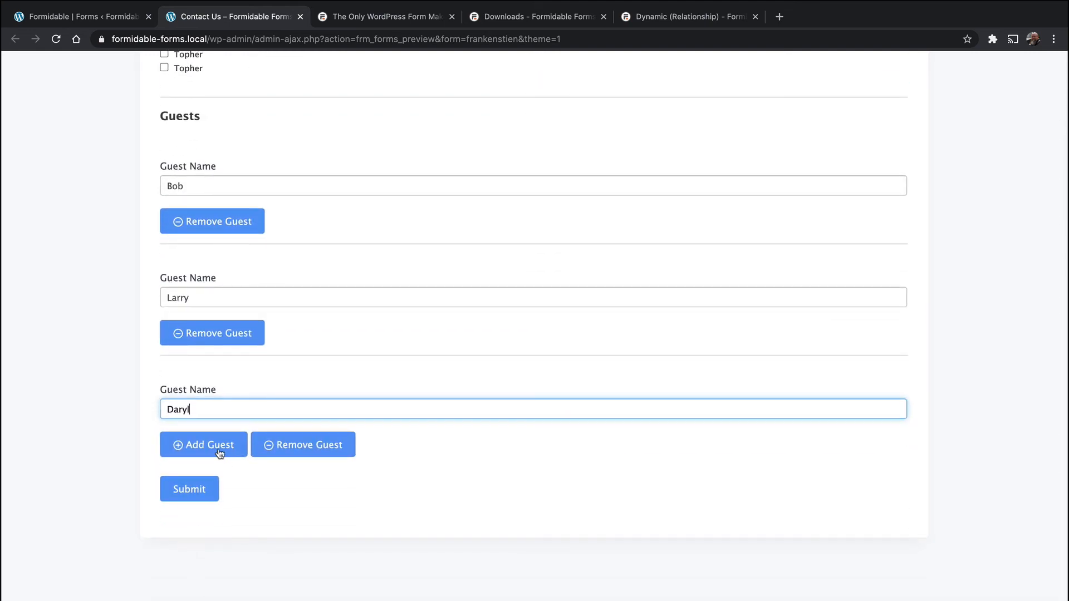
pyautogui.click(204, 445)
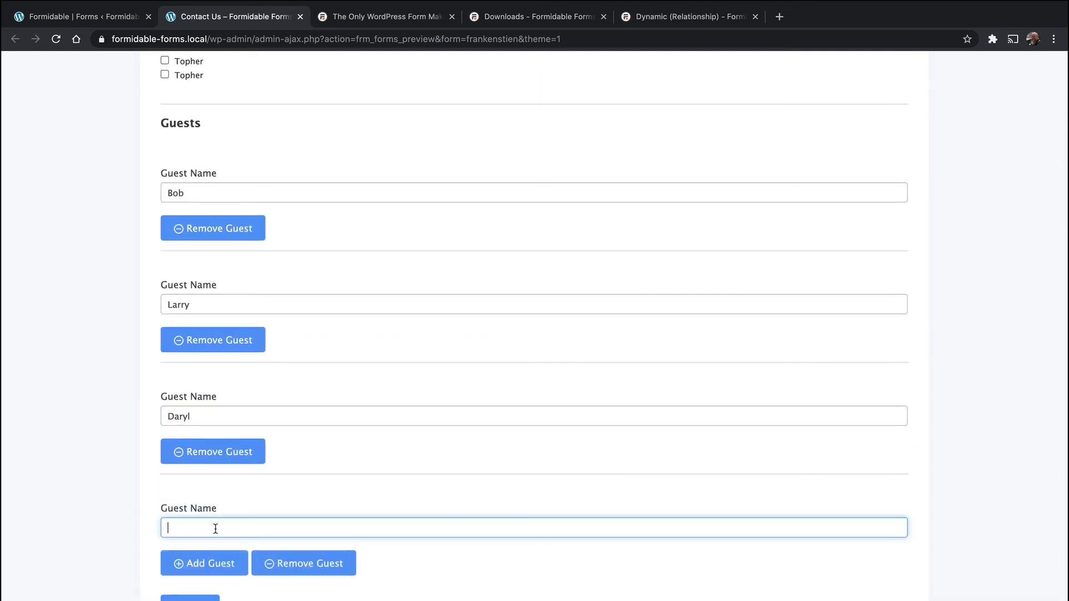
pyautogui.write('Larry')
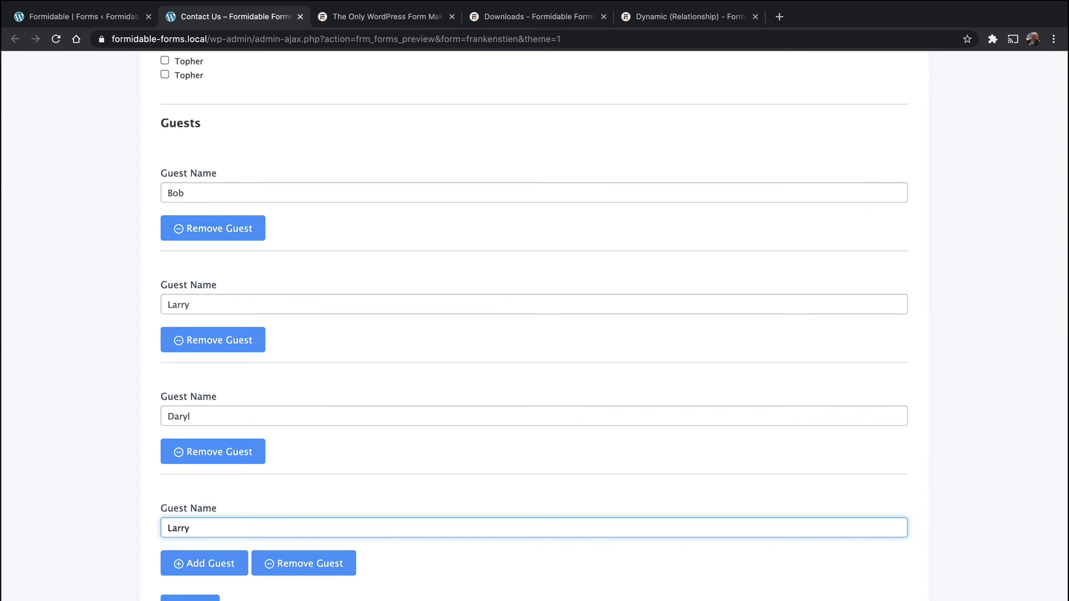
pyautogui.click(204, 563)
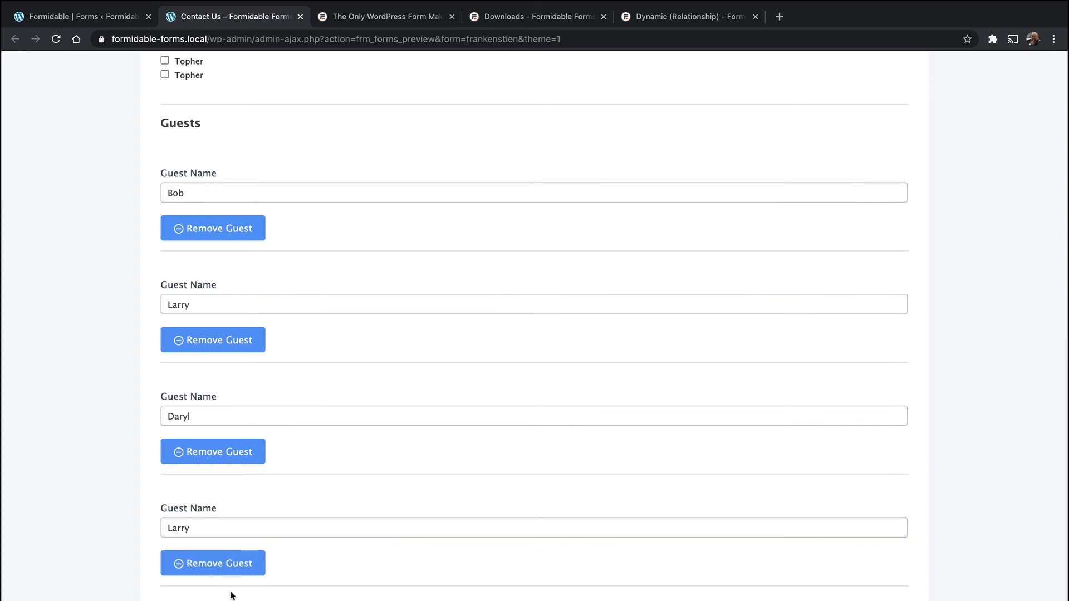
pyautogui.scroll(-3)
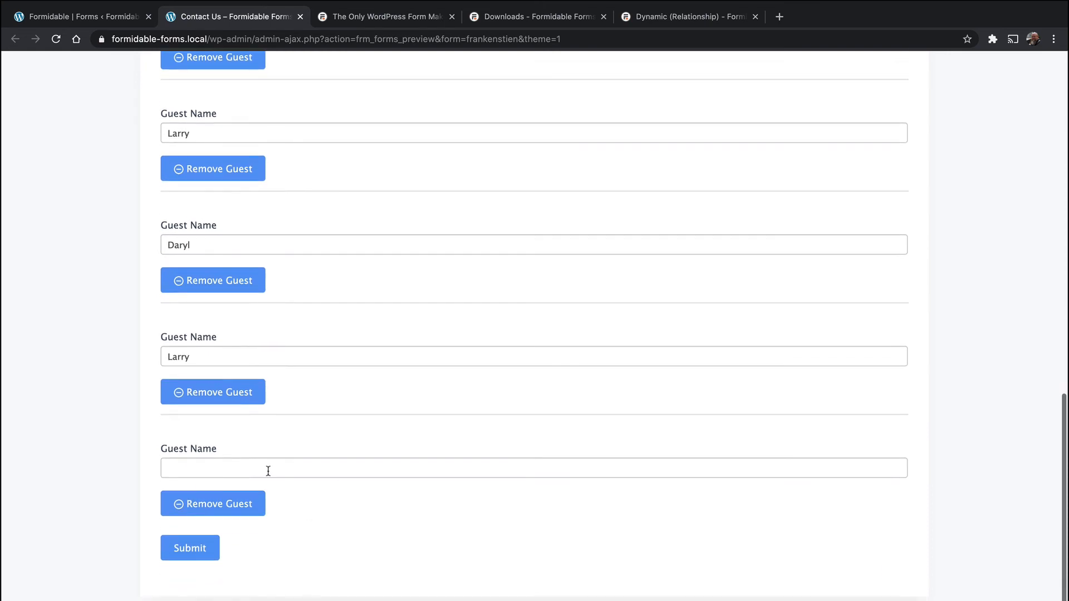
pyautogui.write('Judy')
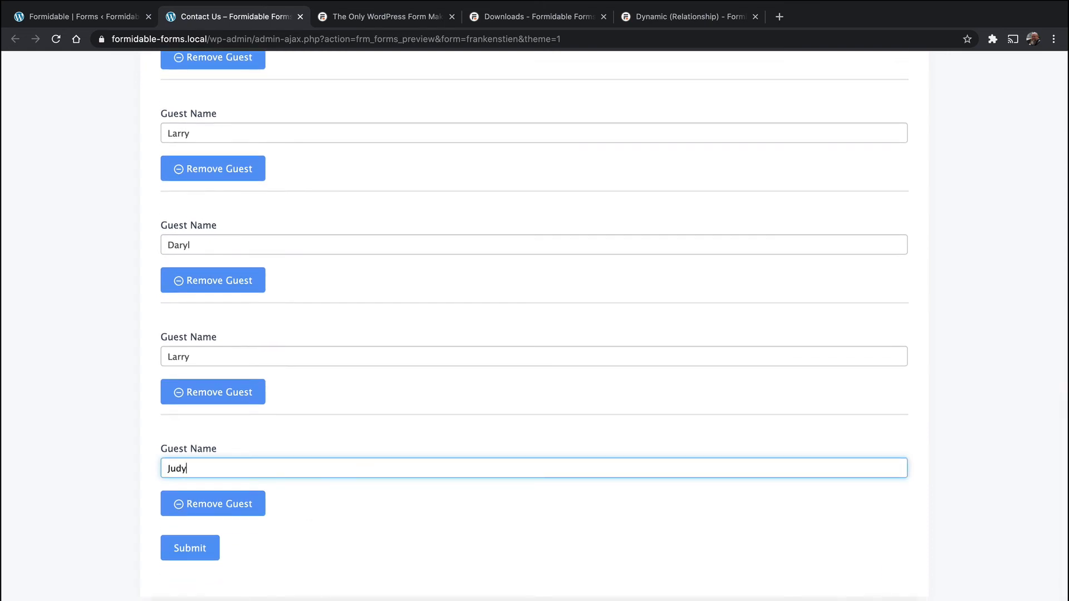
pyautogui.moveTo(344, 516)
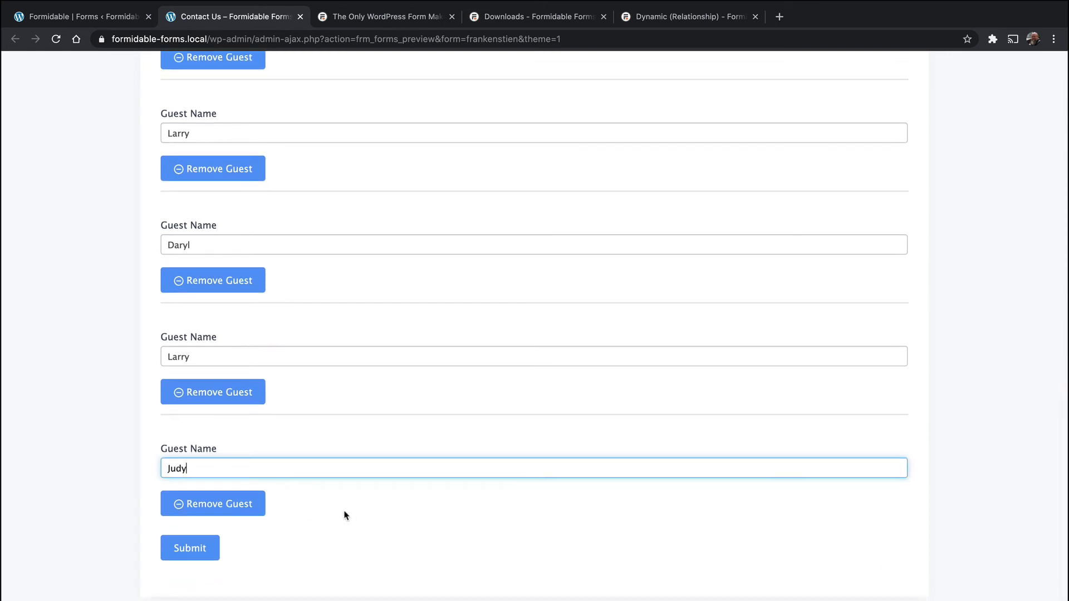
pyautogui.scroll(-3)
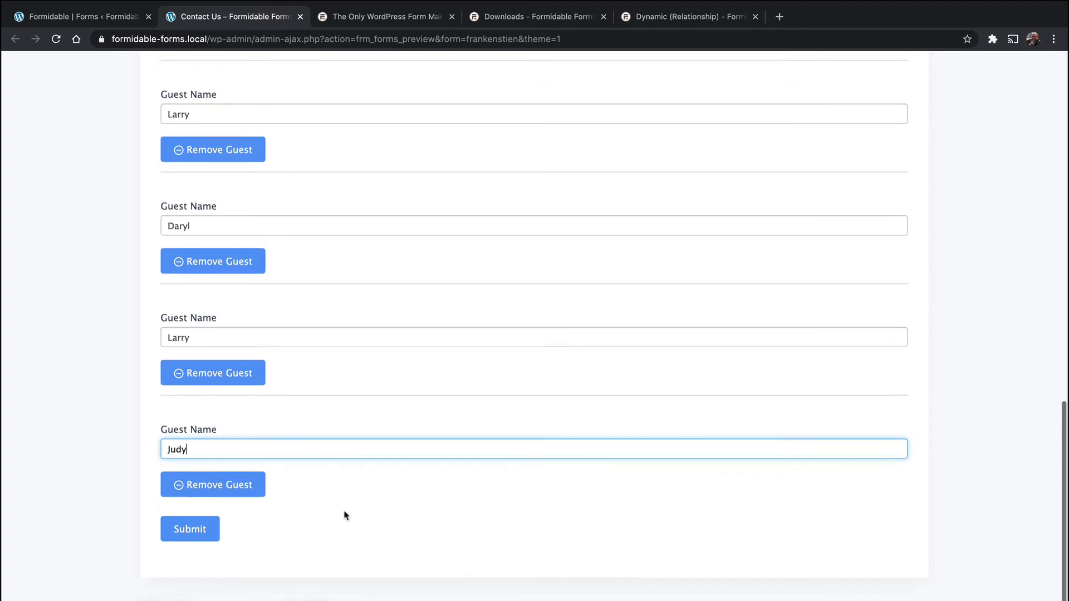
pyautogui.scroll(3)
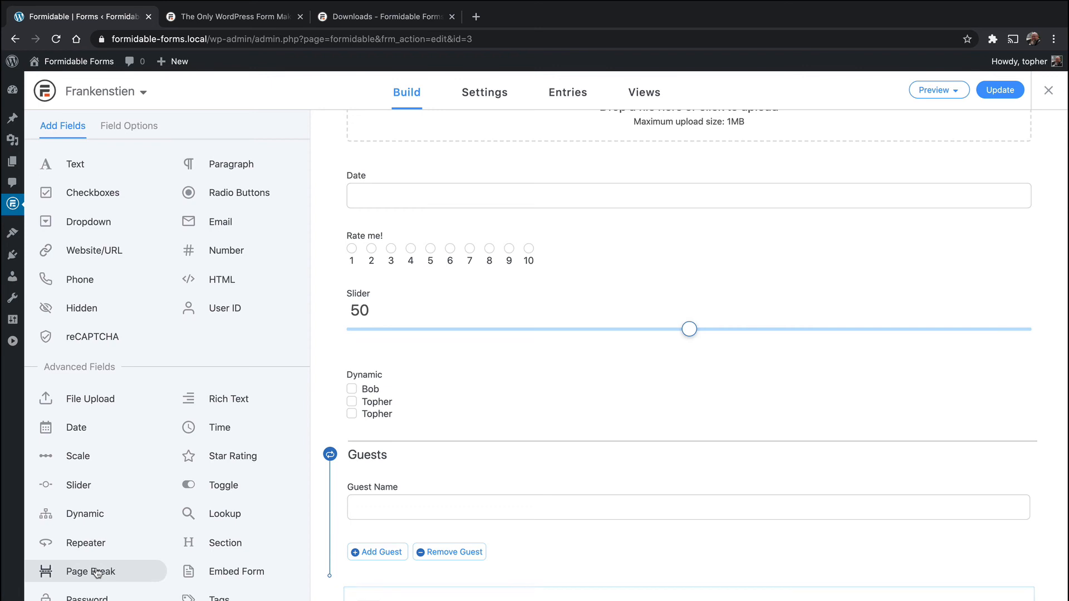
# Step: Insert a Page Break after the Guests section and type 'Cont' into its button label
pyautogui.click(90, 571)
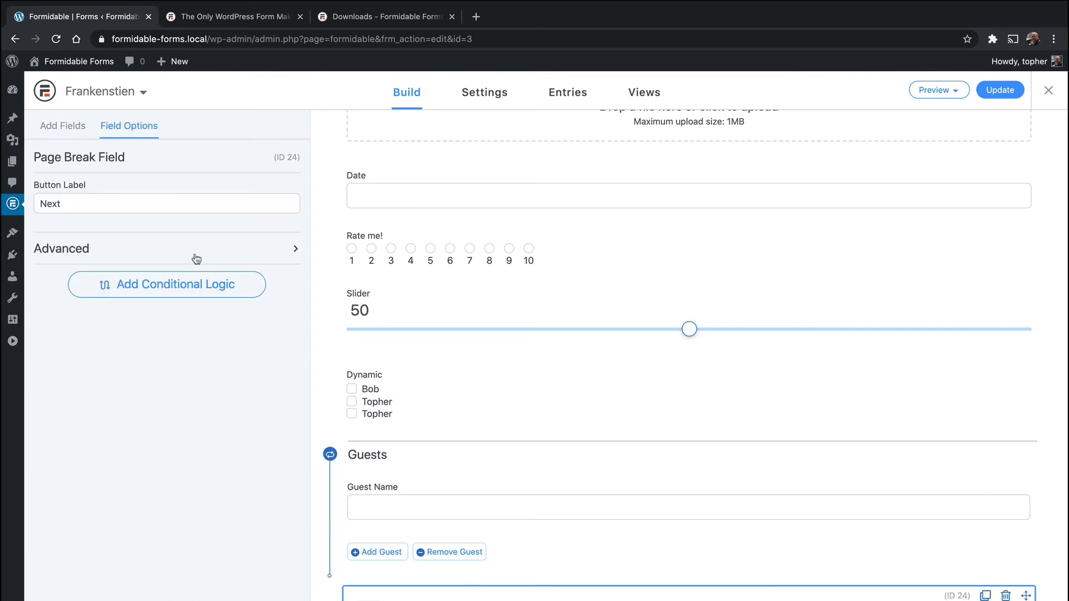
pyautogui.click(167, 248)
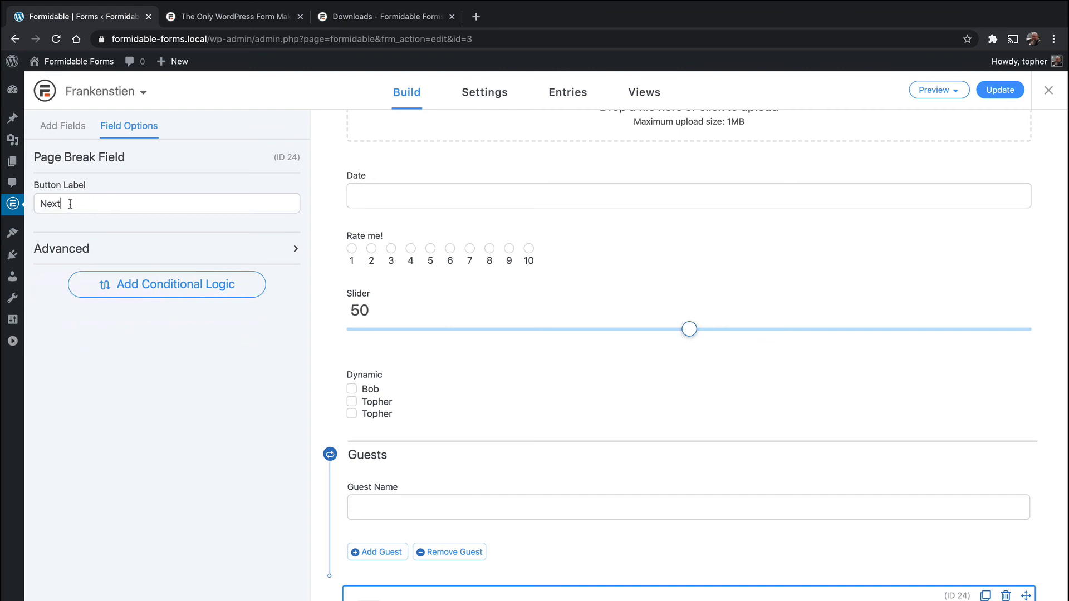
pyautogui.write('Continue')
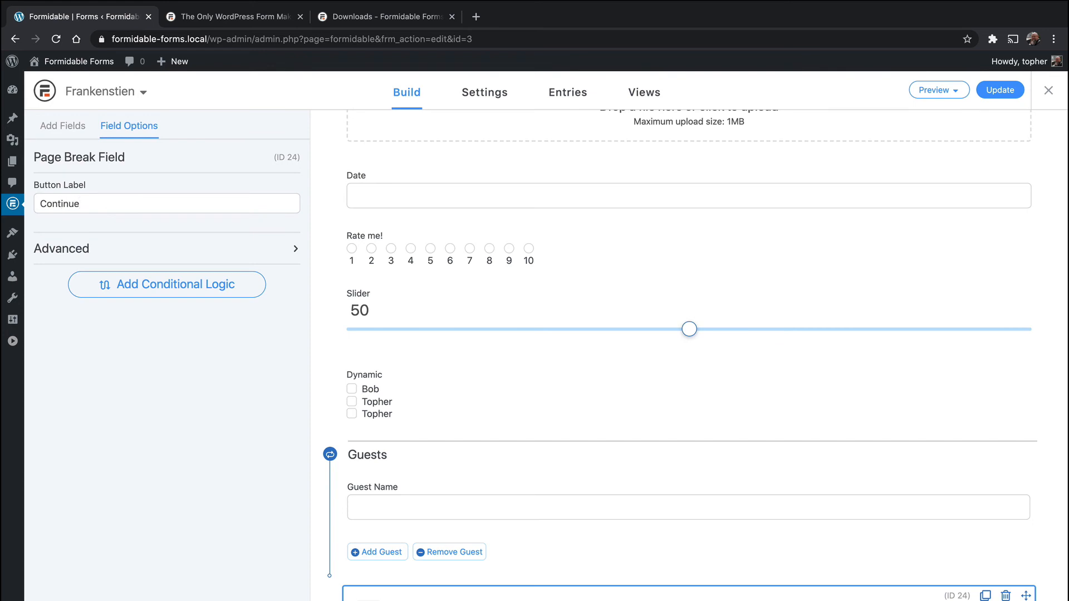
pyautogui.click(62, 125)
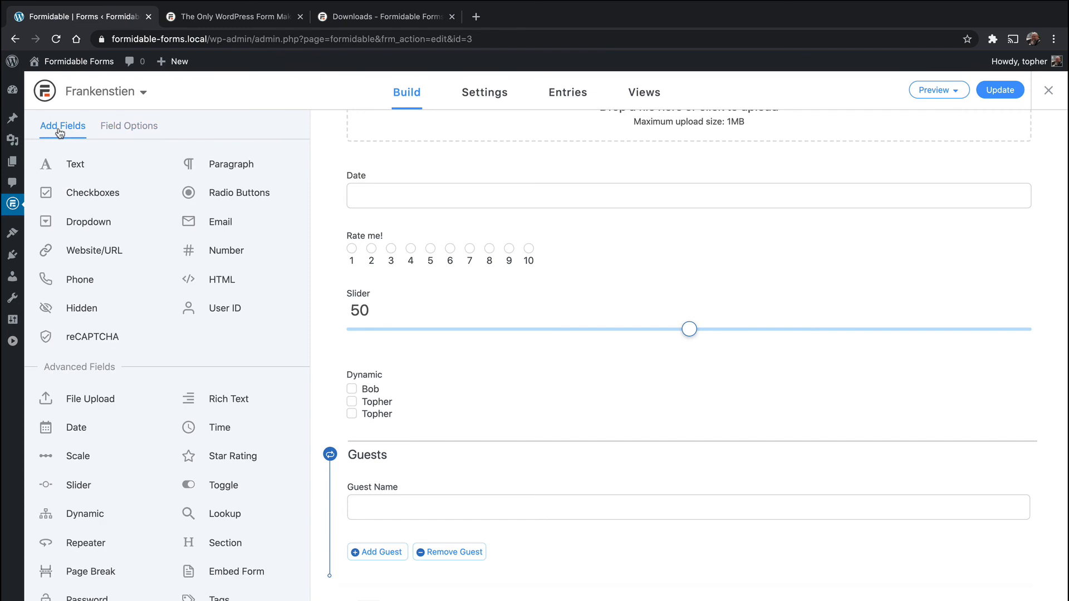
pyautogui.scroll(-3)
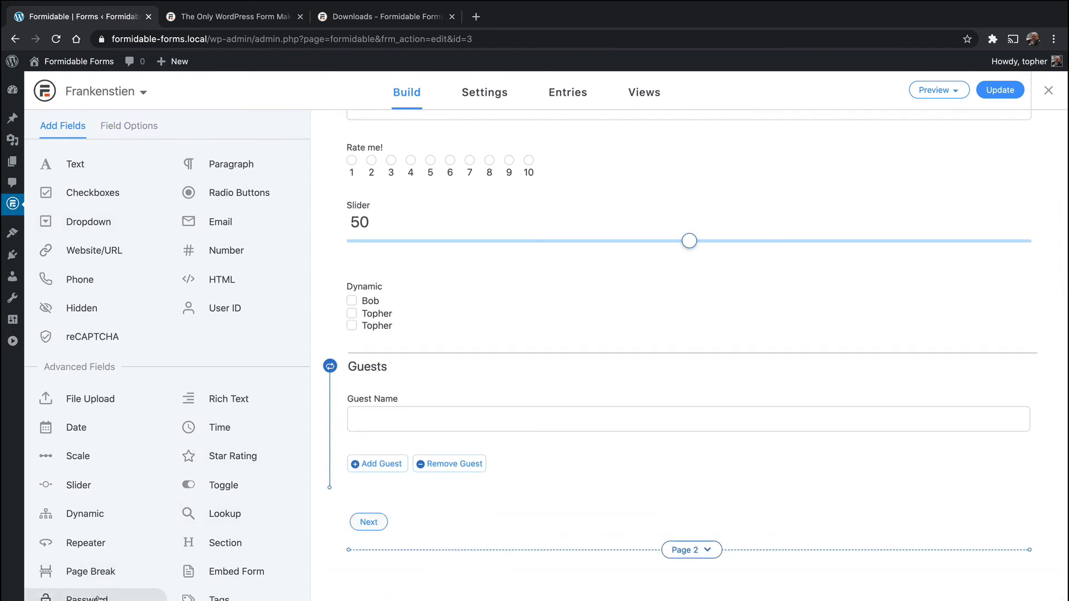
# Step: Add a Password field with a strength meter, strong password required, and no confirmation
pyautogui.click(87, 597)
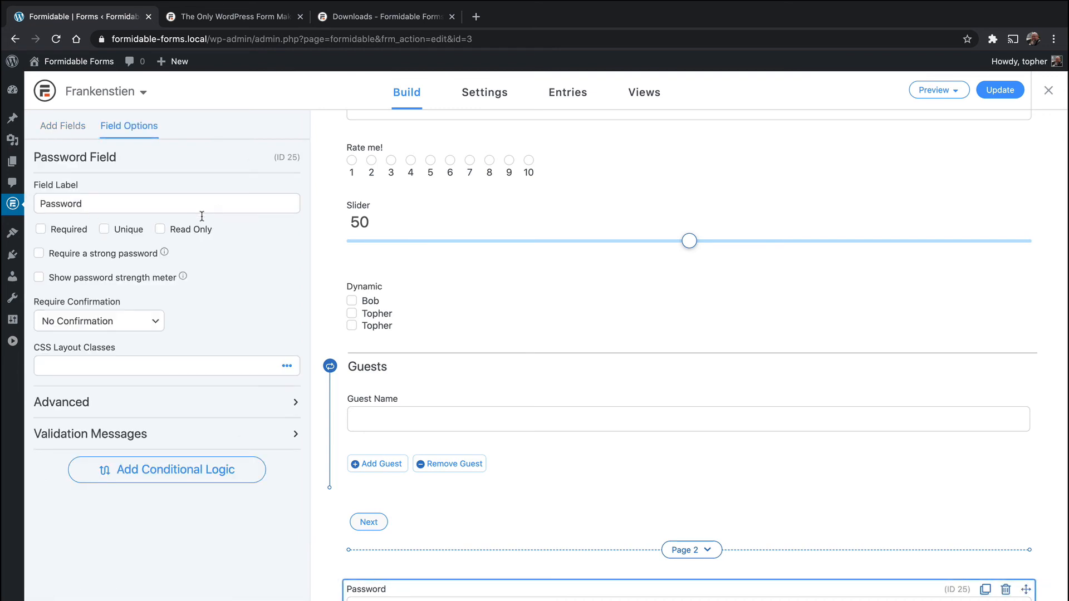
pyautogui.moveTo(161, 254)
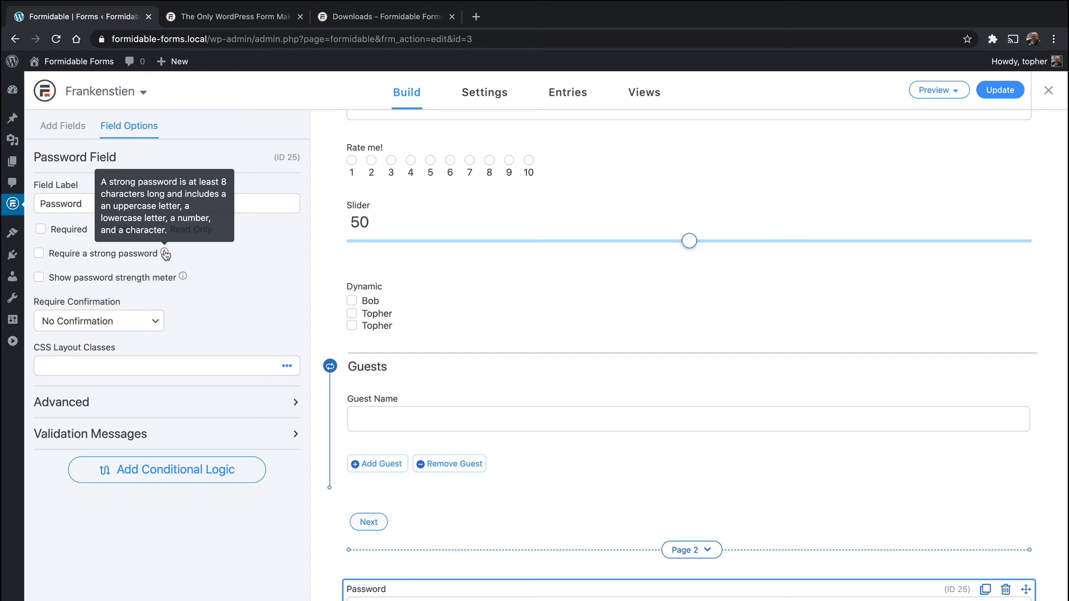
pyautogui.moveTo(182, 277)
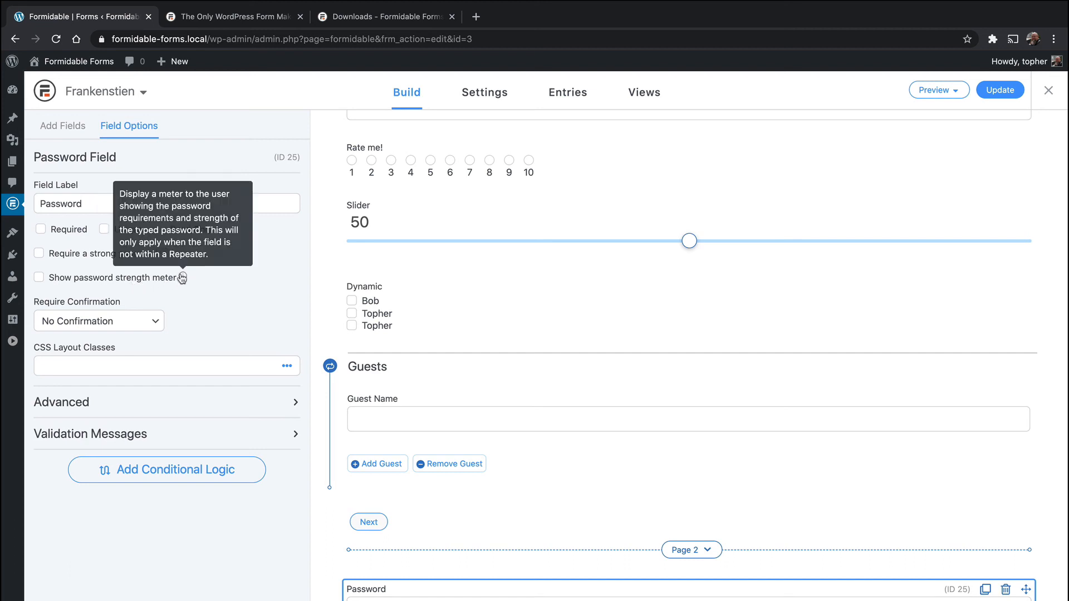
pyautogui.click(39, 277)
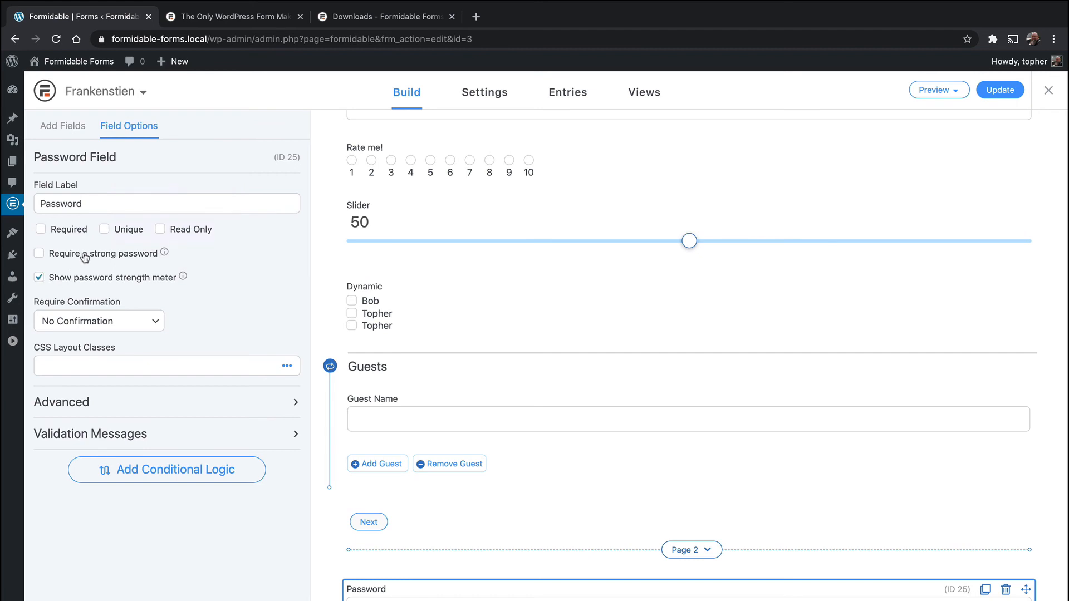
pyautogui.click(39, 253)
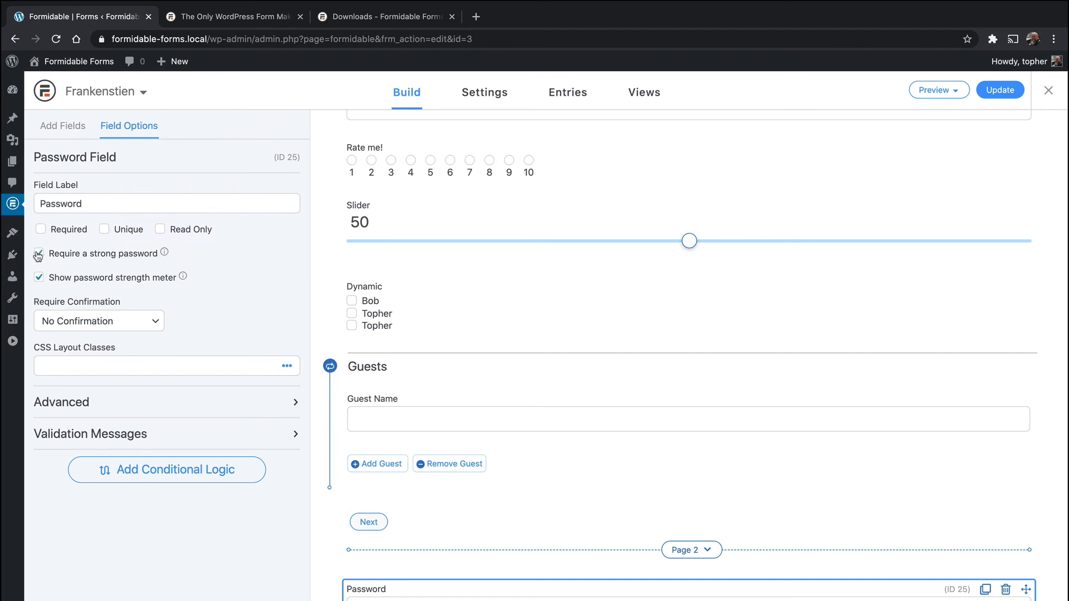
pyautogui.click(98, 321)
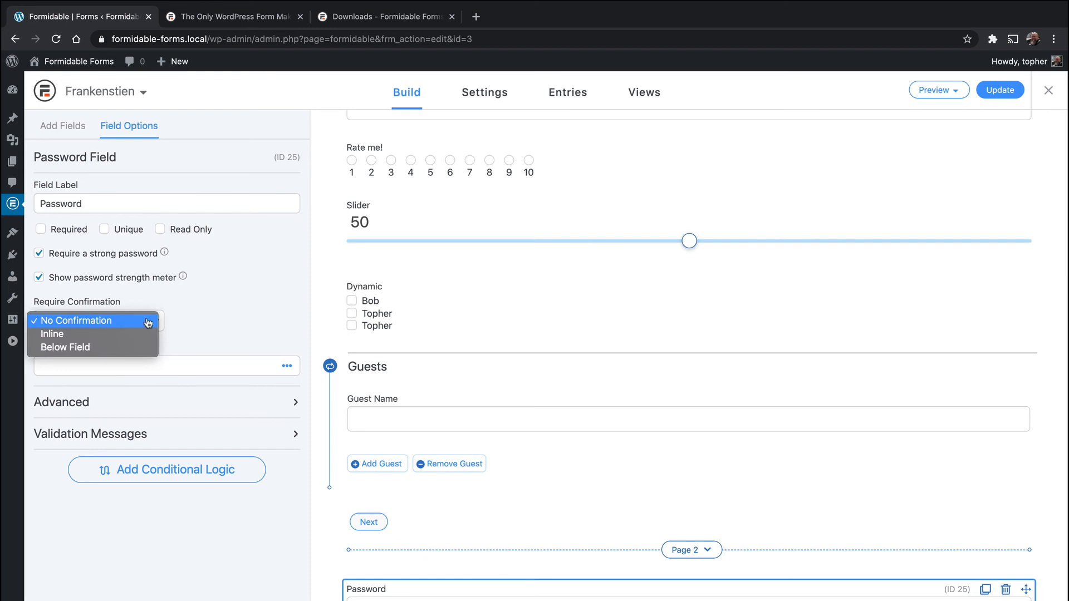
pyautogui.click(92, 321)
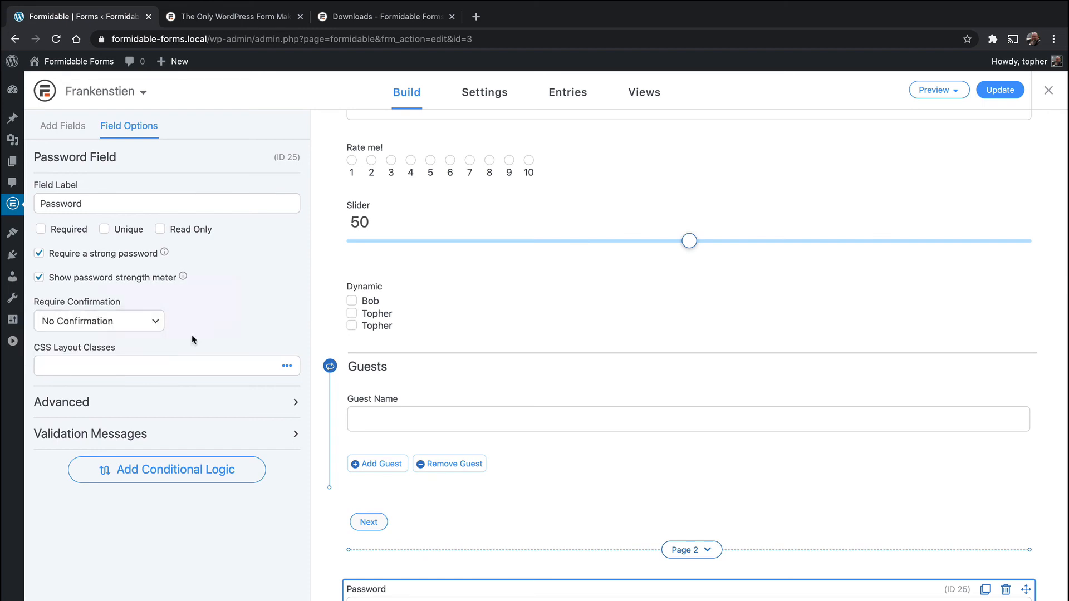
pyautogui.moveTo(192, 410)
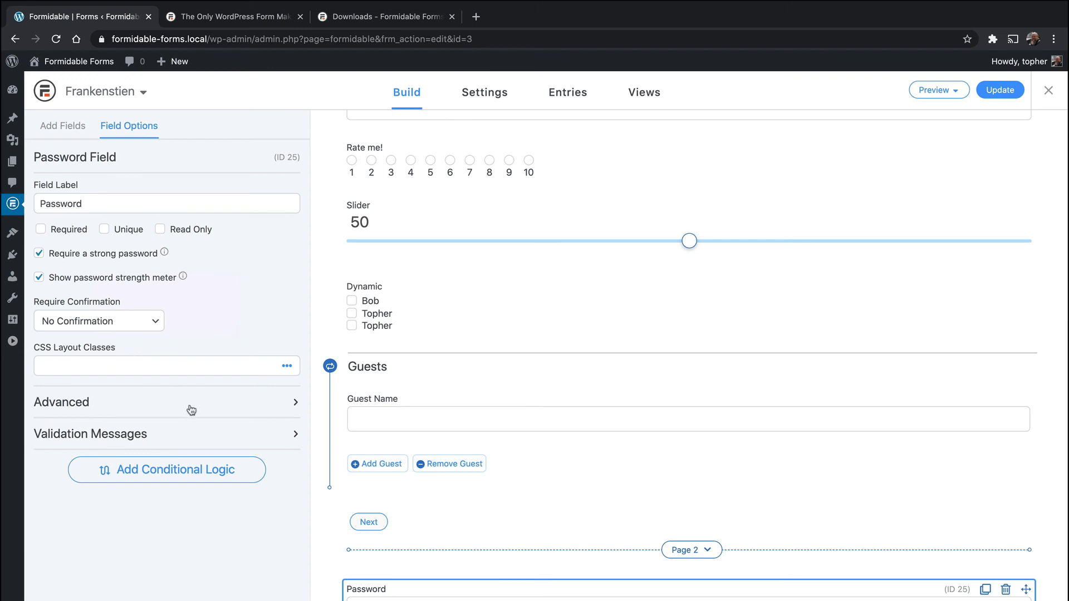
pyautogui.click(166, 402)
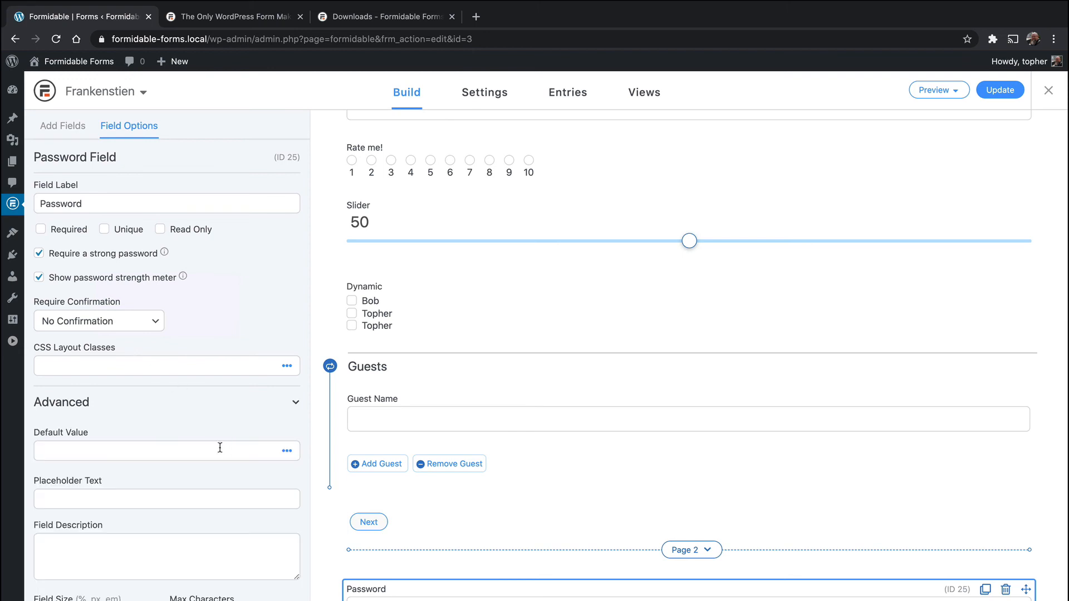
pyautogui.scroll(-3)
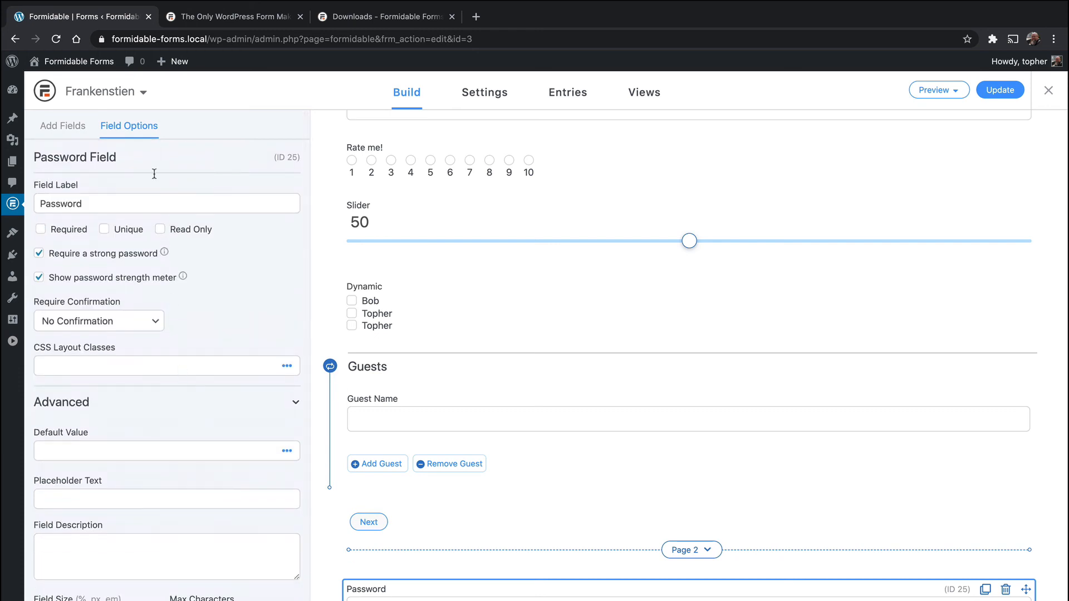
pyautogui.click(62, 125)
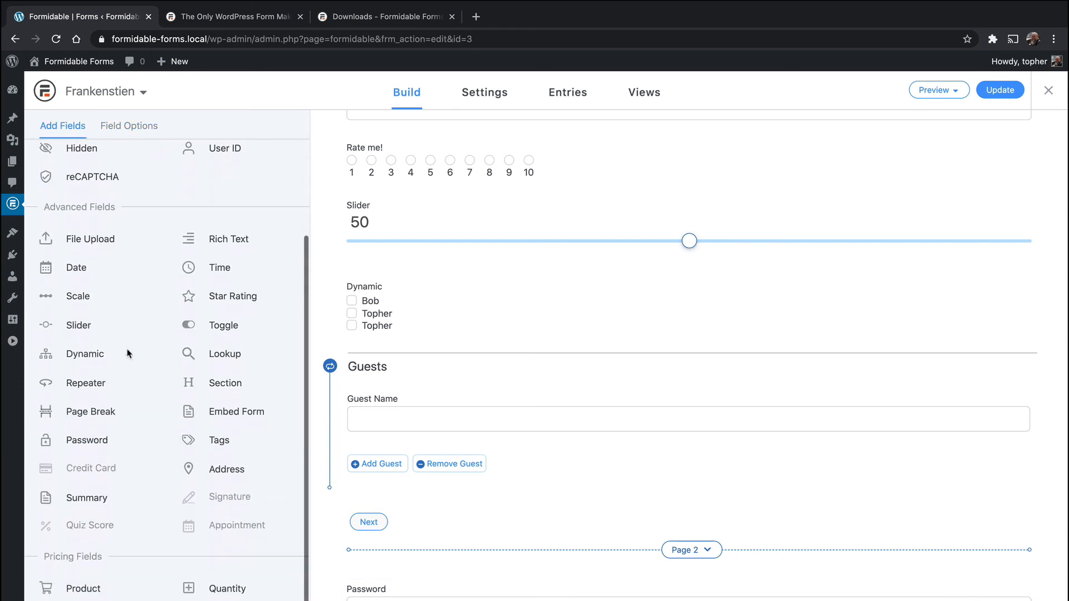
# Step: Review the Summary field's options, then go back to the field list
pyautogui.scroll(-3)
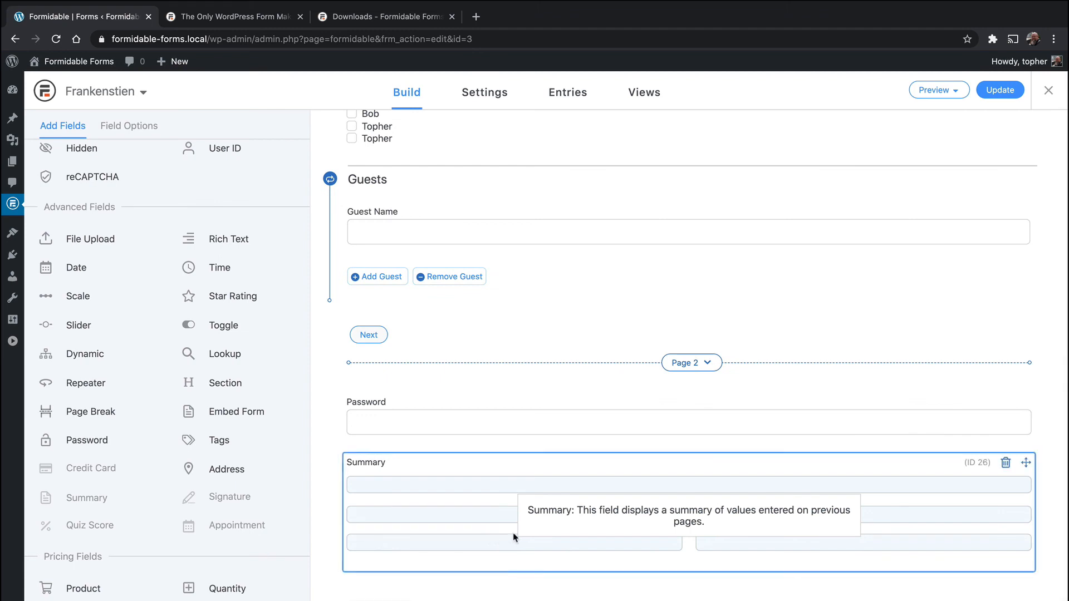
pyautogui.moveTo(770, 514)
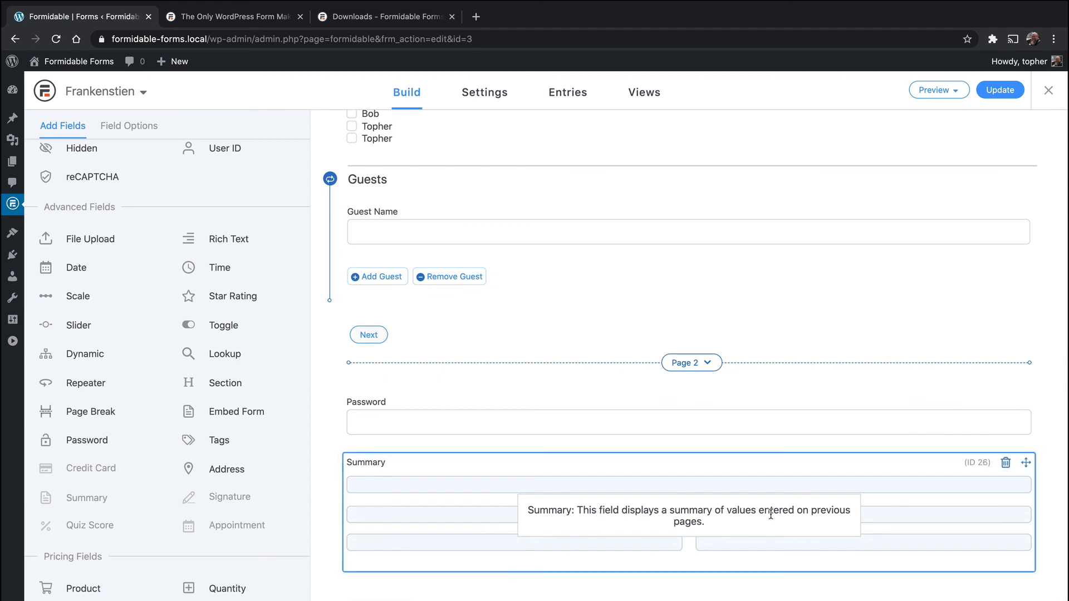
pyautogui.moveTo(678, 520)
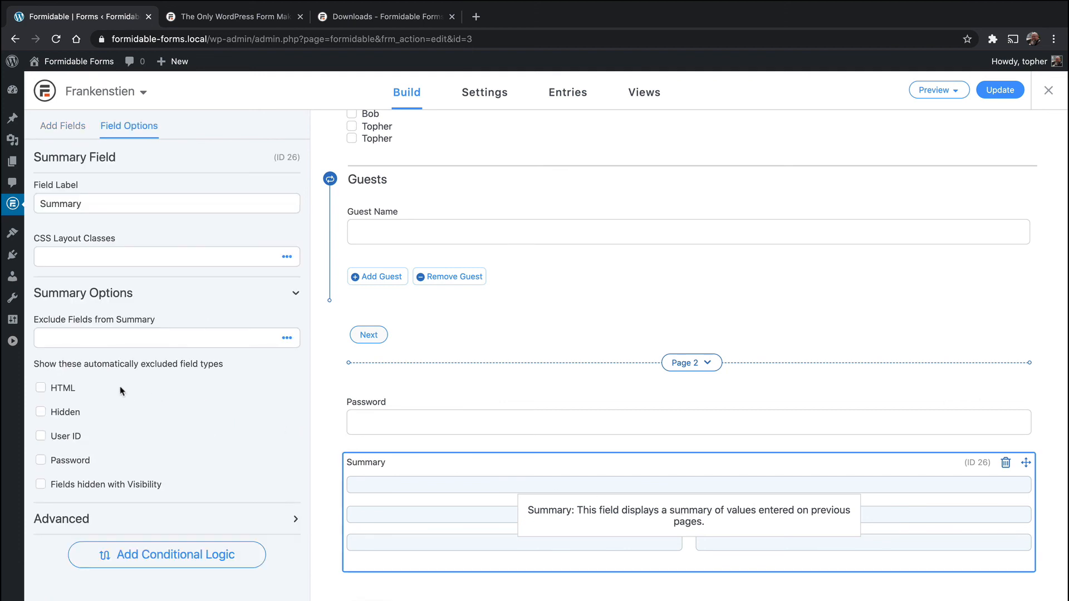
pyautogui.moveTo(73, 431)
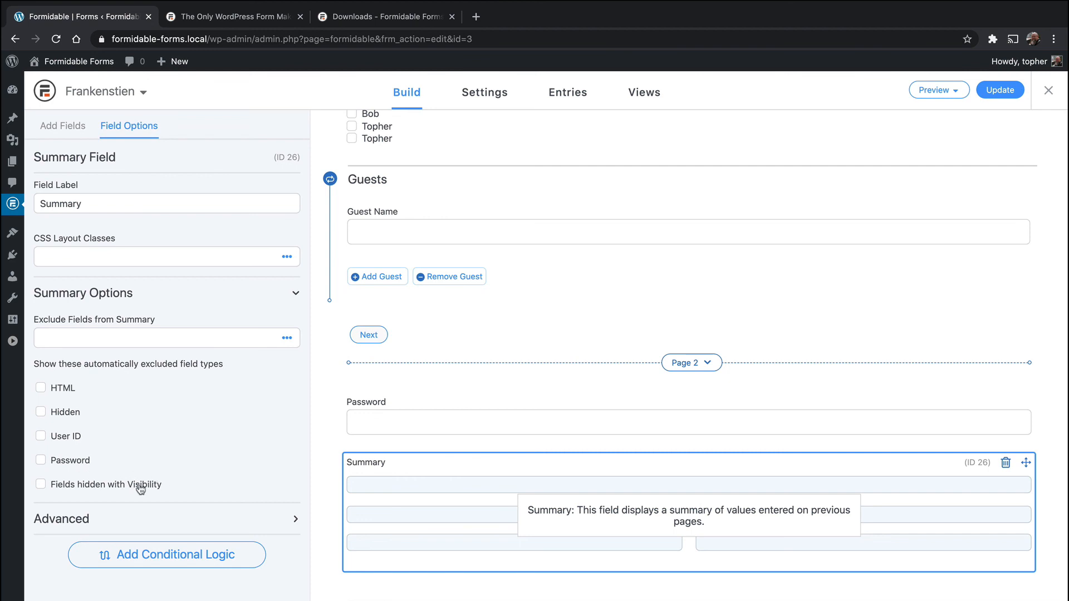
pyautogui.click(62, 125)
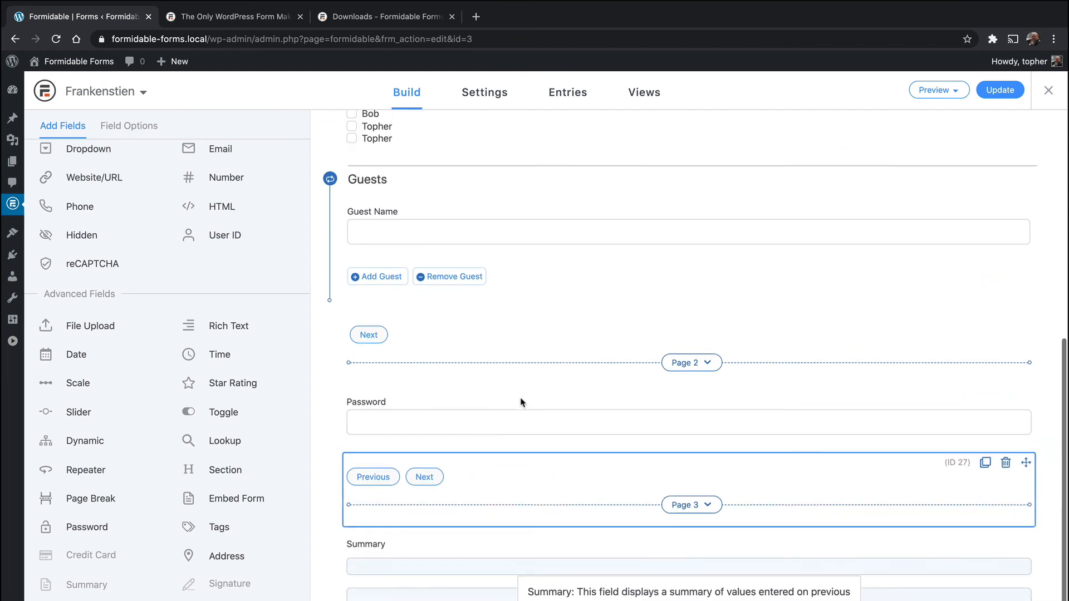
# Step: Open the Frankenstien form preview in a new tab
pyautogui.click(935, 89)
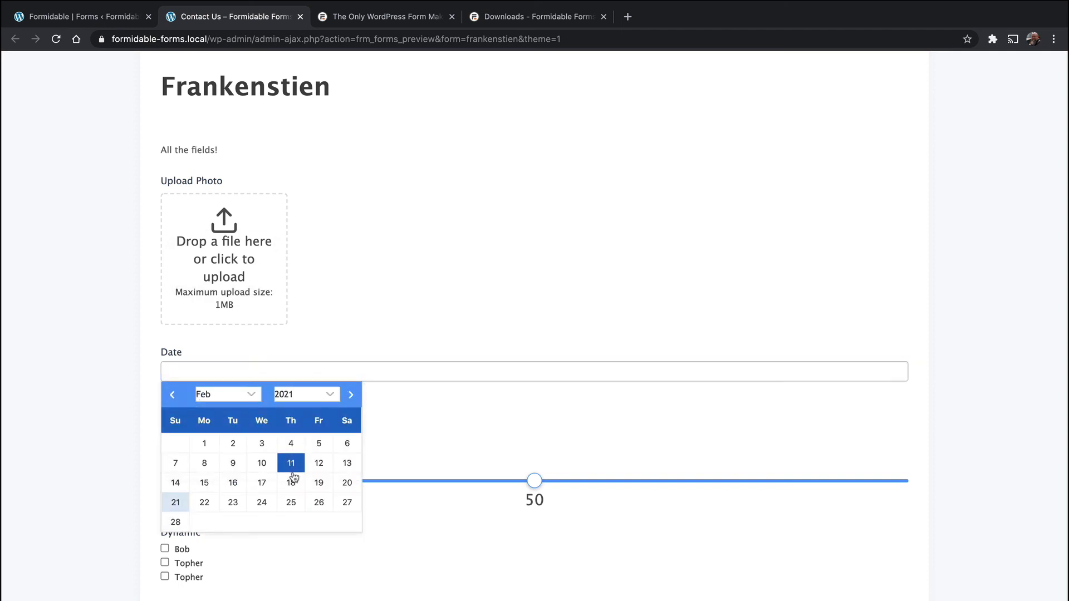
# Step: Fill page one: date 02/11/2021, rating 3, slider 29, Bob, guests Larry and Daryl
pyautogui.click(291, 463)
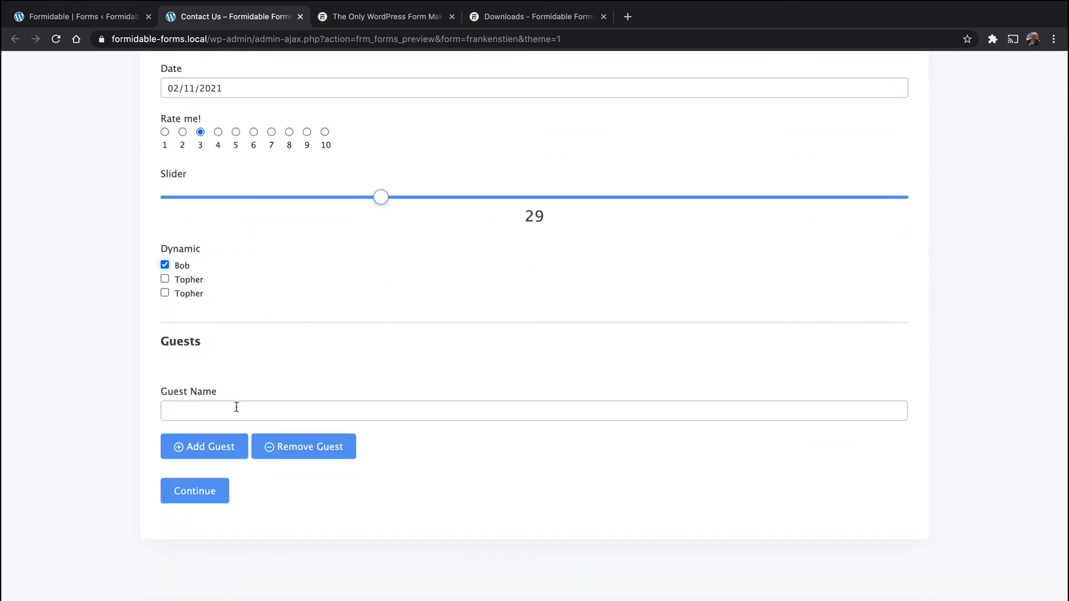
pyautogui.write('Larry')
pyautogui.write('D')
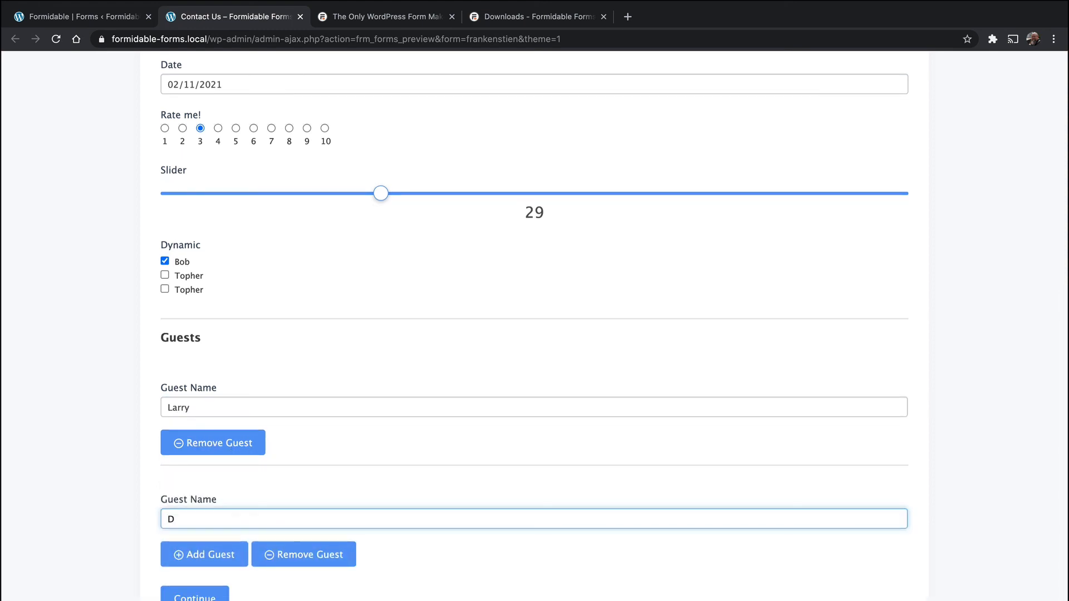
pyautogui.write('aryl')
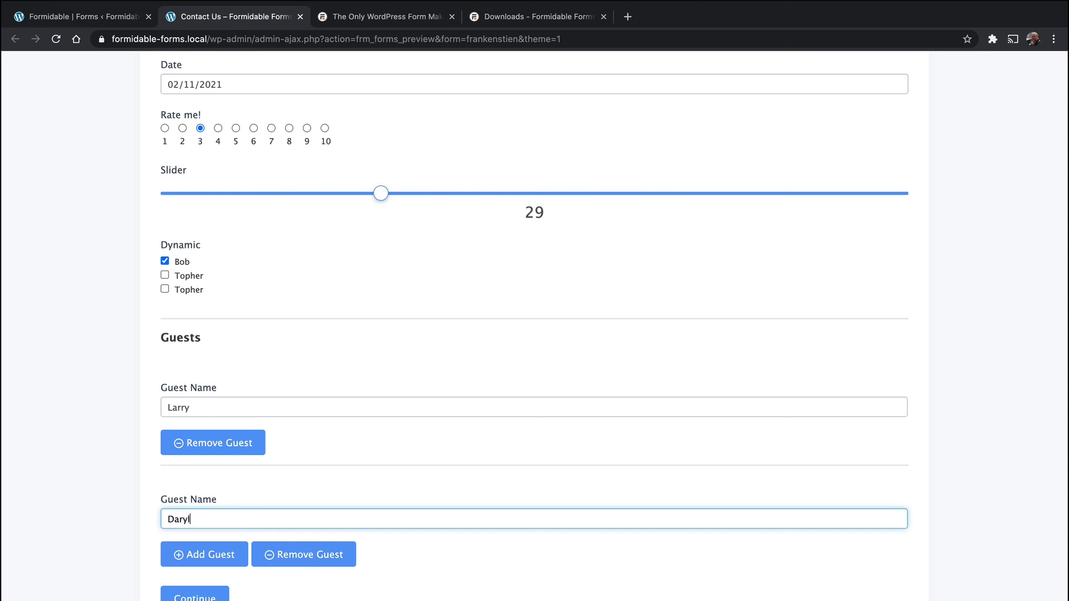
pyautogui.moveTo(217, 562)
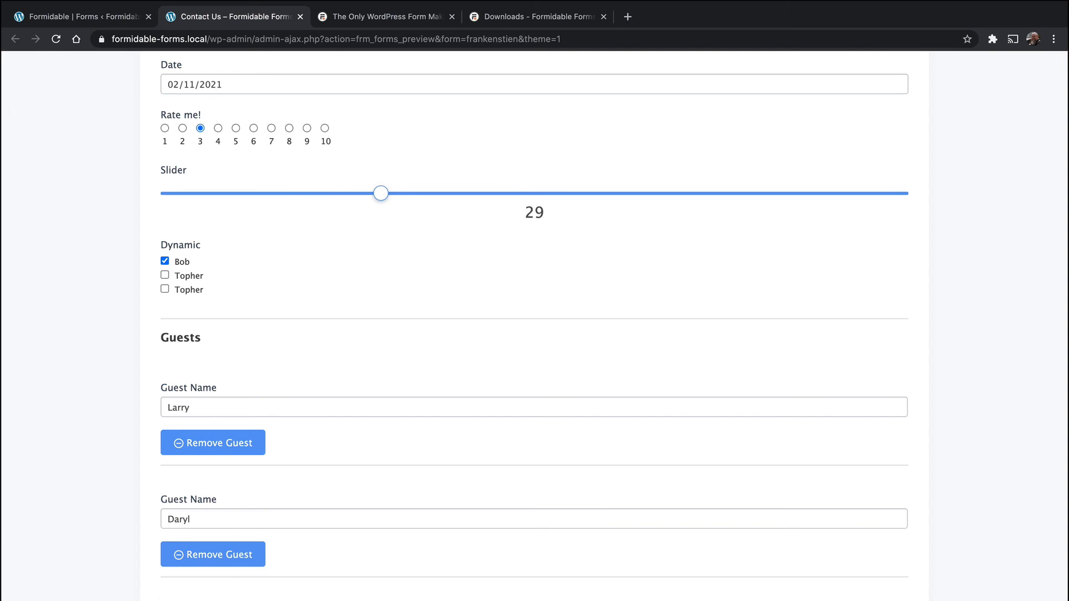
pyautogui.scroll(3)
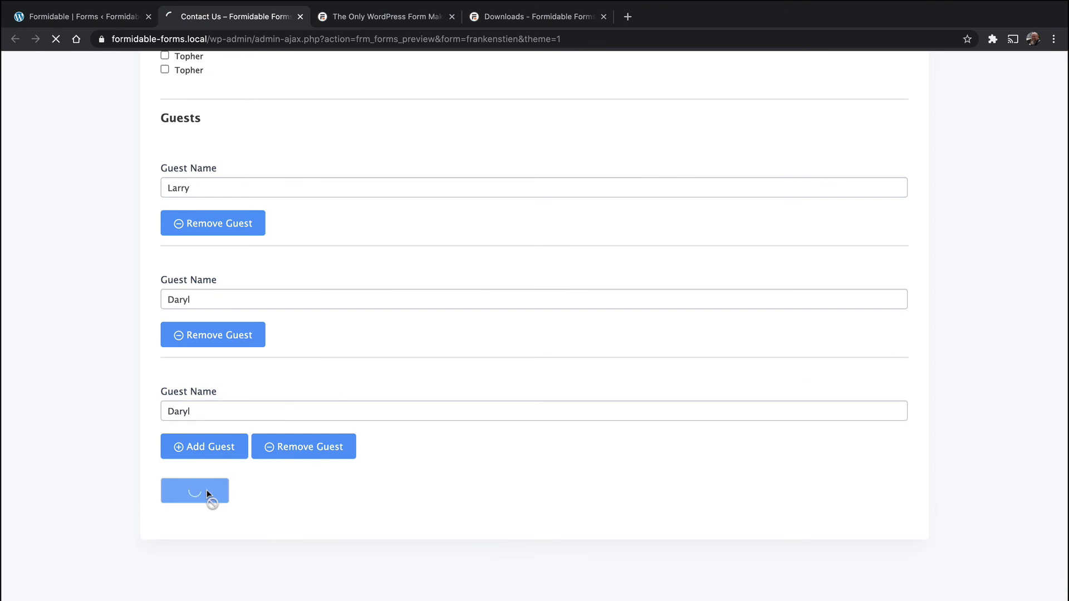
# Step: Submit page one and enter a password meeting all five strength requirements
pyautogui.click(194, 491)
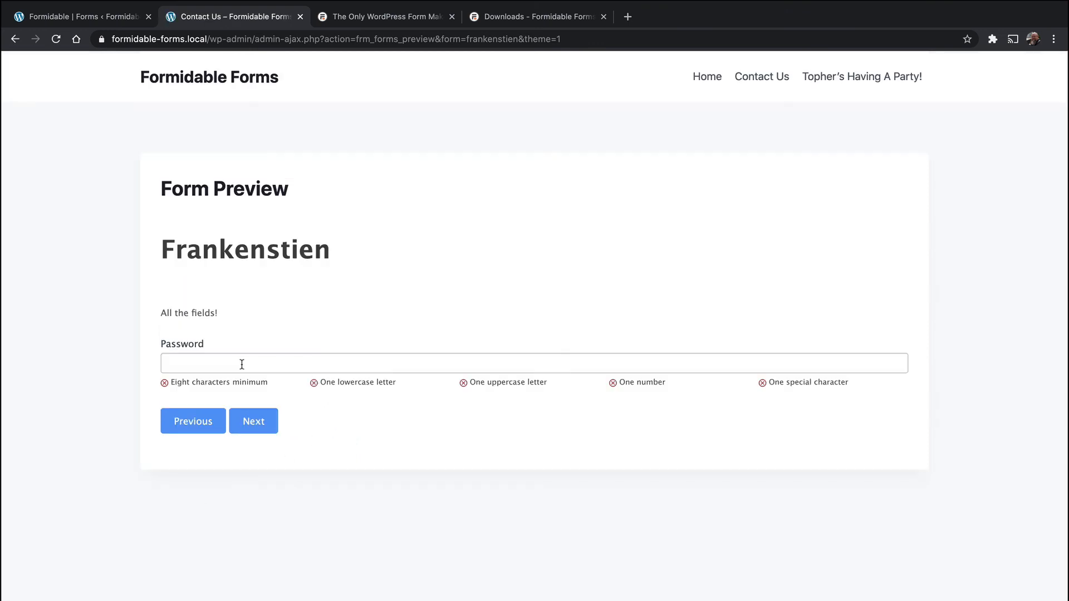
pyautogui.moveTo(848, 378)
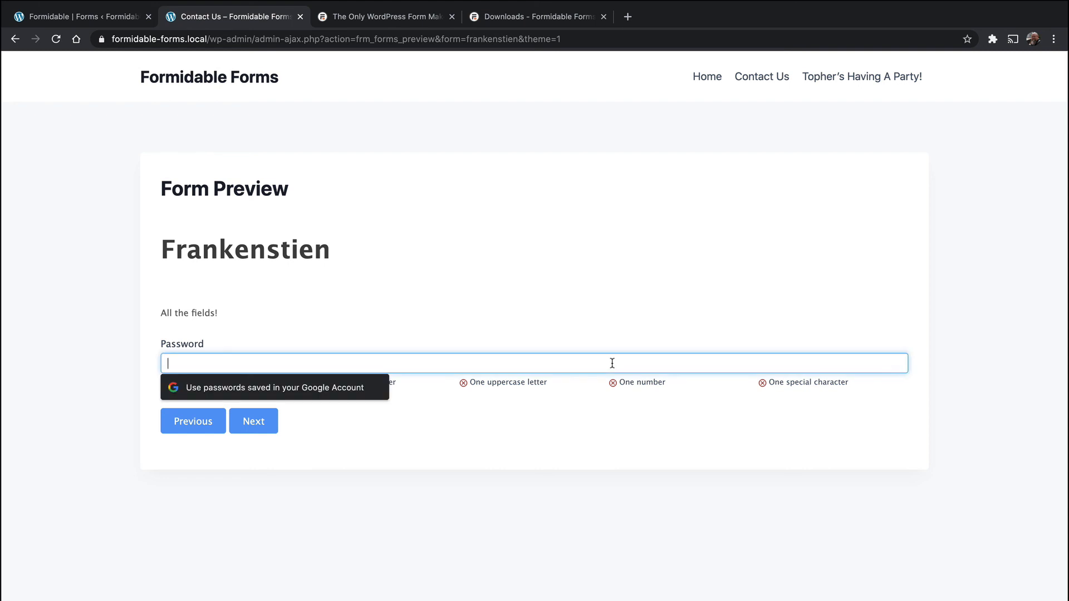
pyautogui.moveTo(303, 428)
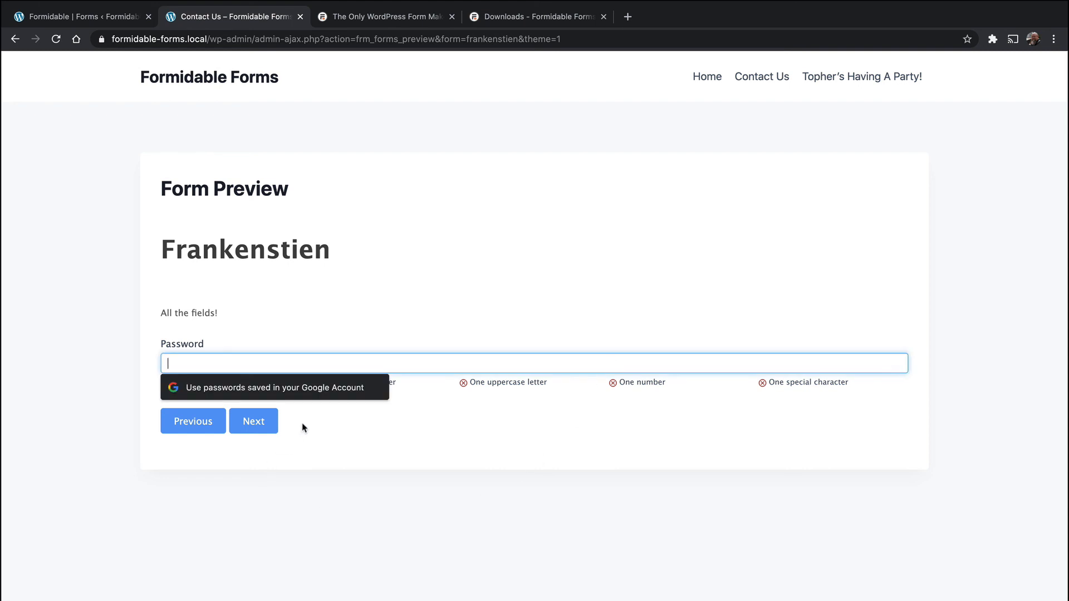
pyautogui.moveTo(362, 447)
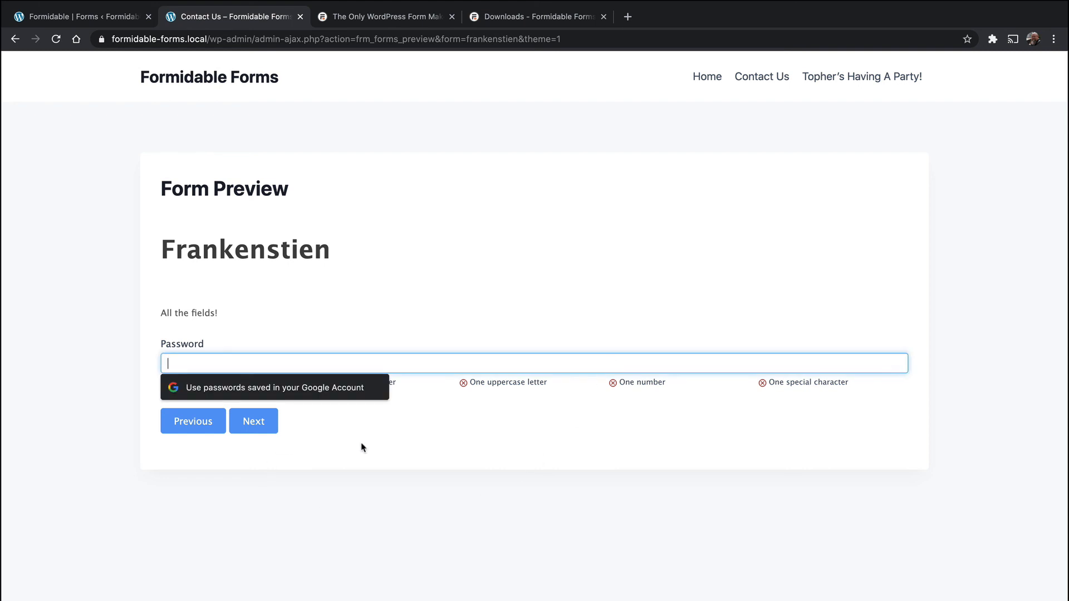
pyautogui.write('1')
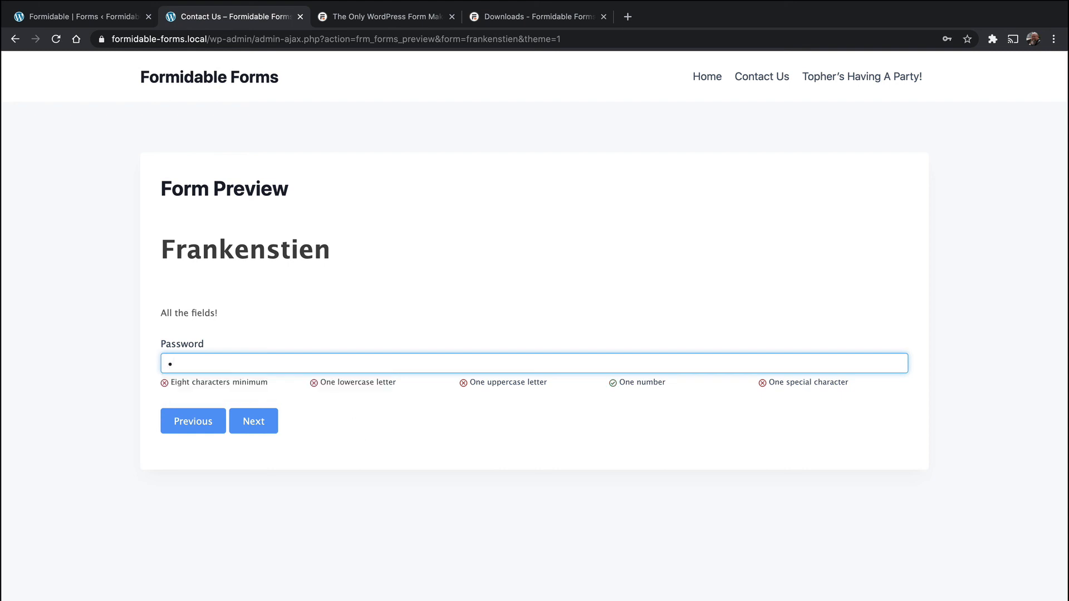
pyautogui.write('a')
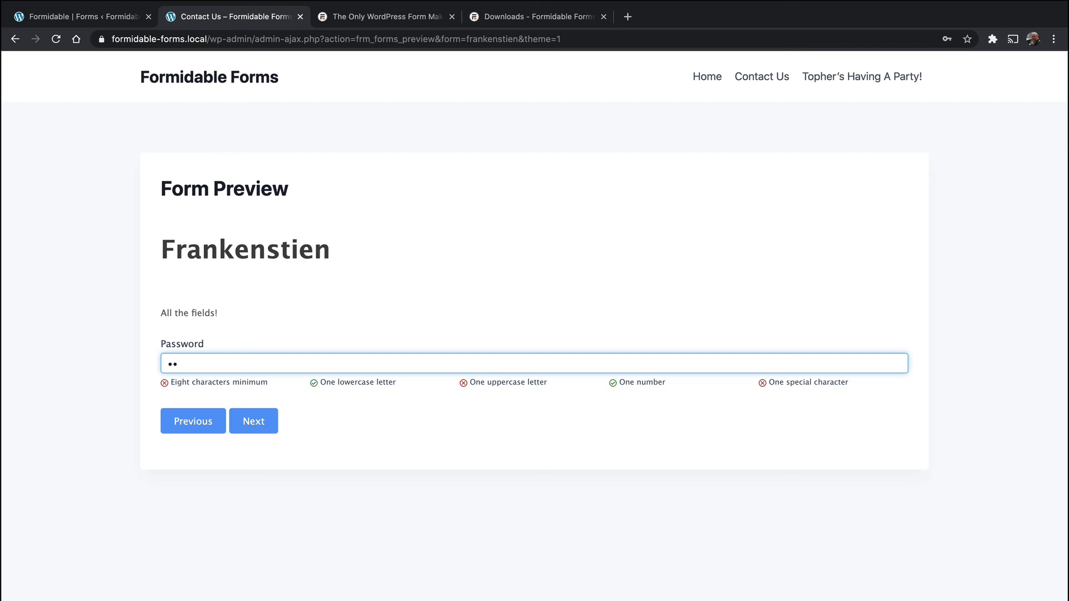
pyautogui.write('a')
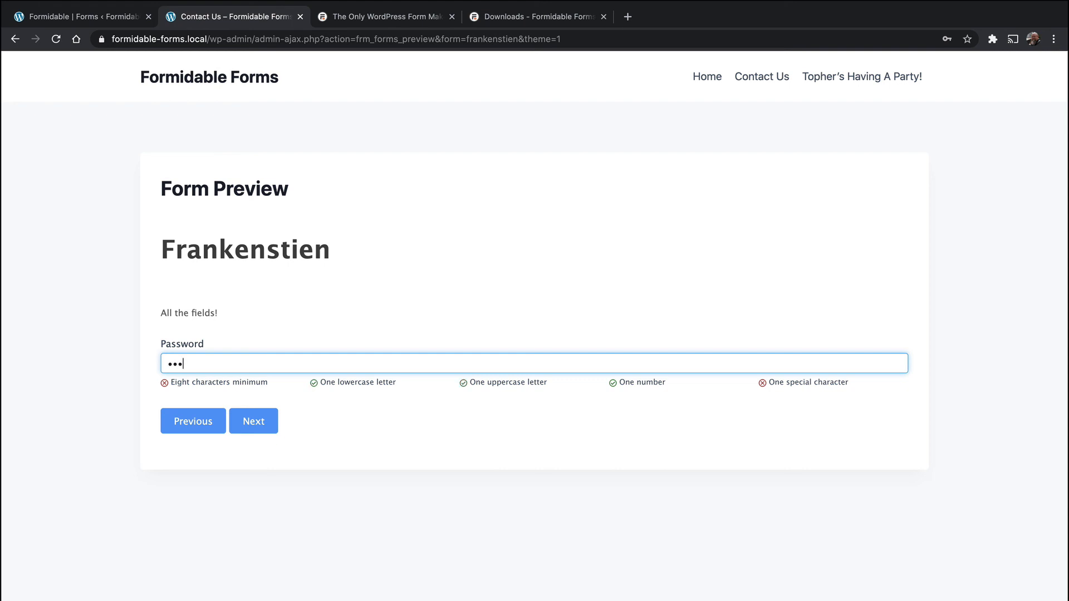
pyautogui.write('•')
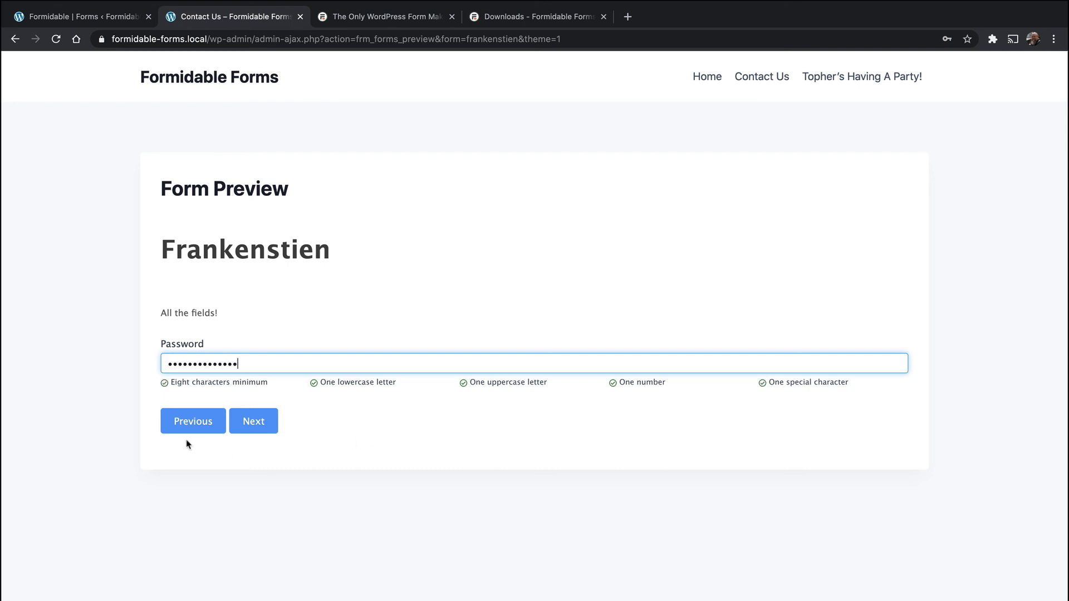
pyautogui.moveTo(253, 421)
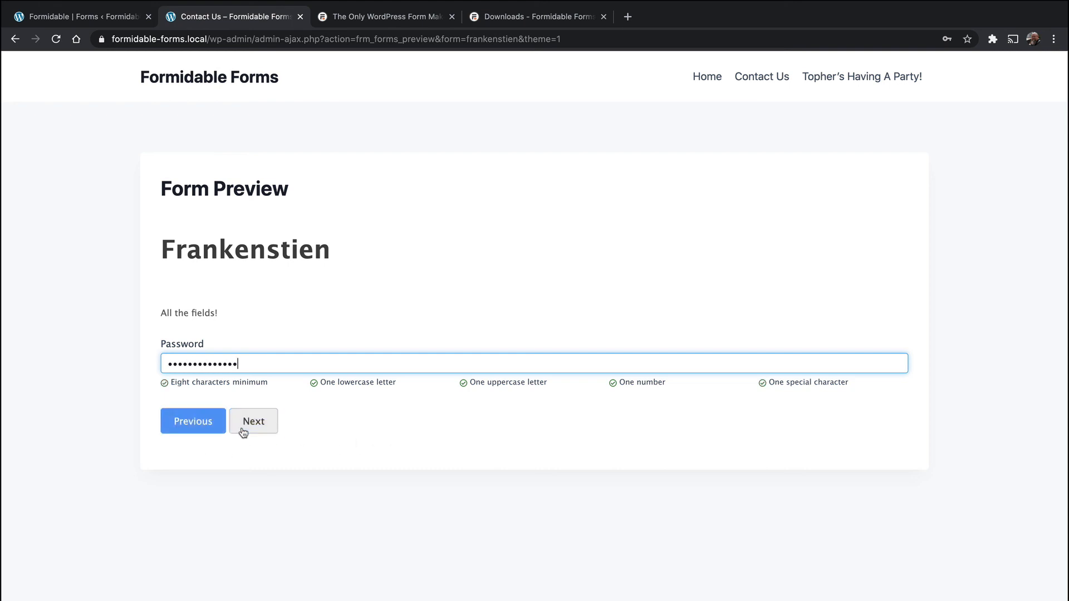
pyautogui.moveTo(194, 283)
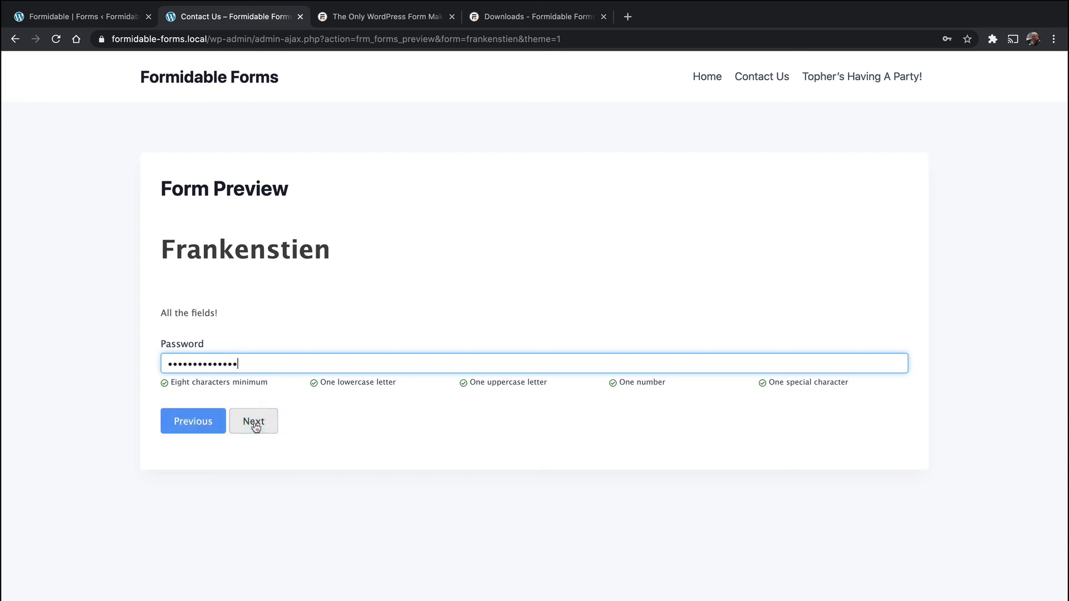
# Step: Advance to the summary page and scroll through the listed answers
pyautogui.click(253, 421)
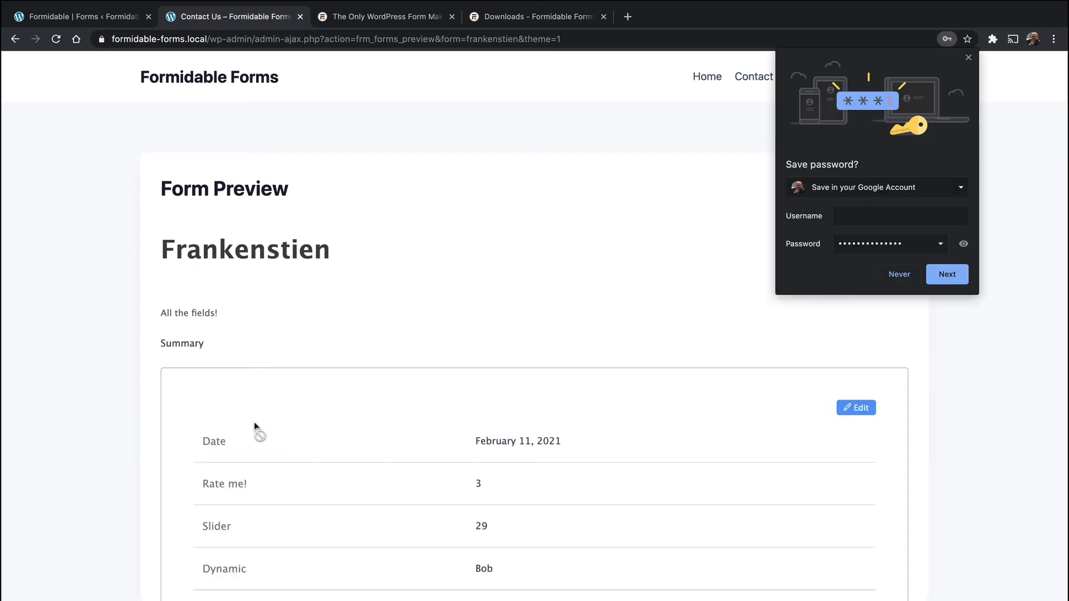
pyautogui.moveTo(900, 282)
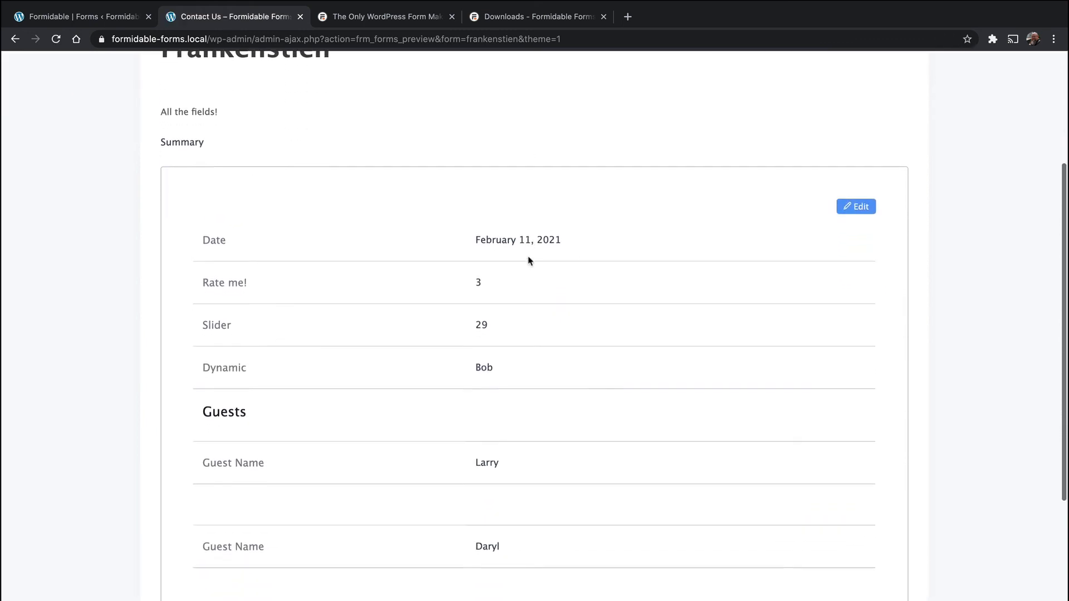
pyautogui.scroll(-3)
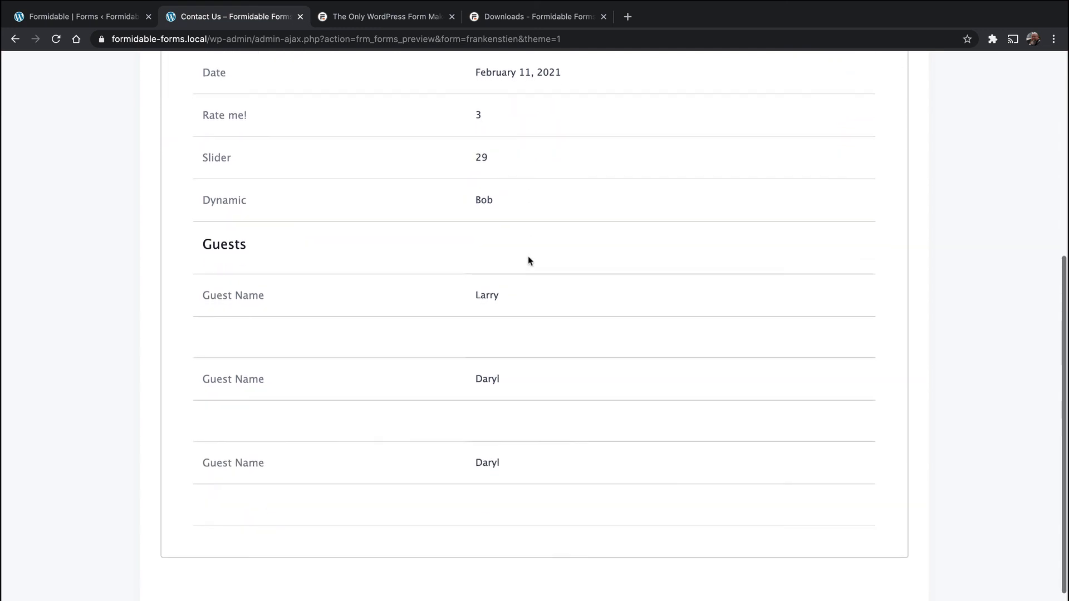
pyautogui.scroll(3)
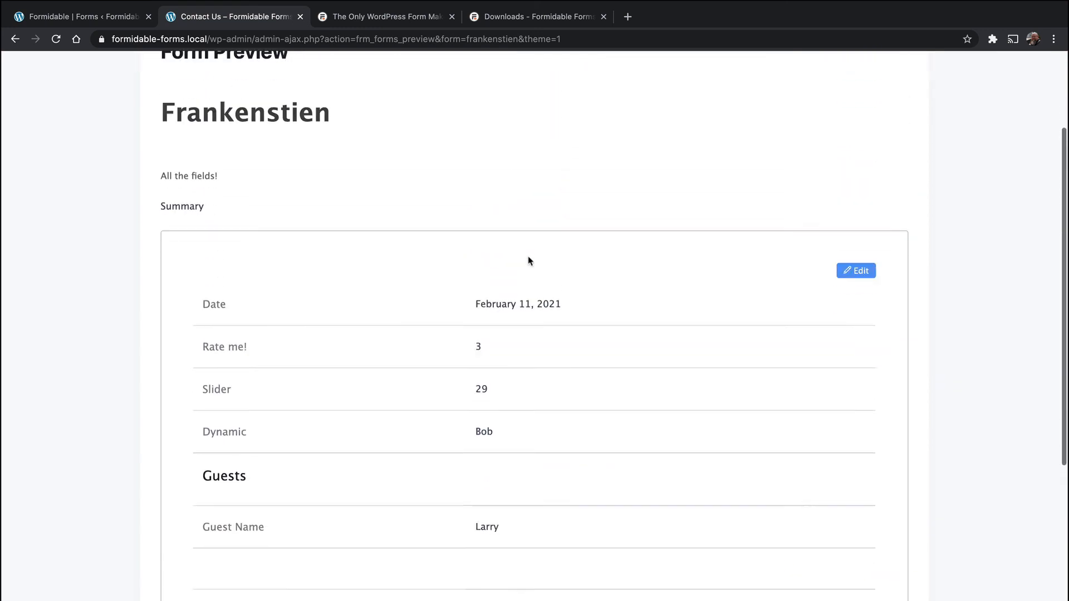
pyautogui.scroll(-3)
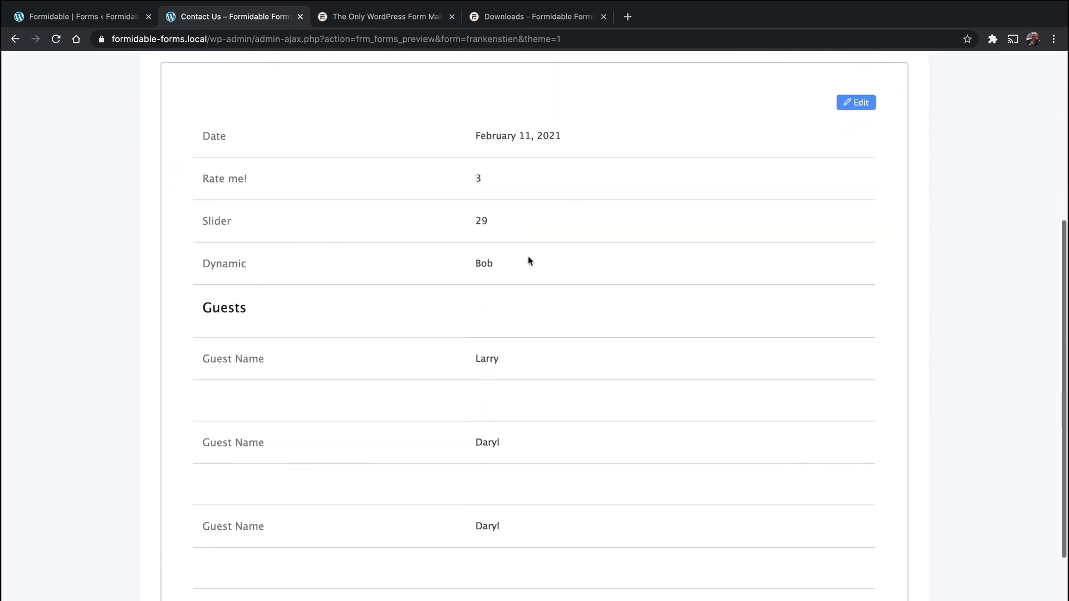
pyautogui.scroll(-3)
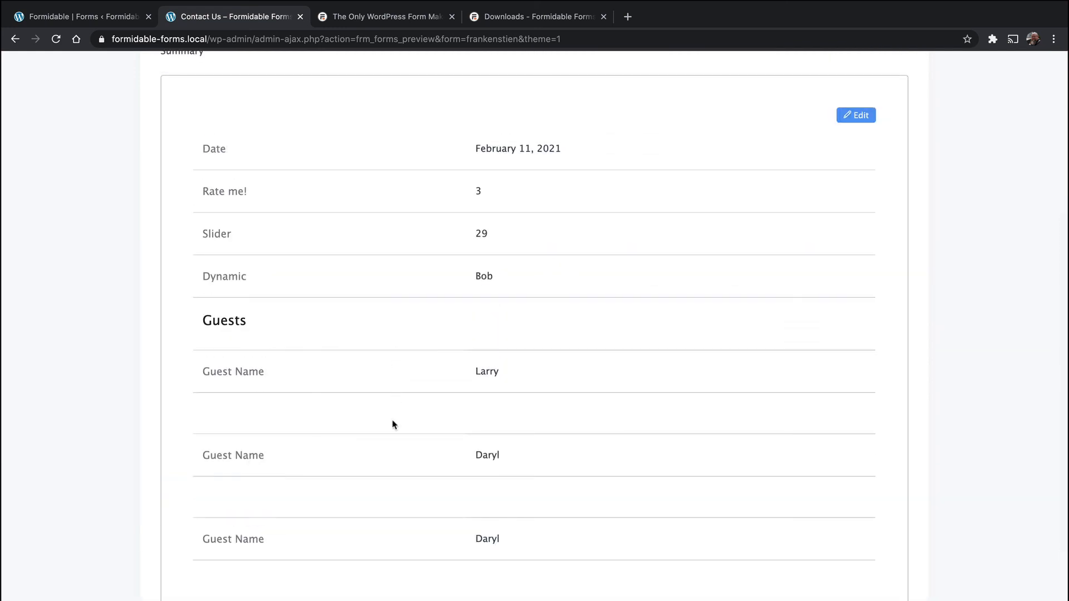
pyautogui.scroll(3)
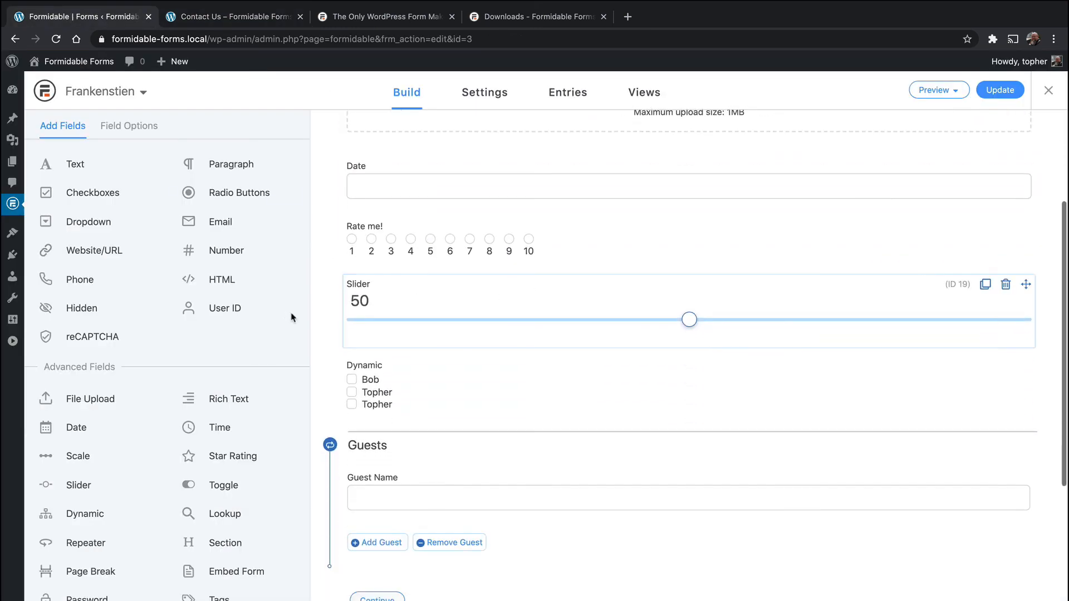
# Step: Scroll the builder's Add Fields panel down to the Advanced Fields
pyautogui.scroll(-3)
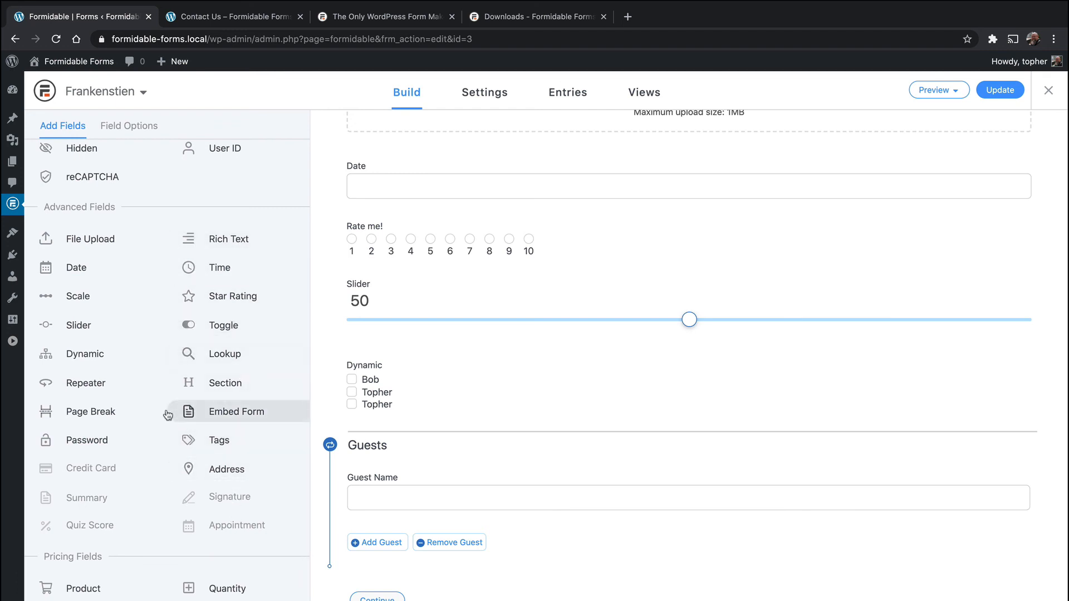
pyautogui.moveTo(291, 398)
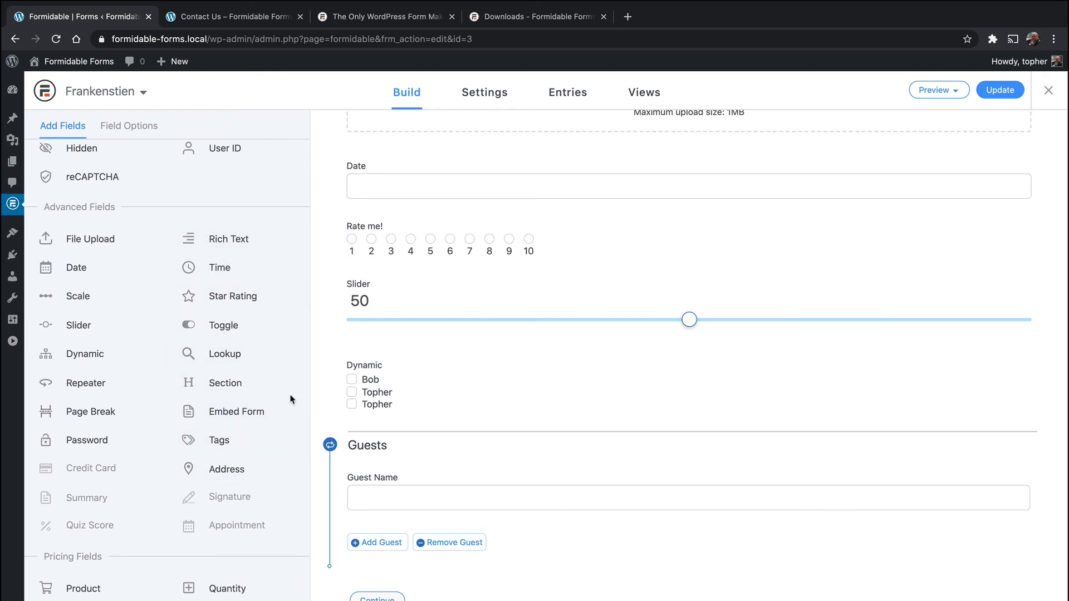